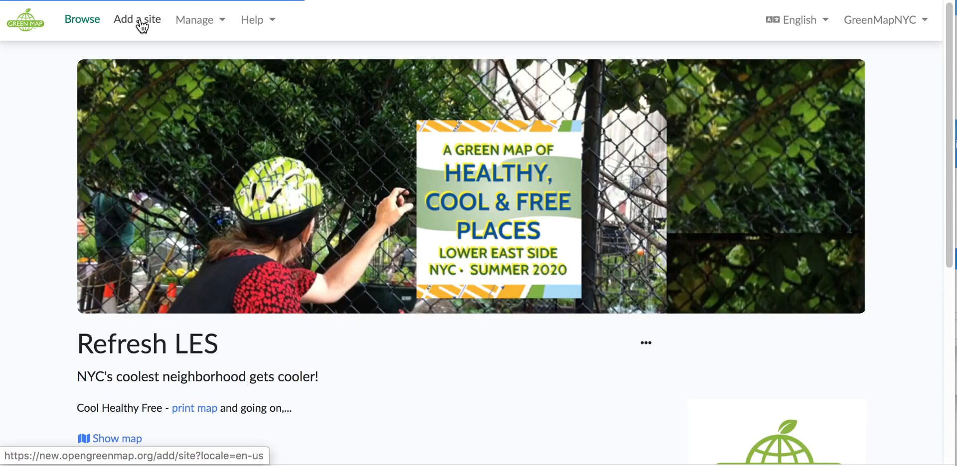
Start a new site from 'Add a site', bringing up the blank form with its position map
left_click(136, 20)
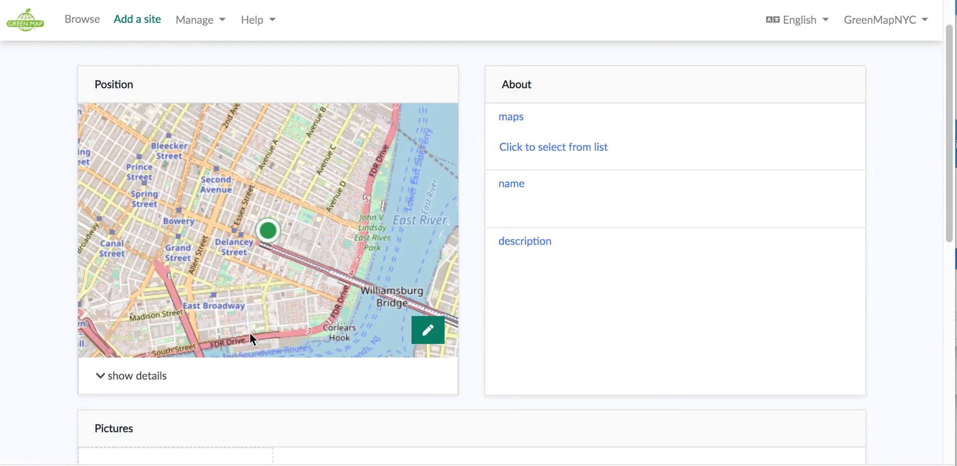
scroll("down", 3)
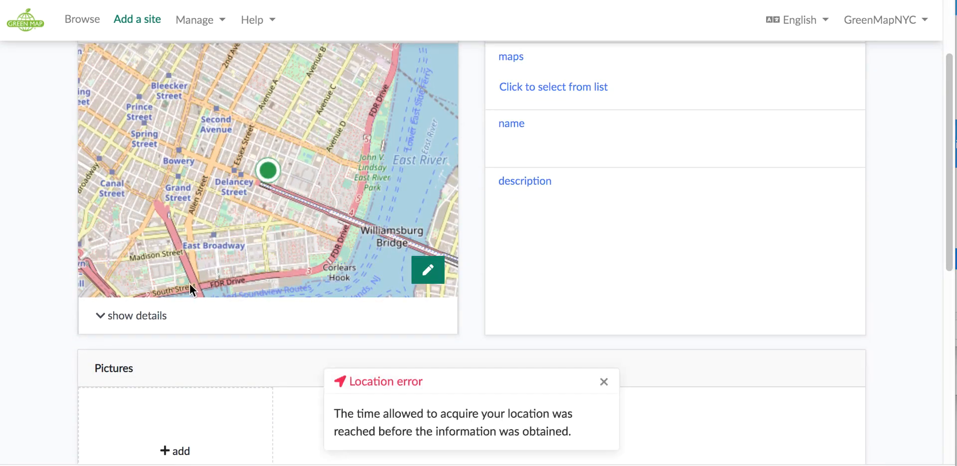
mouse_move(287, 247)
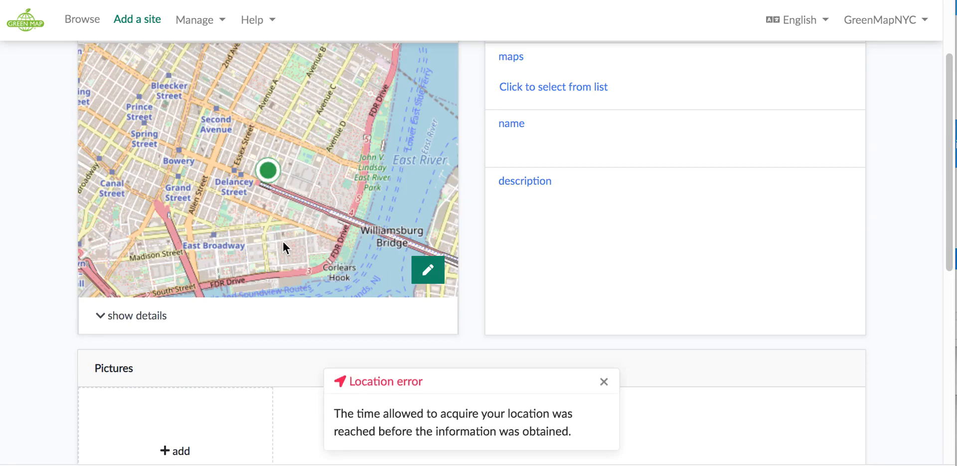
Reposition the site pin near East Broadway on the large map and confirm with Continue
left_click(428, 270)
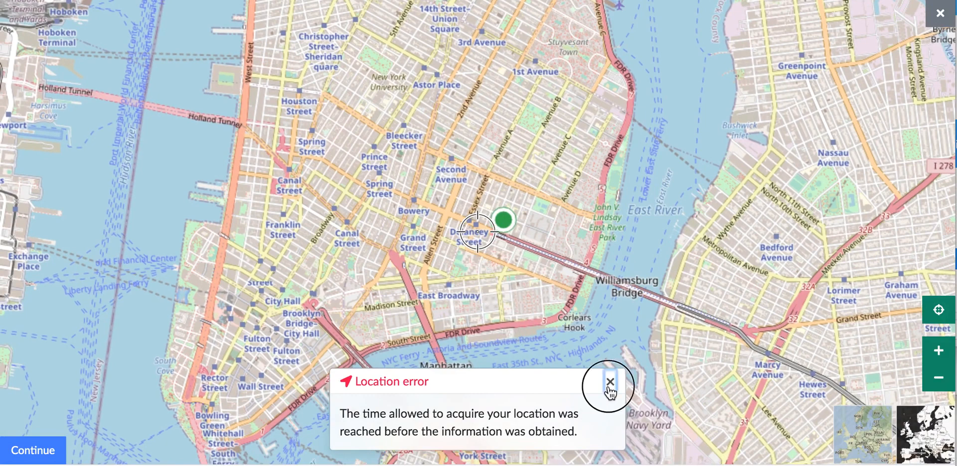
left_click(608, 381)
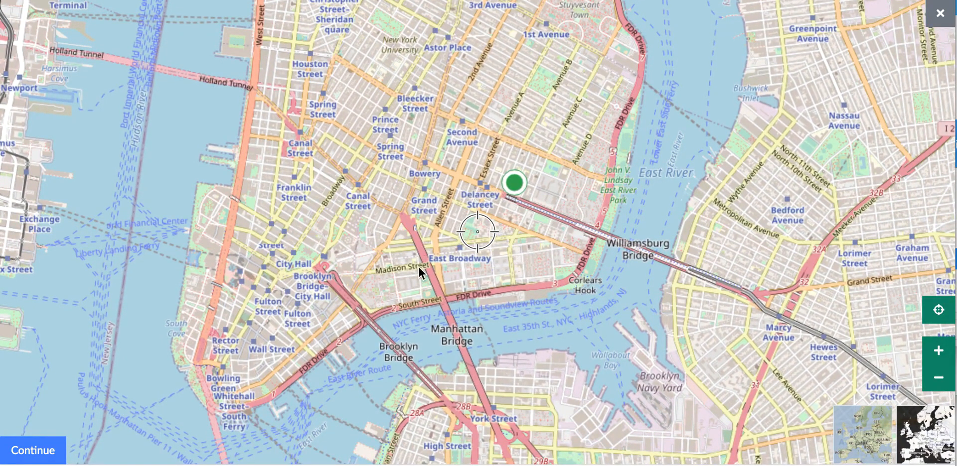
mouse_move(54, 451)
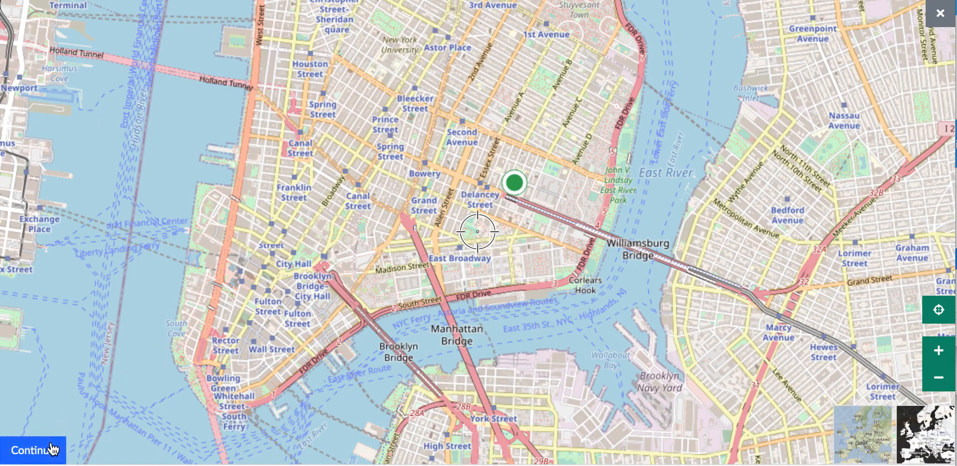
left_click(34, 451)
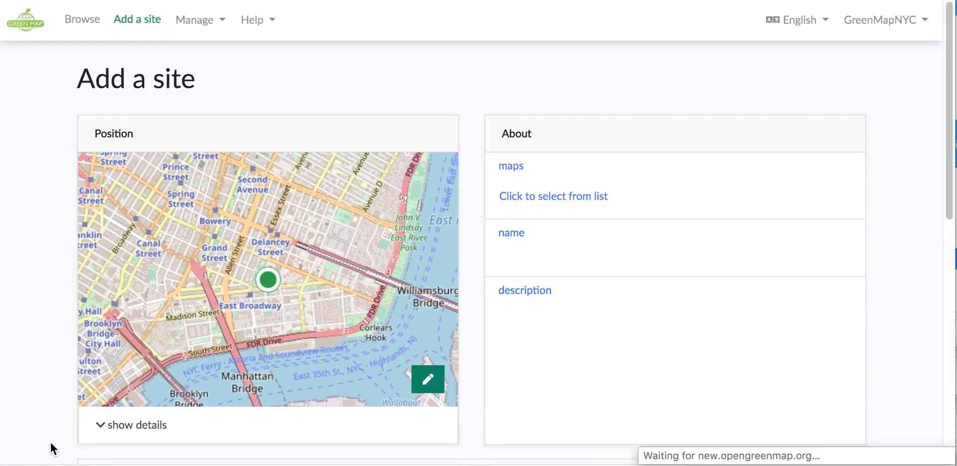
Assign the new site to the Refresh LES map from the map list
left_click(553, 196)
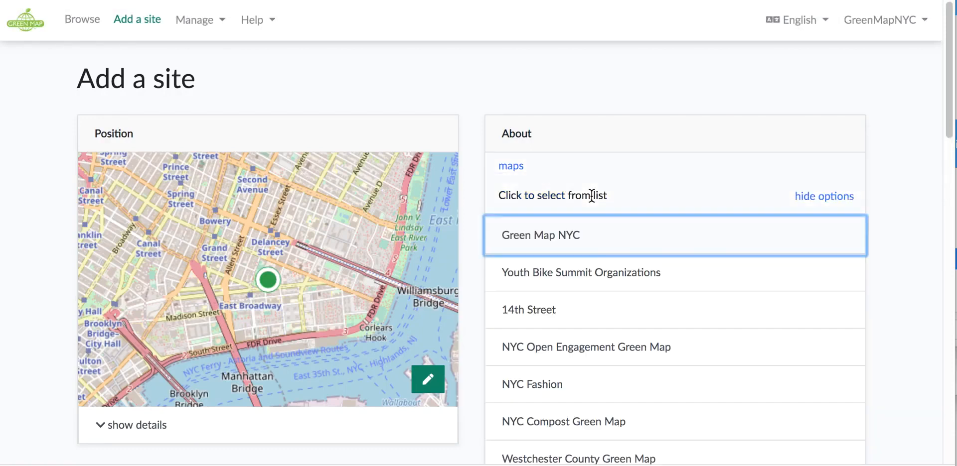
scroll("down", 3)
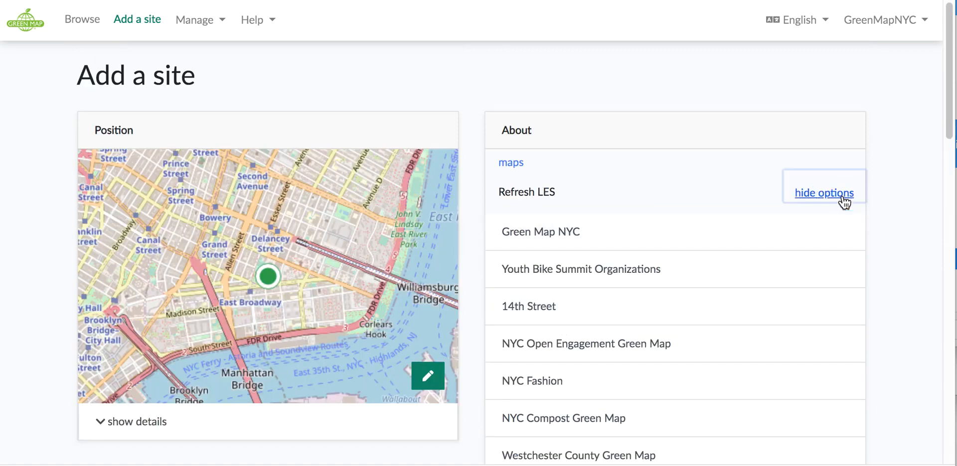
left_click(823, 193)
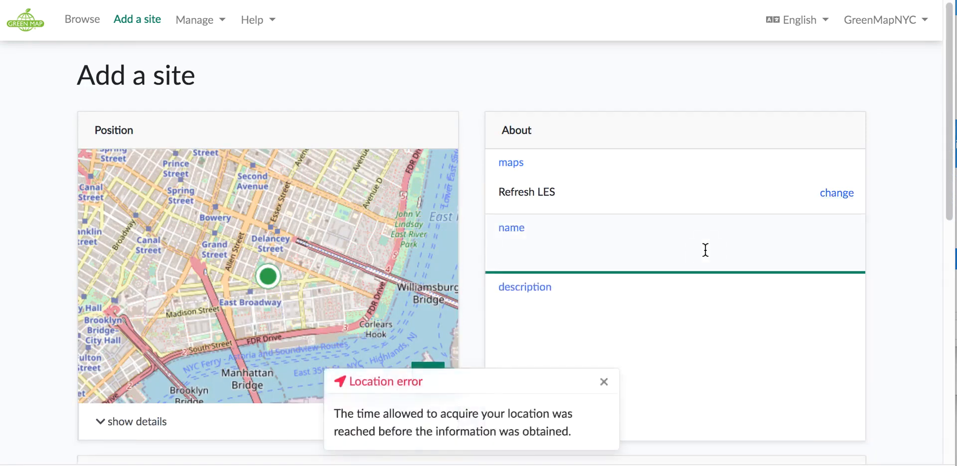
Enter the site name as 'Seward Park Librar' so far
type("Seward")
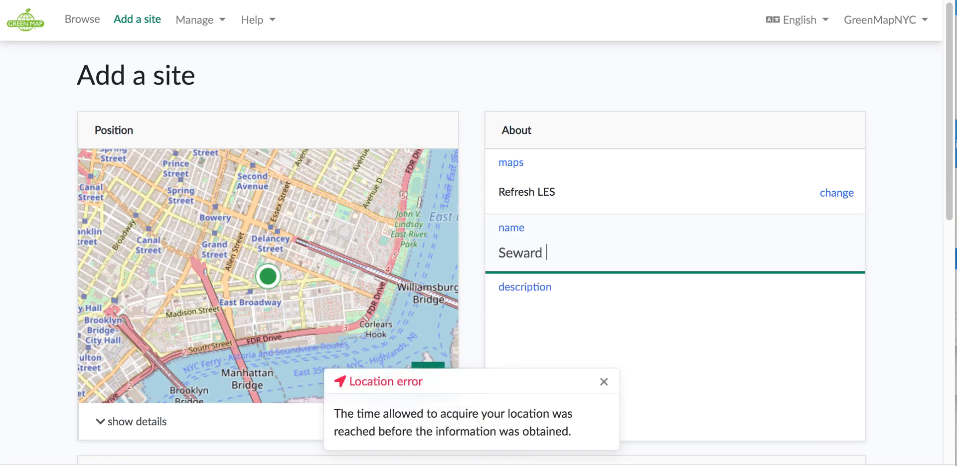
type("Par")
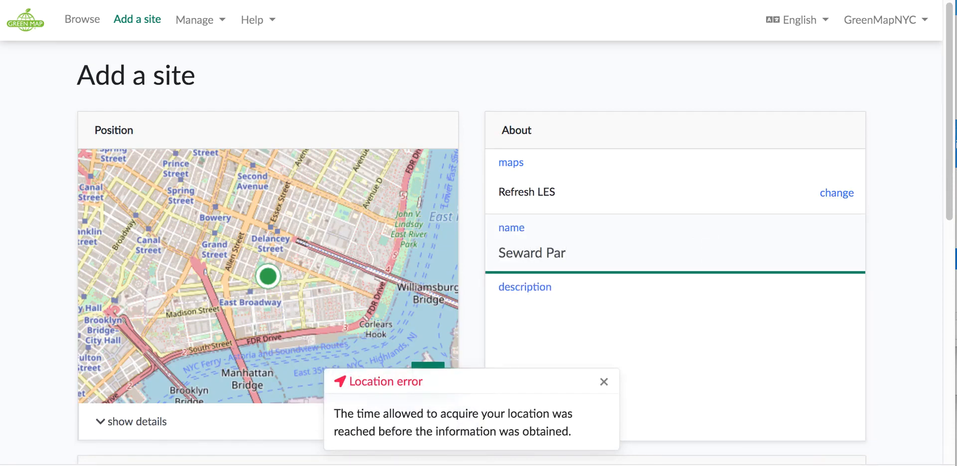
type("k L")
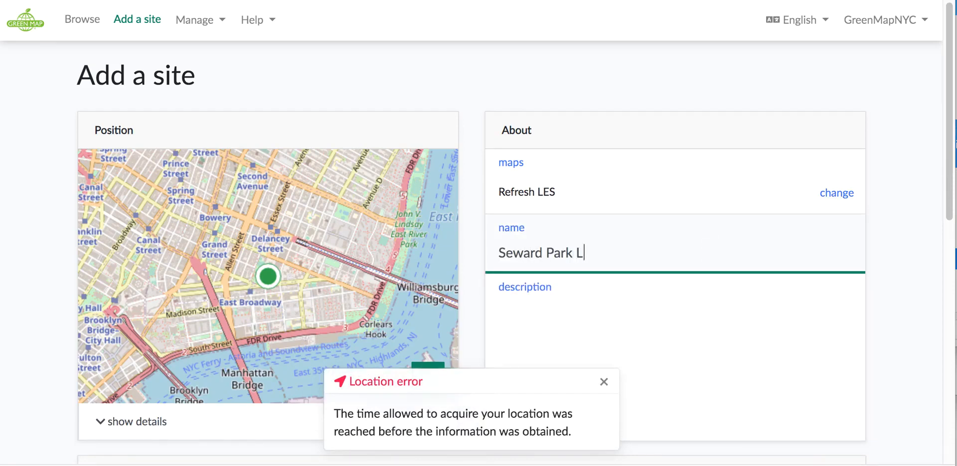
type("ibrar")
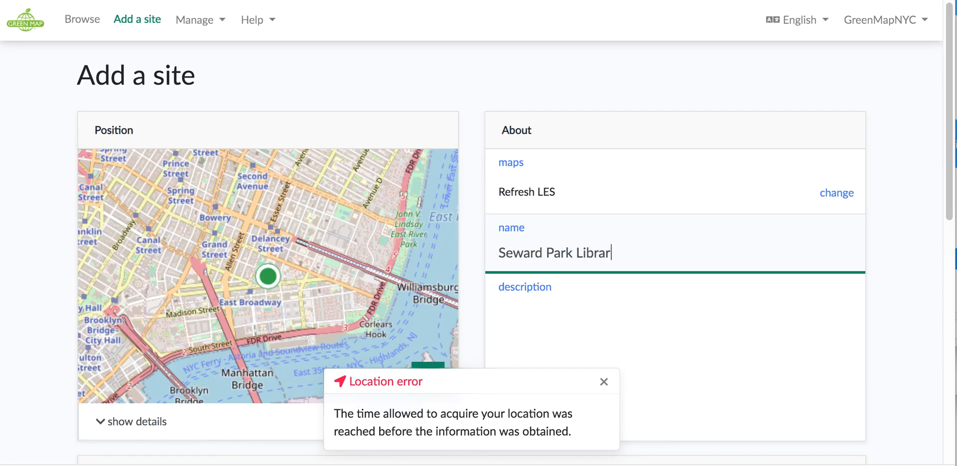
Finish the name 'Seward Park Library' and describe it as 'NYPL indoor and outdoor spaces'
left_click(604, 382)
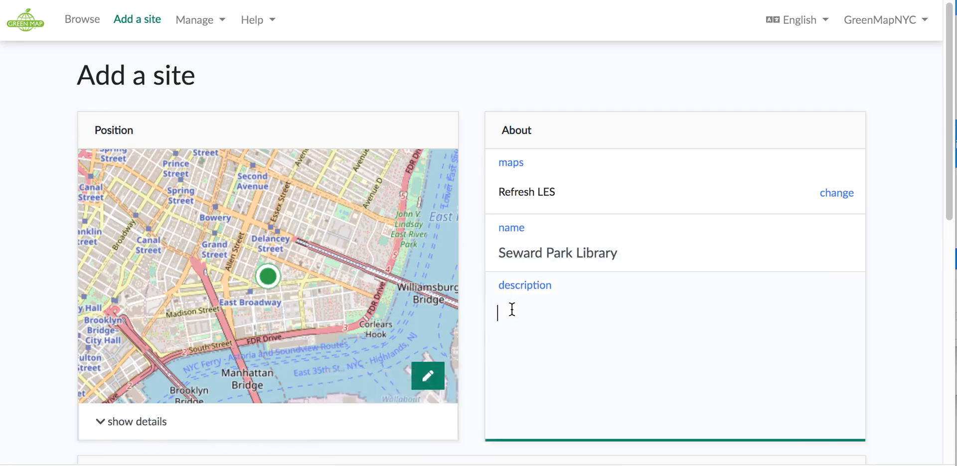
type("NYPL i")
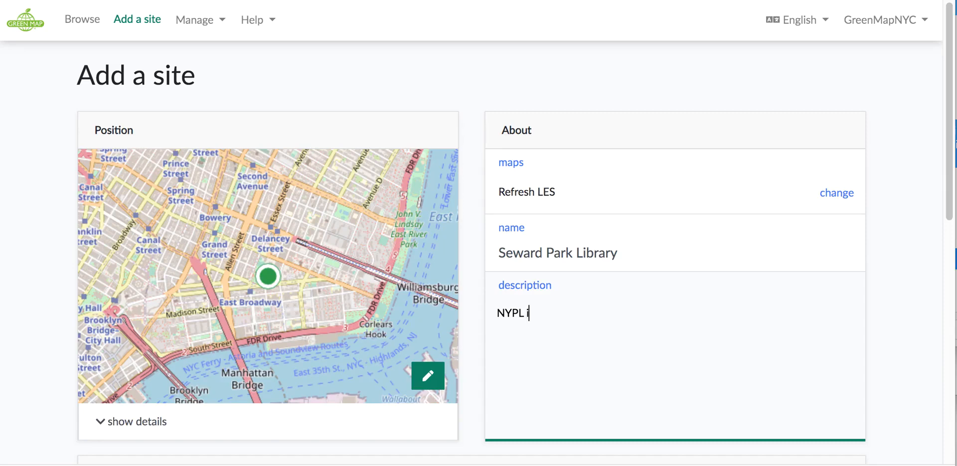
type("n")
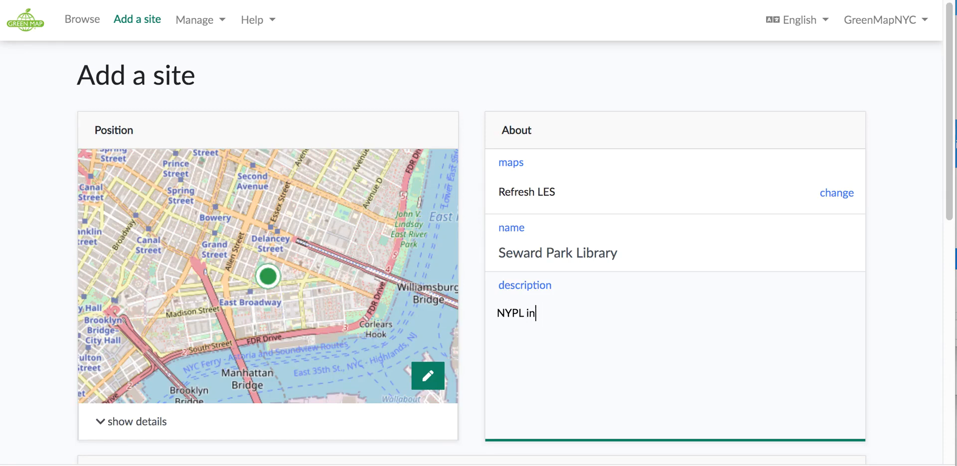
type("door and")
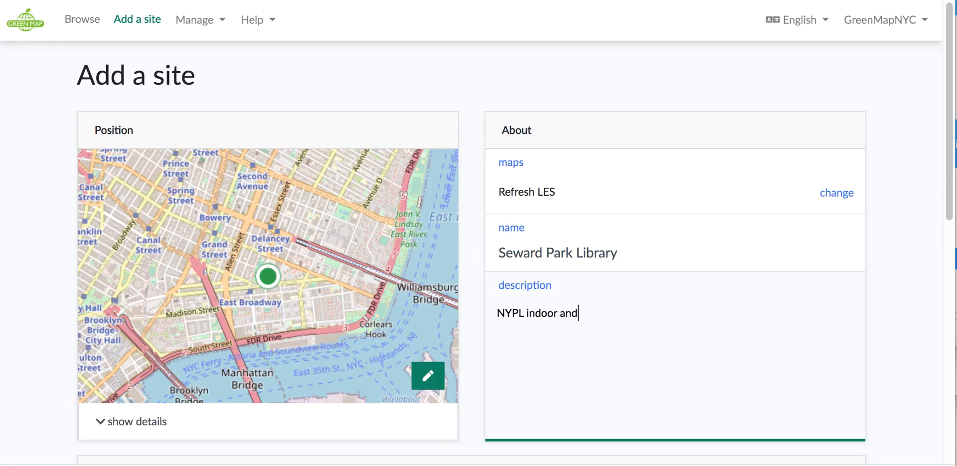
type("out")
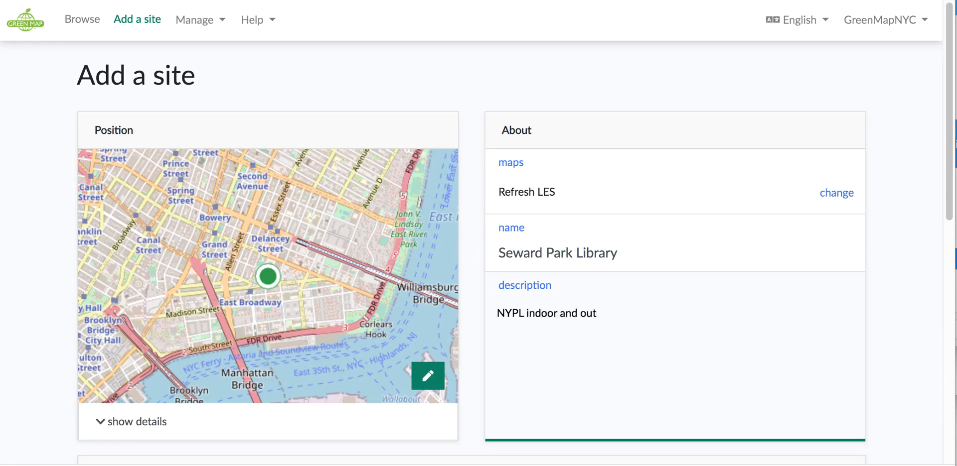
type("d")
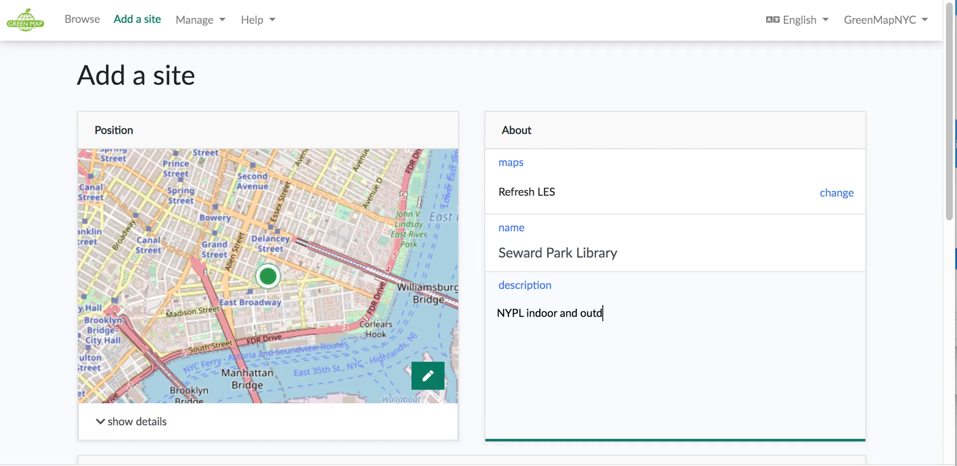
type("oor")
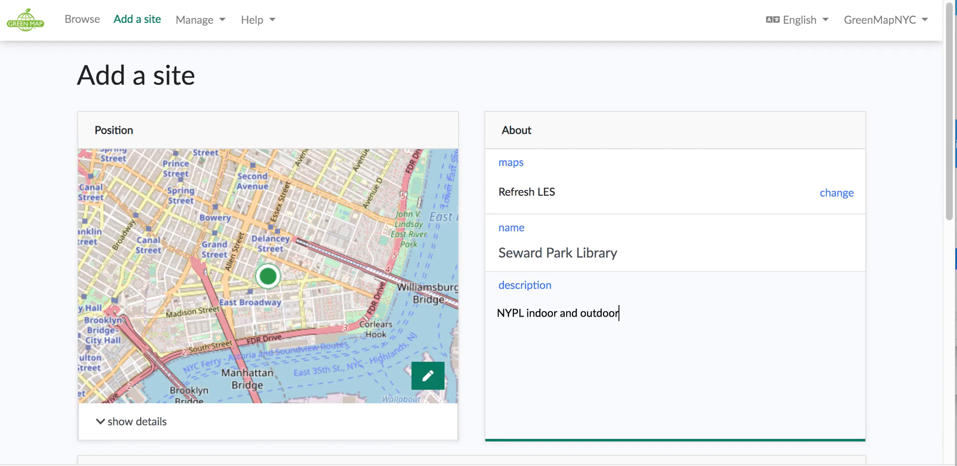
type("space")
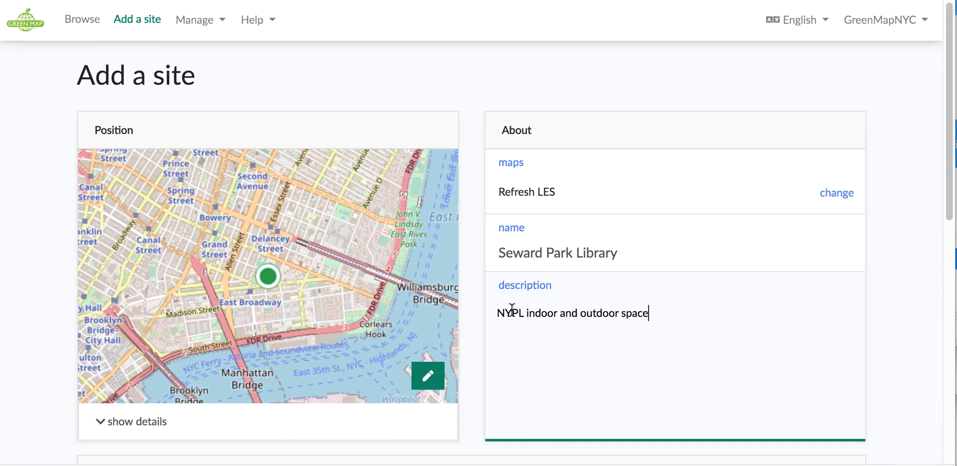
type("s")
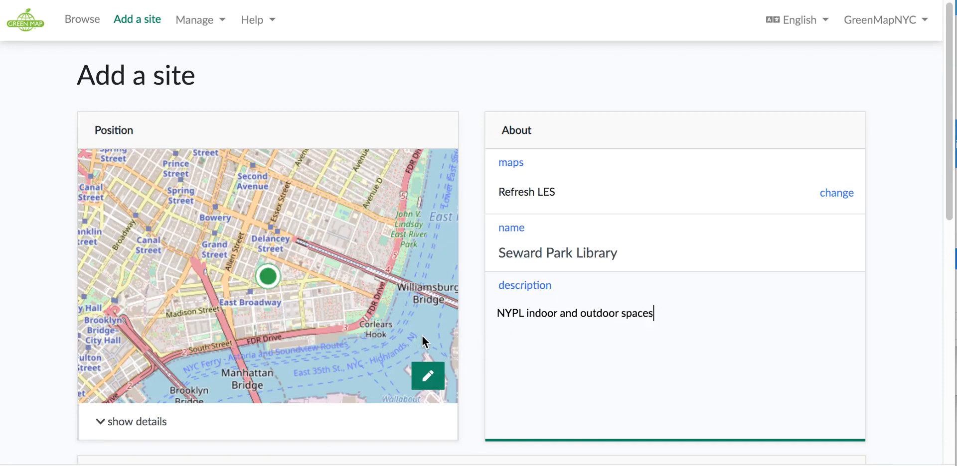
scroll("down", 3)
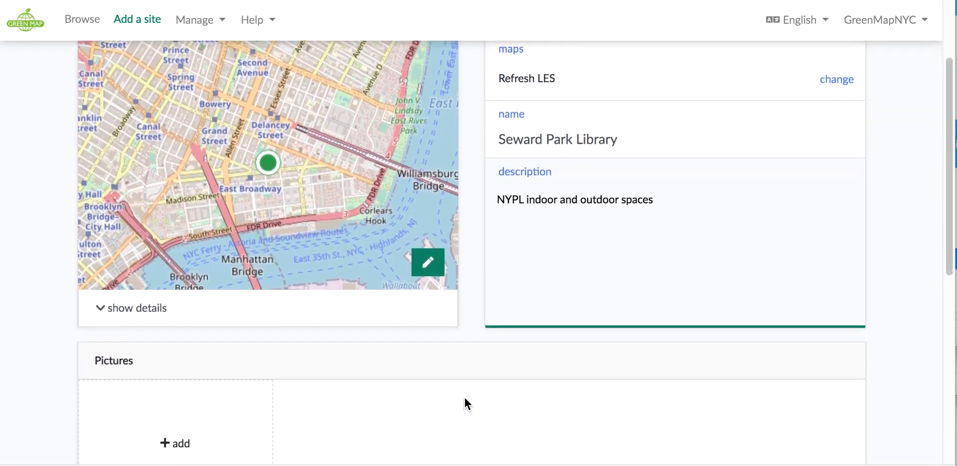
scroll("down", 3)
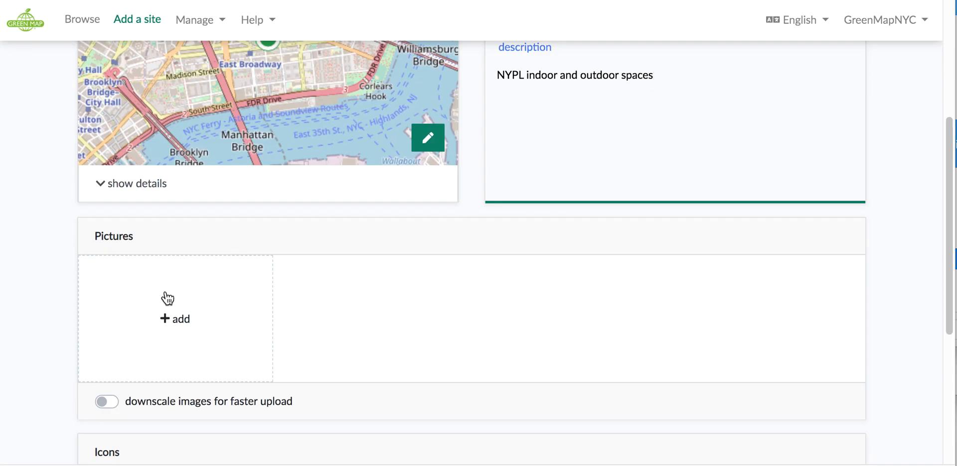
Attach the library building screenshot from the screenshots folder as the site's picture
left_click(175, 319)
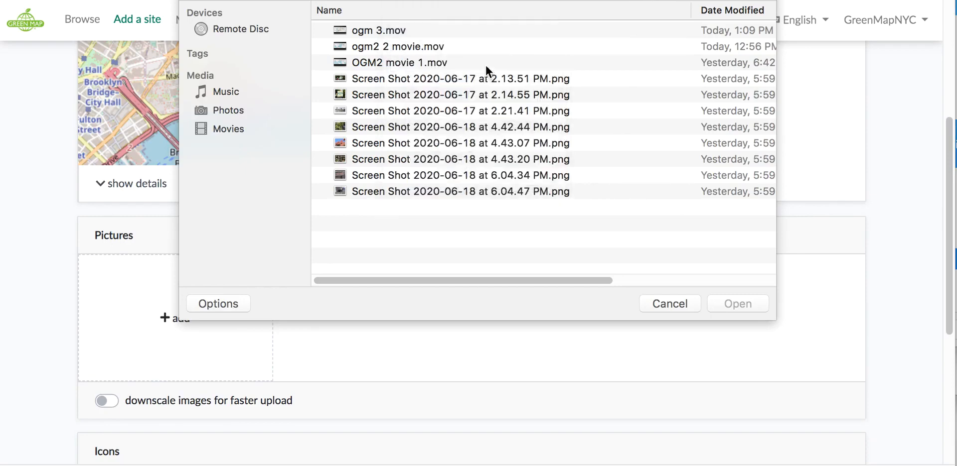
left_click(466, 61)
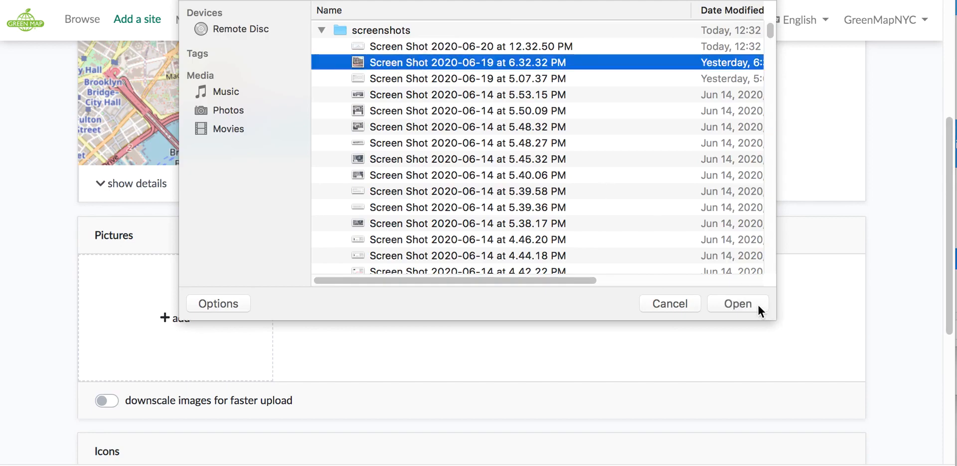
left_click(738, 304)
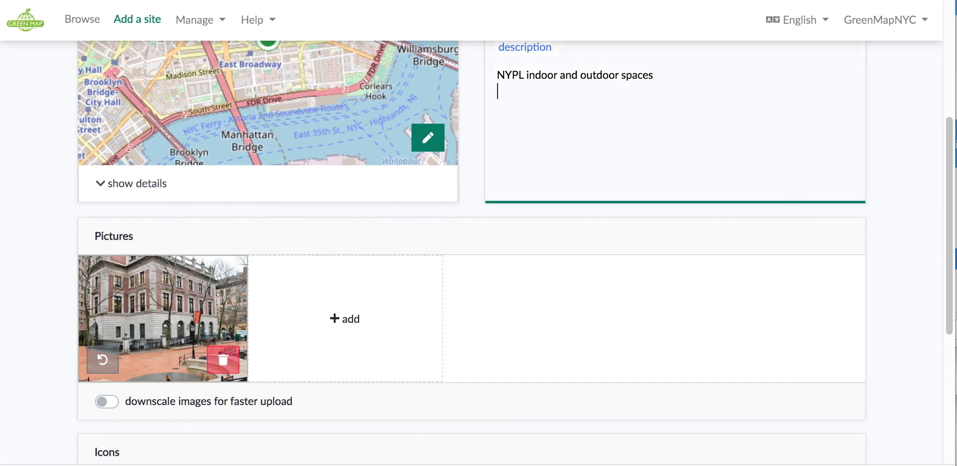
Add an 'NYC Parks photo' credit to the description and rotate the photo back upright
type("NYC Pa")
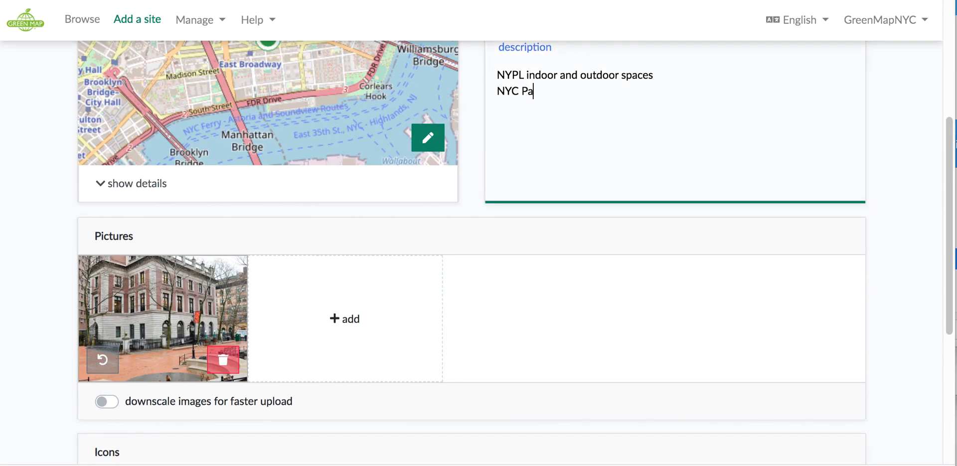
type("rks")
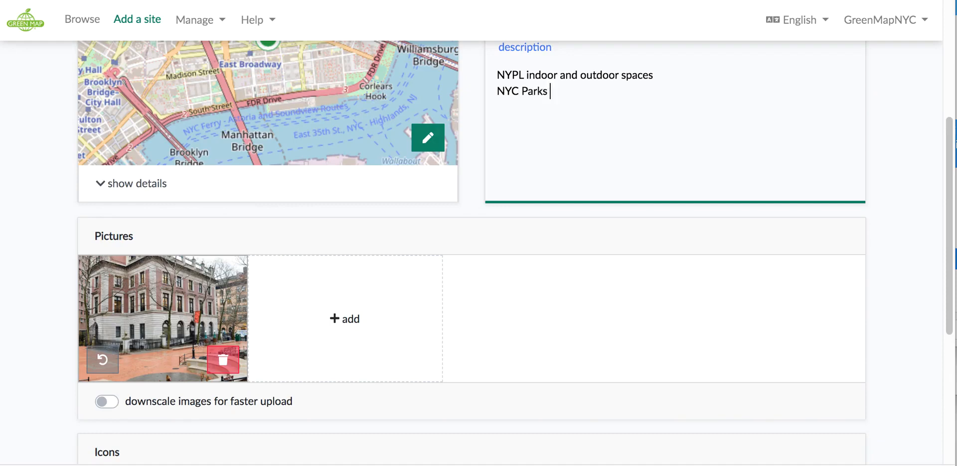
type("photo")
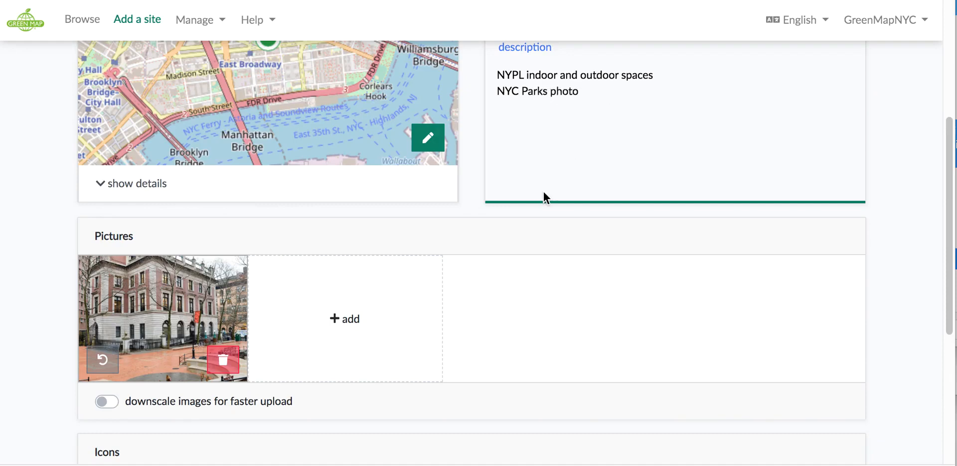
mouse_move(307, 417)
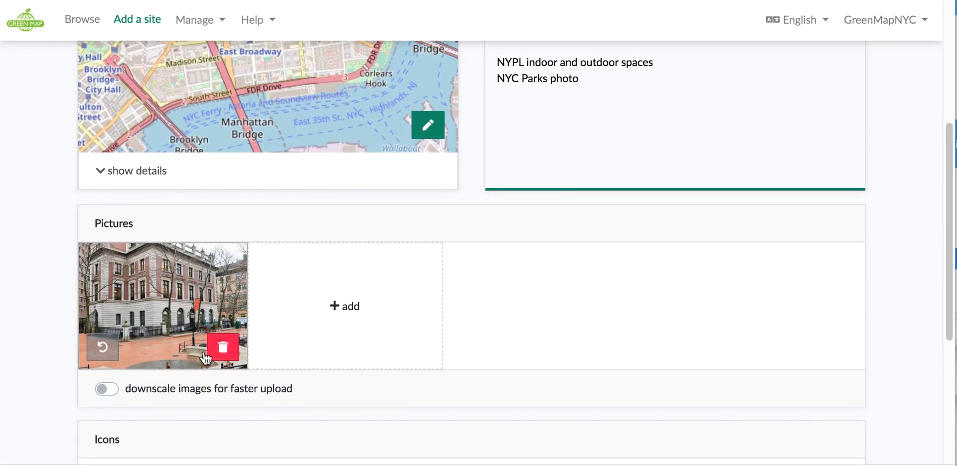
mouse_move(103, 348)
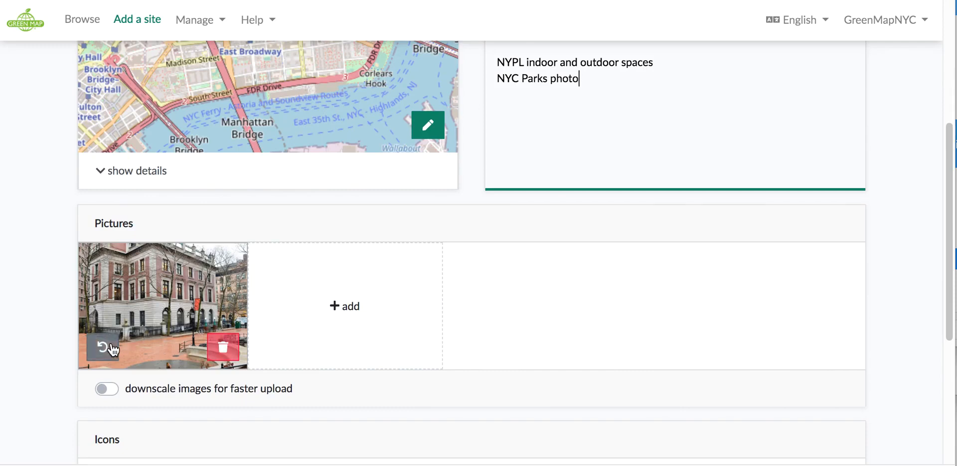
left_click(101, 346)
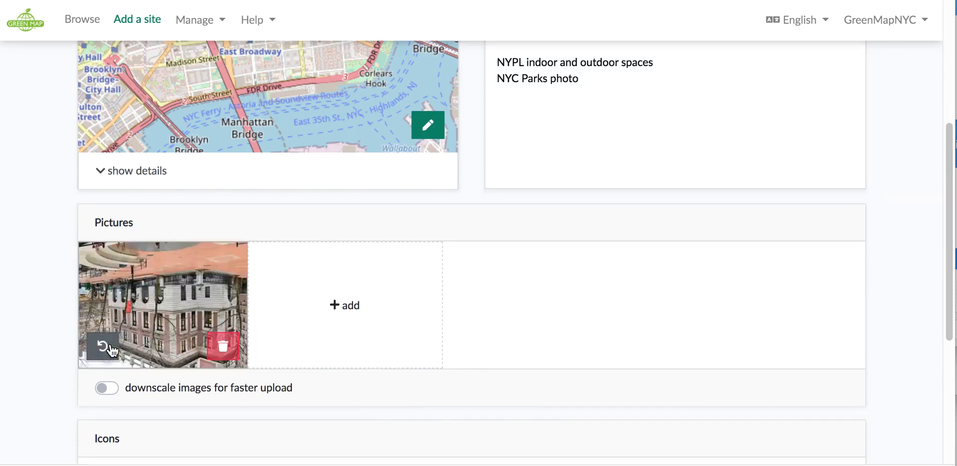
left_click(102, 347)
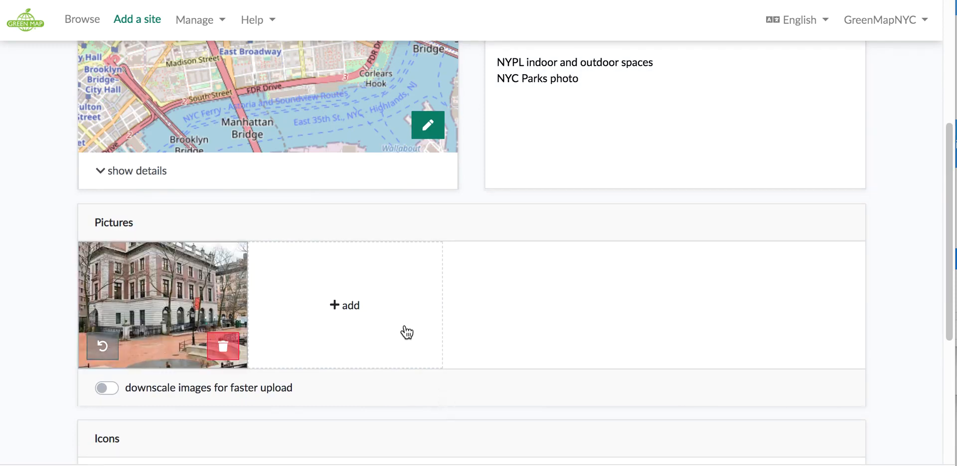
Scroll down to the still-empty Icons section above Submit
scroll("down", 3)
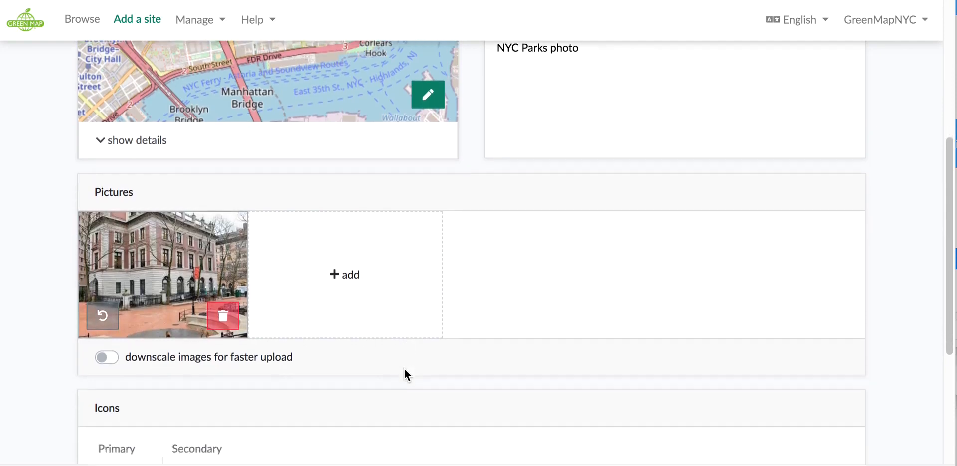
scroll("down", 3)
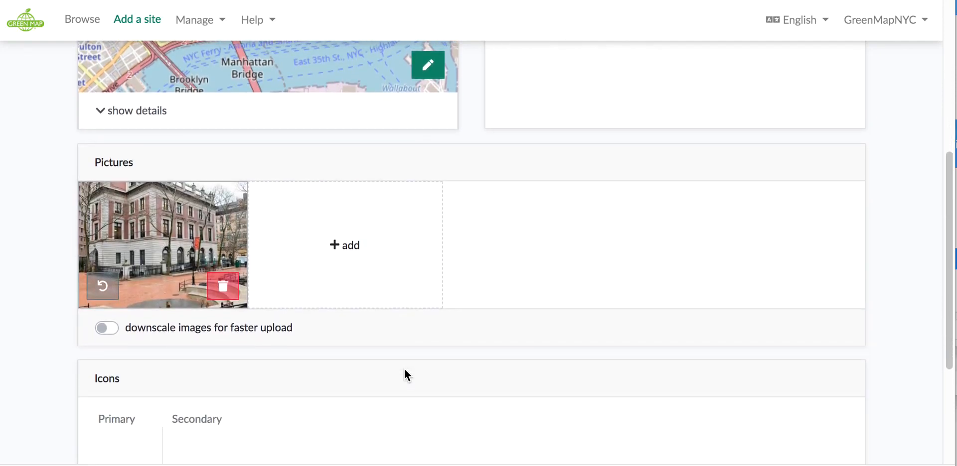
scroll("down", 3)
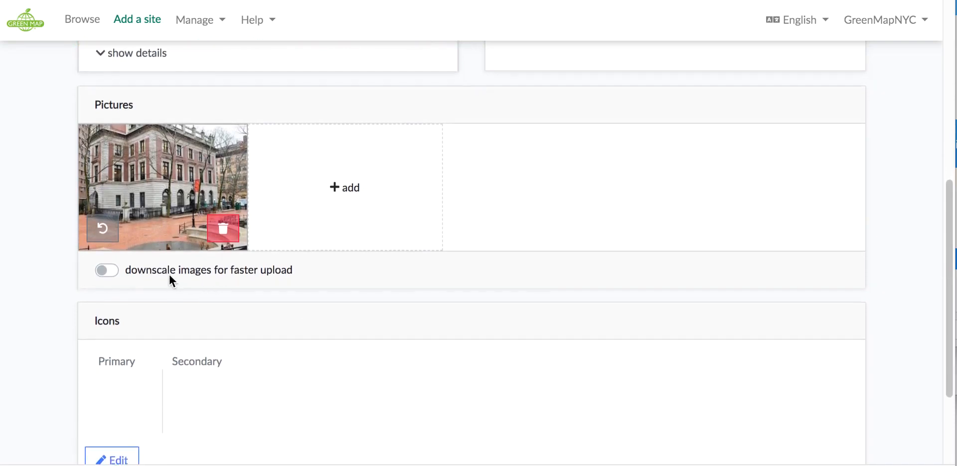
scroll("down", 3)
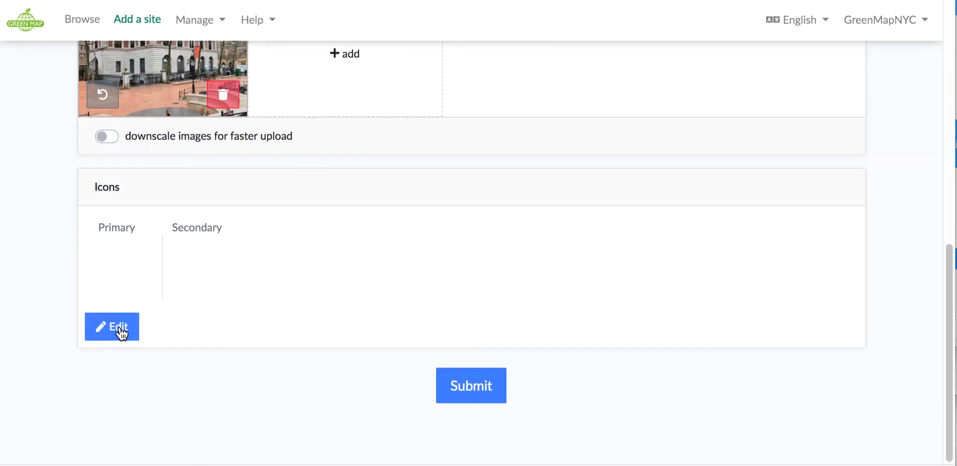
Tag the site with Public Library, Wifi Spot and Green Maps Available icons
left_click(111, 327)
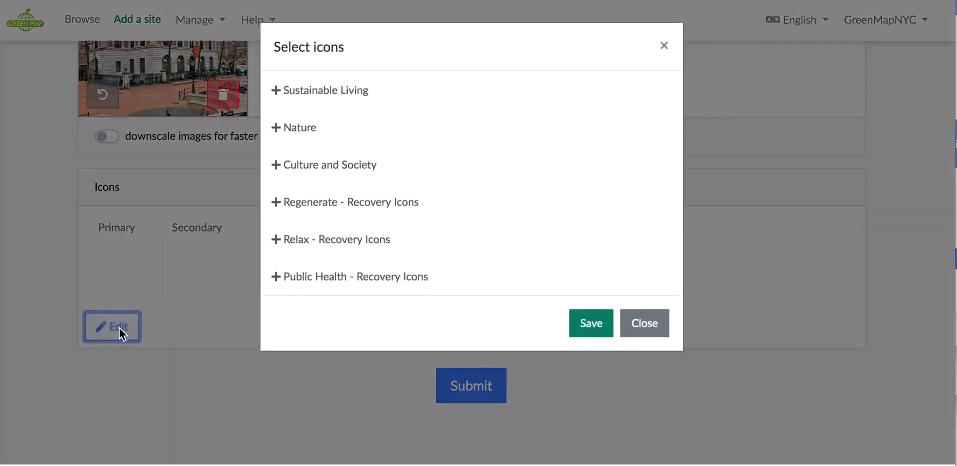
mouse_move(372, 205)
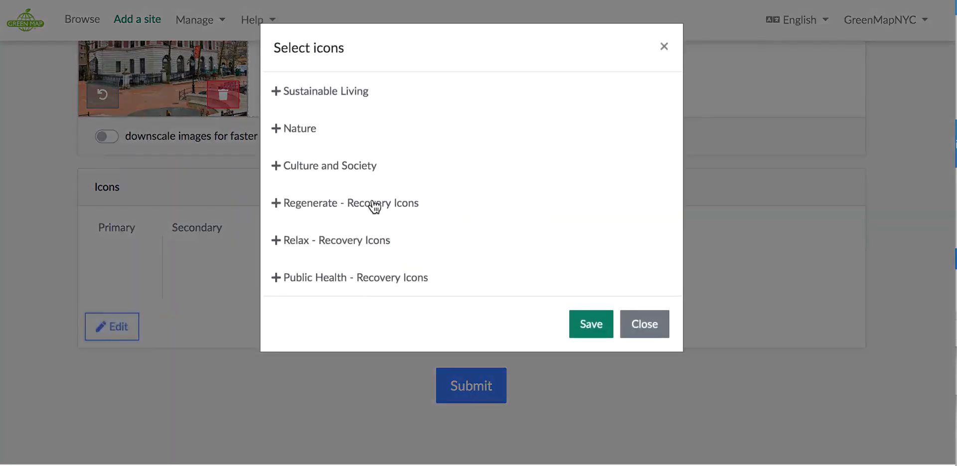
mouse_move(339, 175)
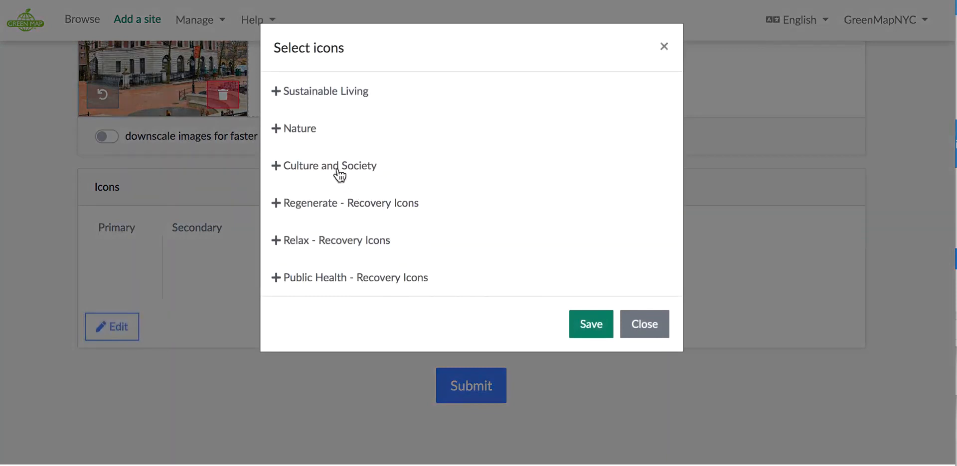
left_click(323, 166)
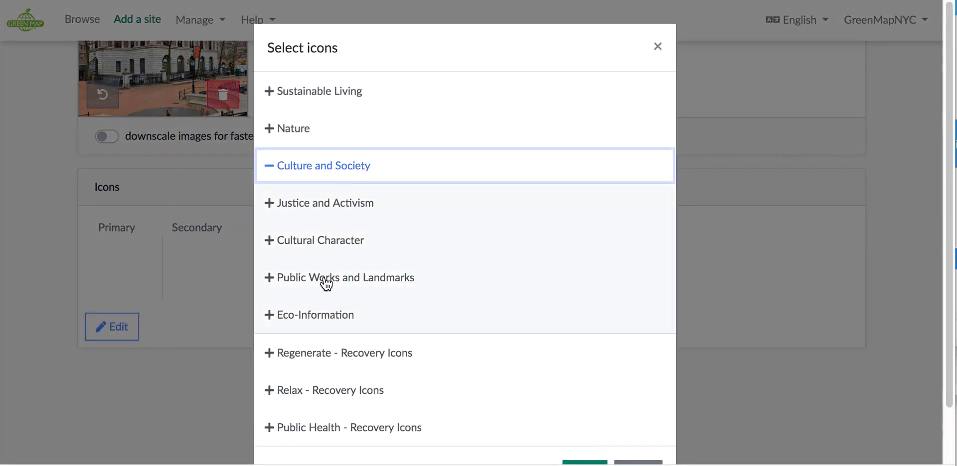
left_click(315, 315)
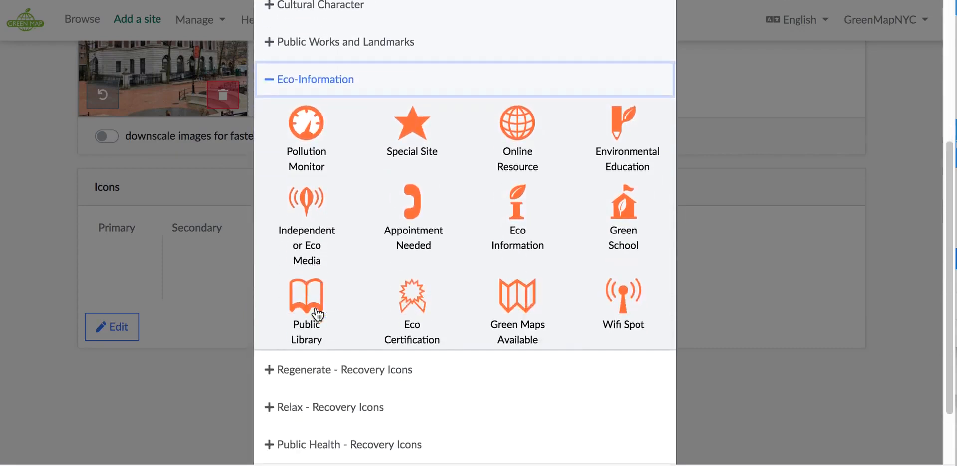
left_click(306, 305)
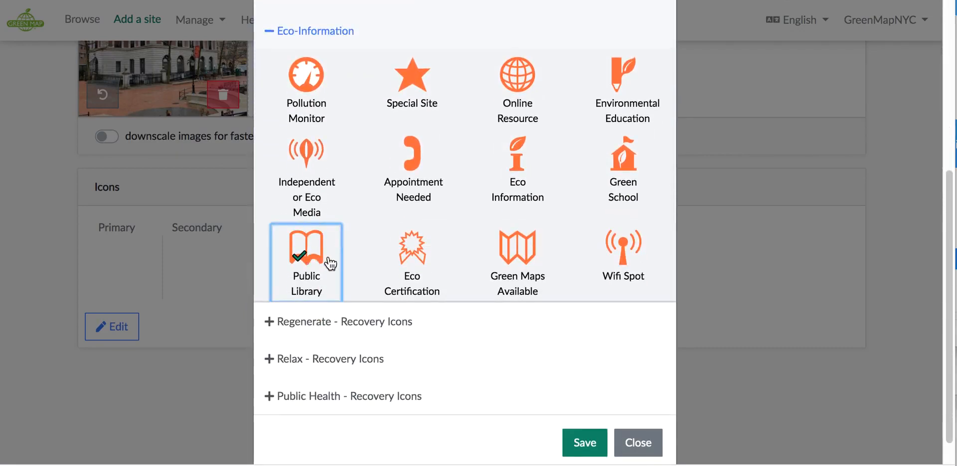
mouse_move(666, 291)
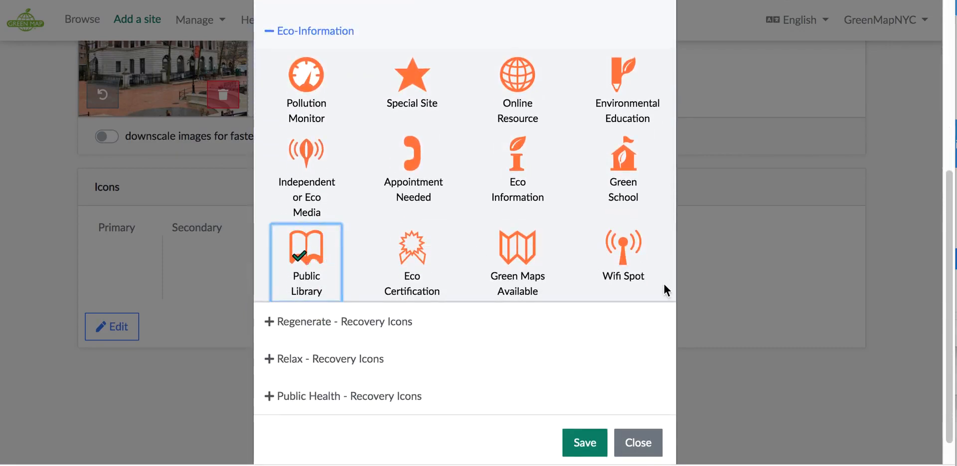
left_click(622, 251)
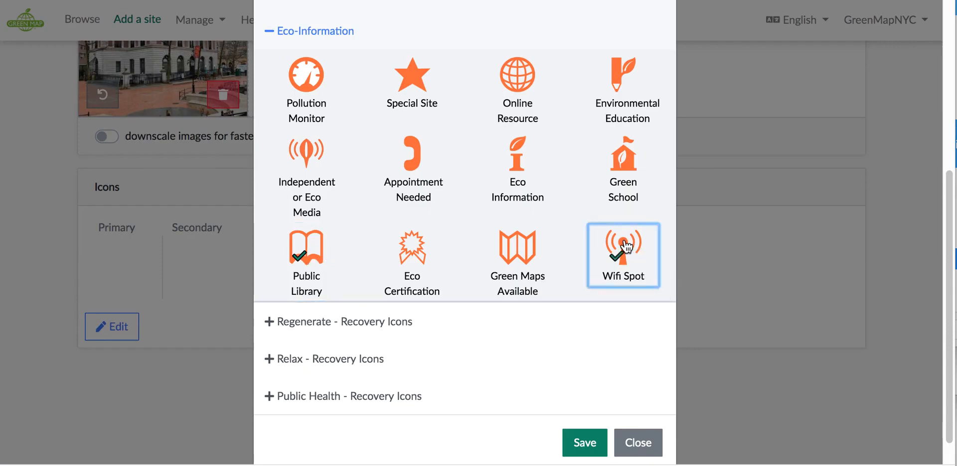
mouse_move(502, 249)
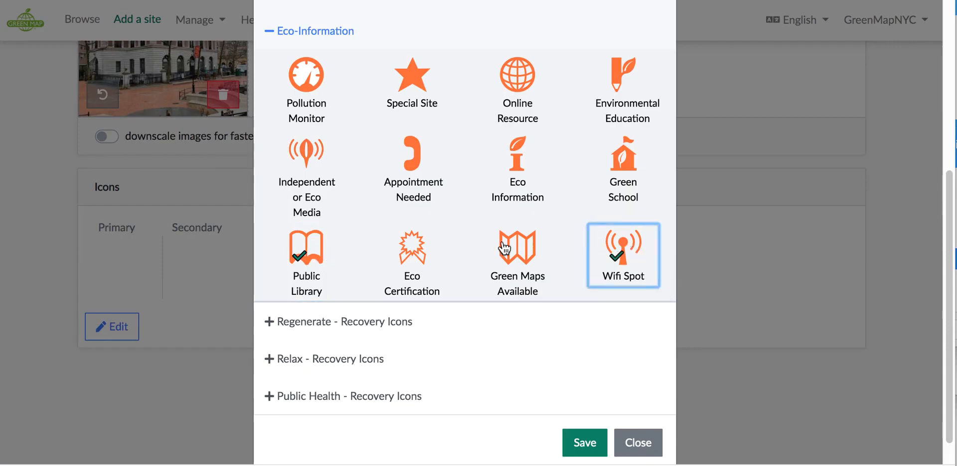
left_click(517, 247)
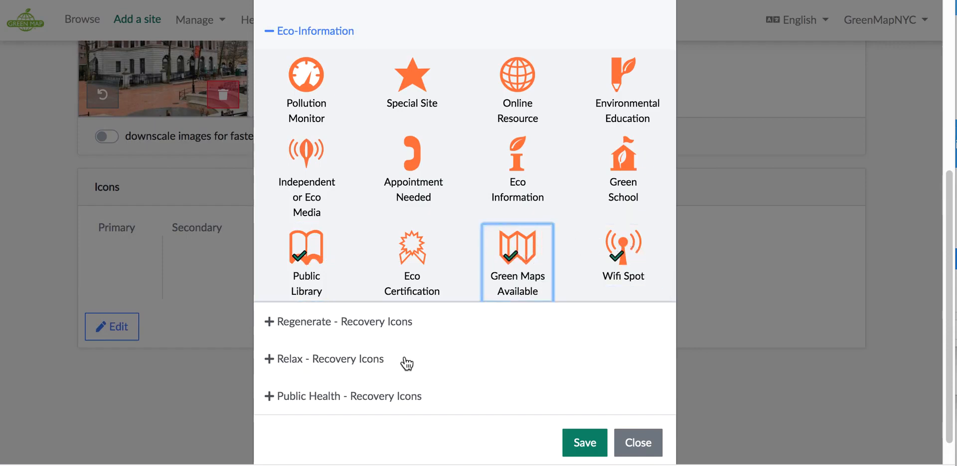
mouse_move(360, 365)
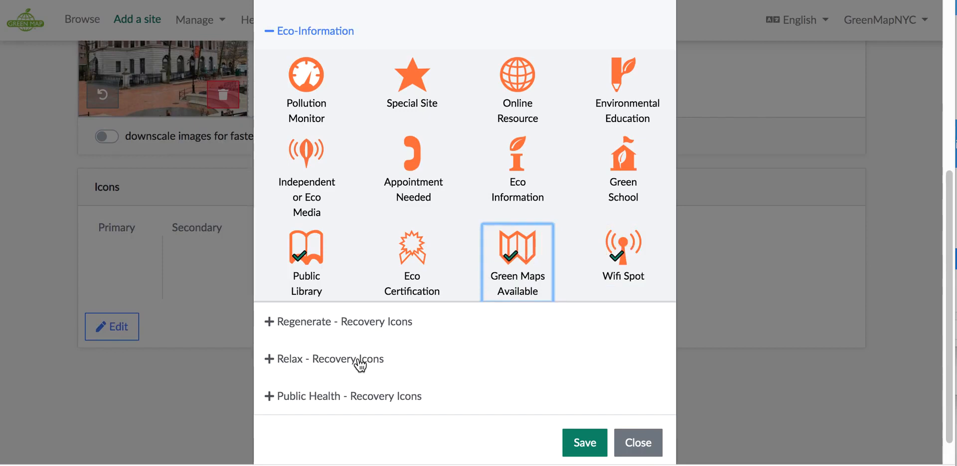
Add the Cool Spot icon and a Public Space / Square icon from the Nature and Outdoor groups
left_click(331, 359)
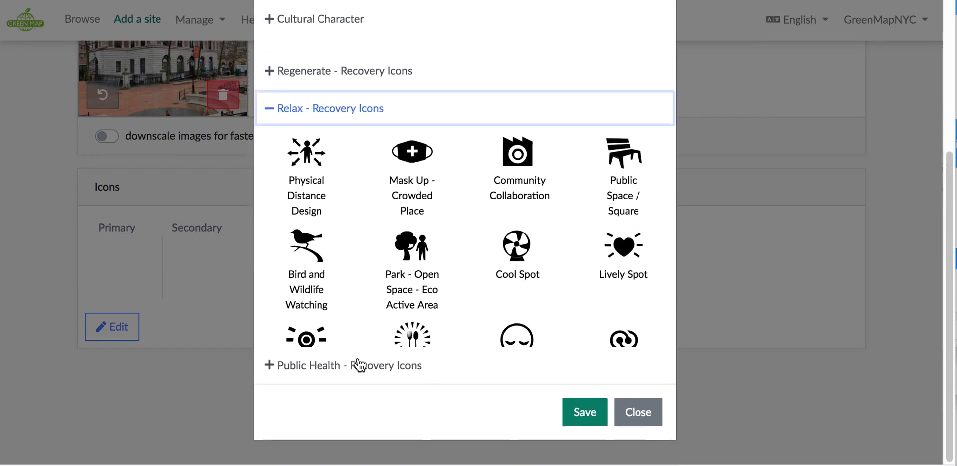
scroll("down", 3)
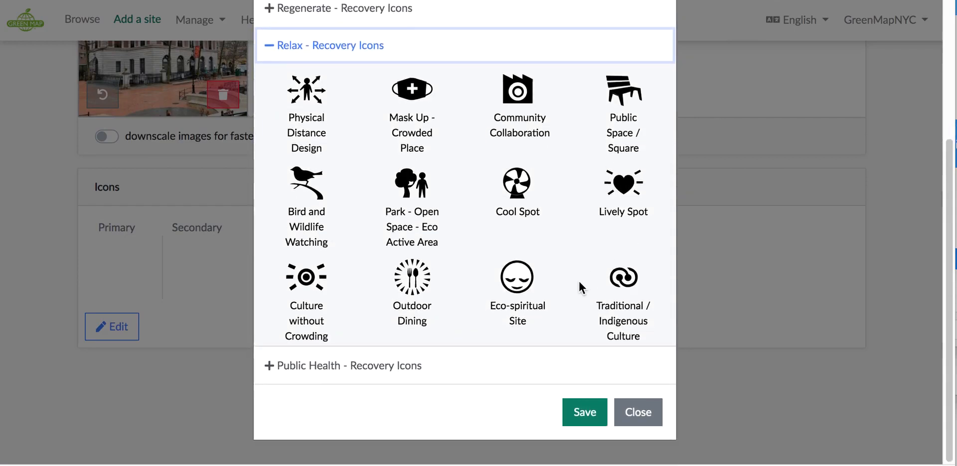
mouse_move(336, 94)
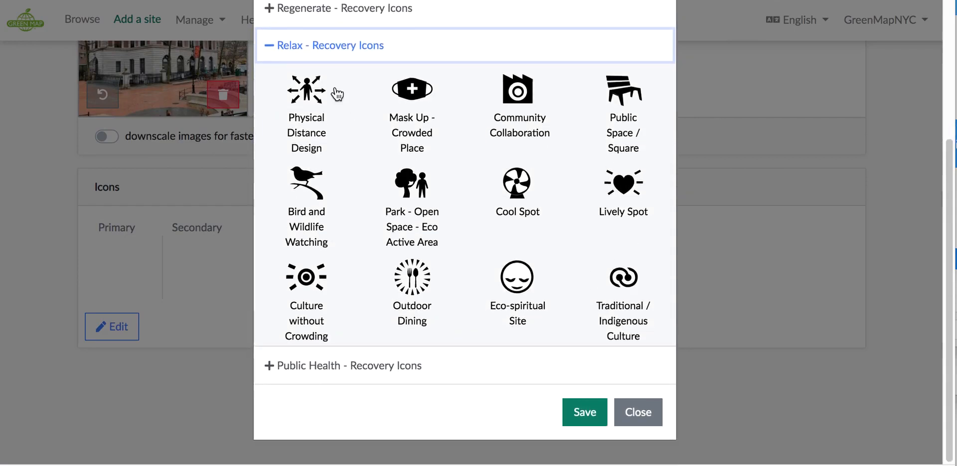
left_click(518, 184)
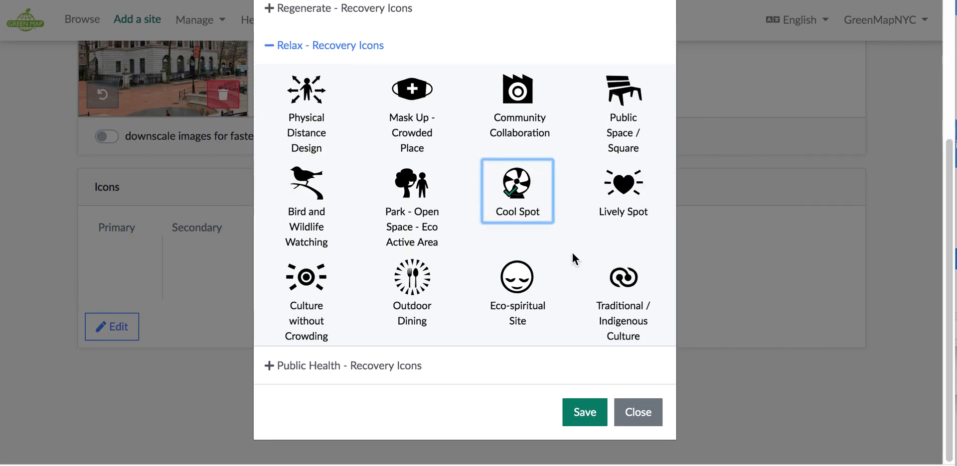
mouse_move(548, 199)
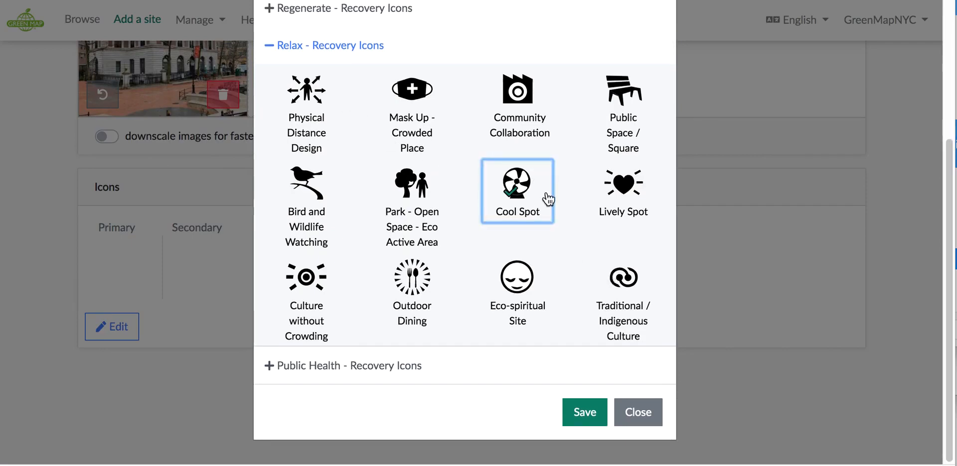
mouse_move(524, 204)
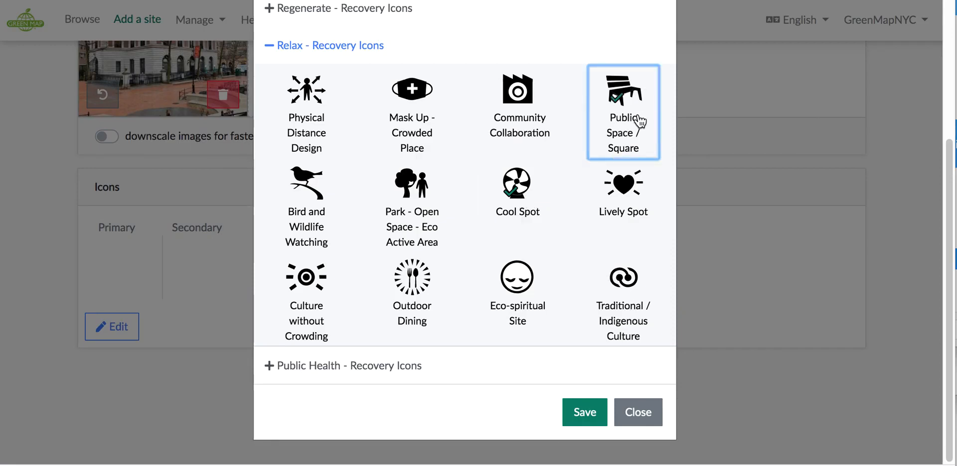
mouse_move(584, 412)
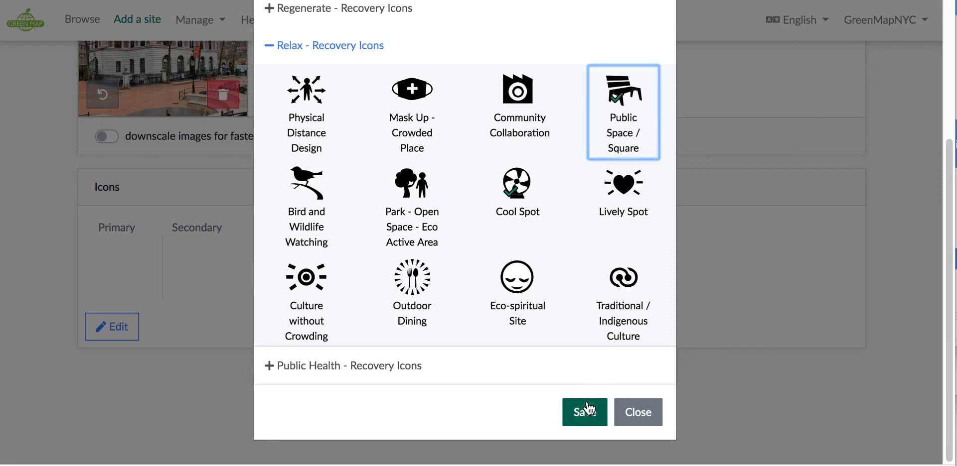
mouse_move(289, 51)
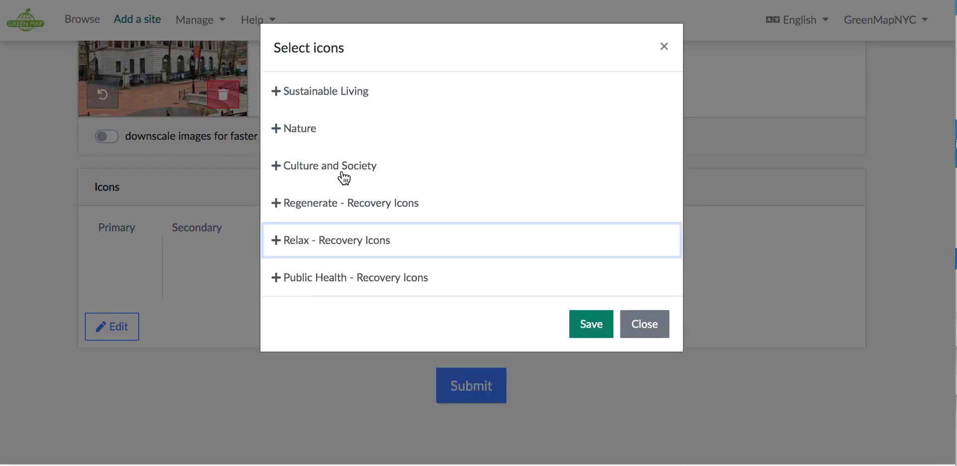
mouse_move(305, 138)
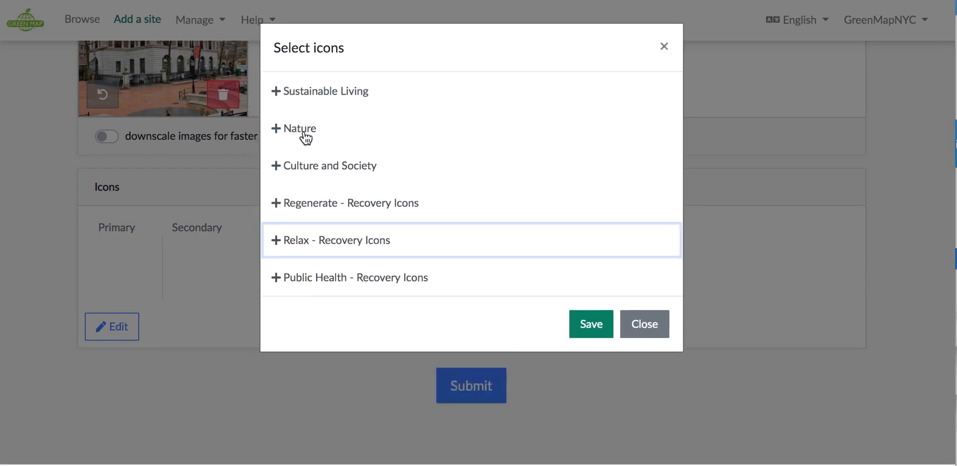
left_click(294, 129)
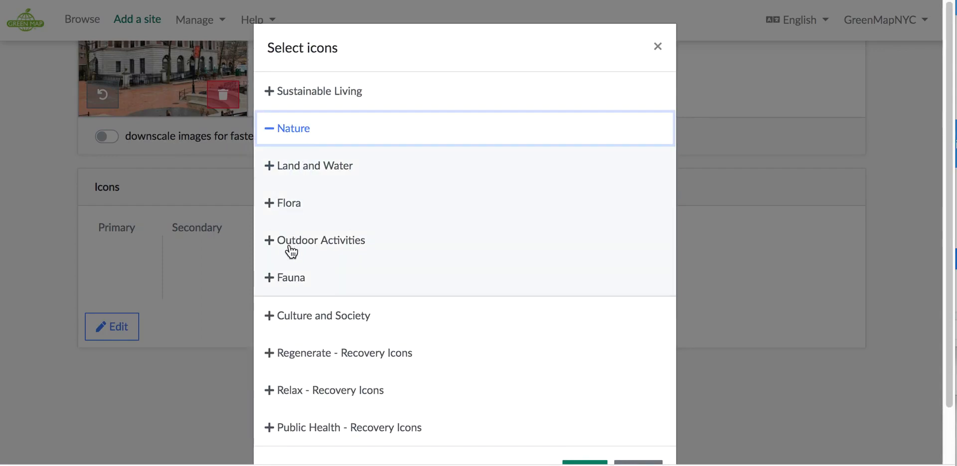
left_click(321, 240)
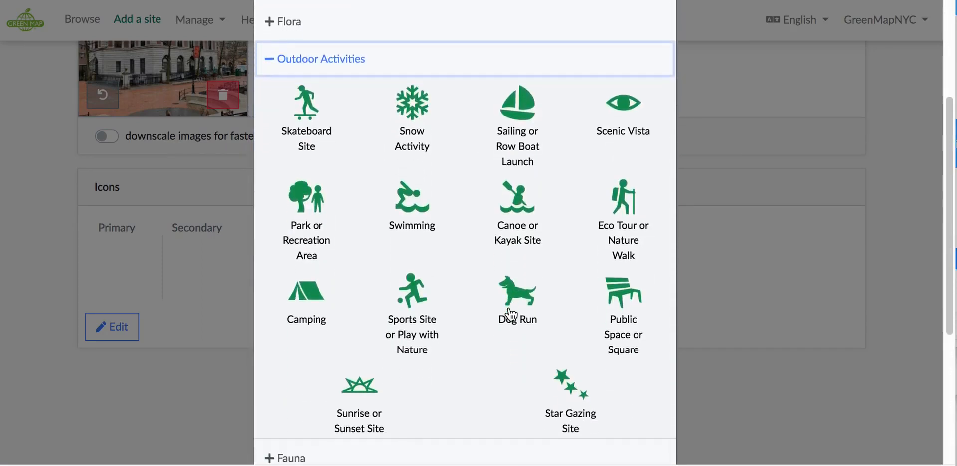
mouse_move(346, 194)
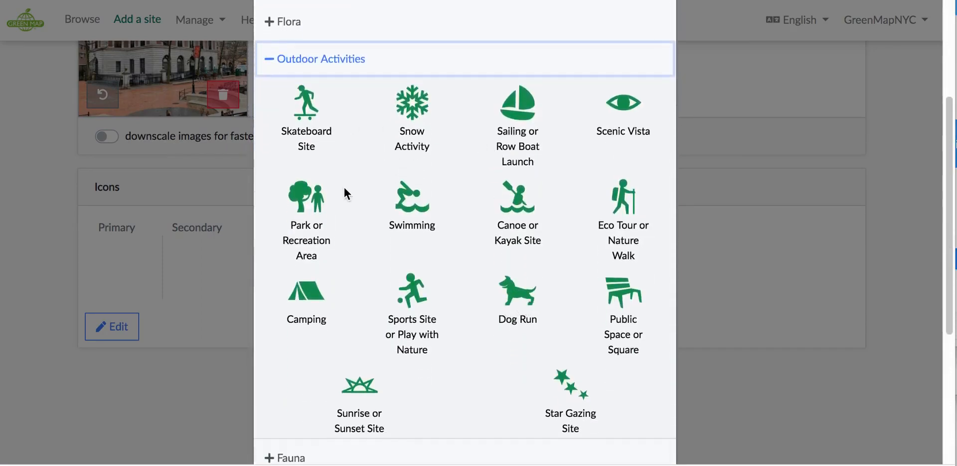
scroll("down", 3)
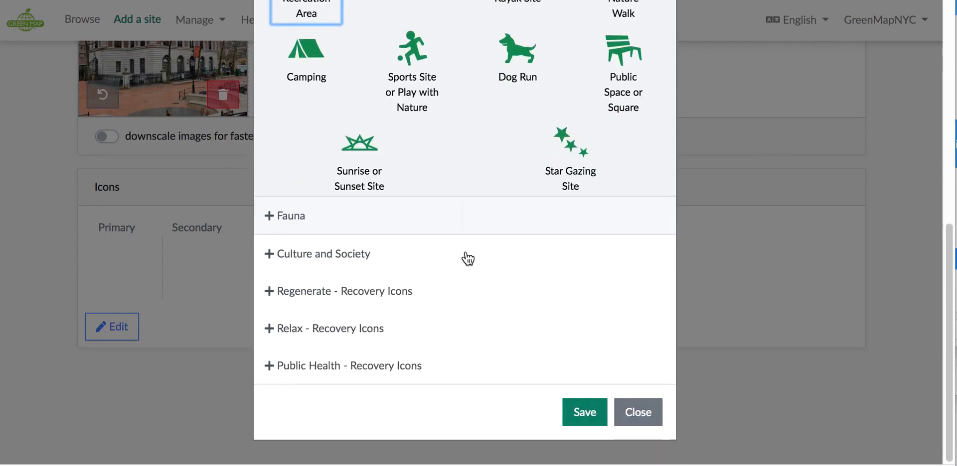
left_click(583, 411)
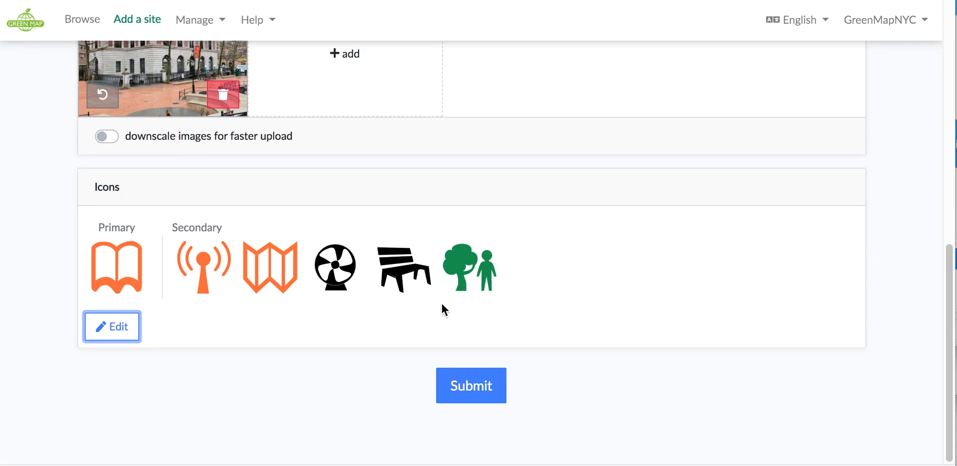
mouse_move(349, 287)
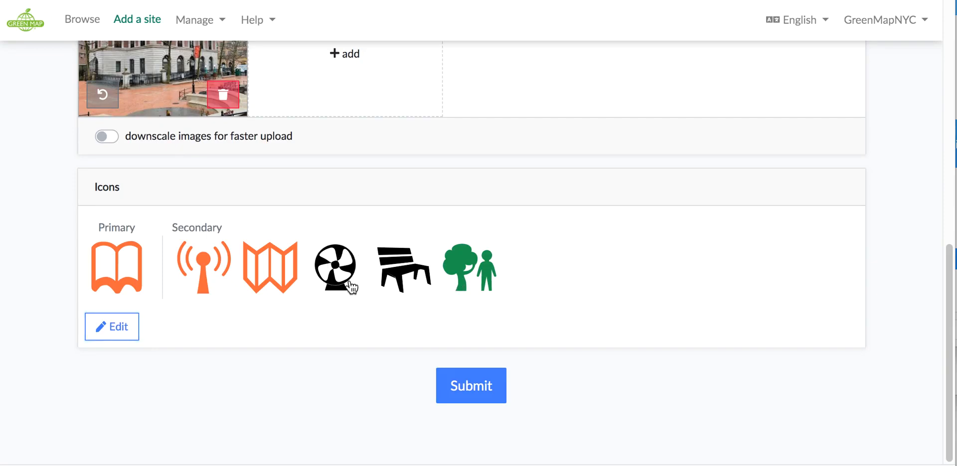
left_click(335, 267)
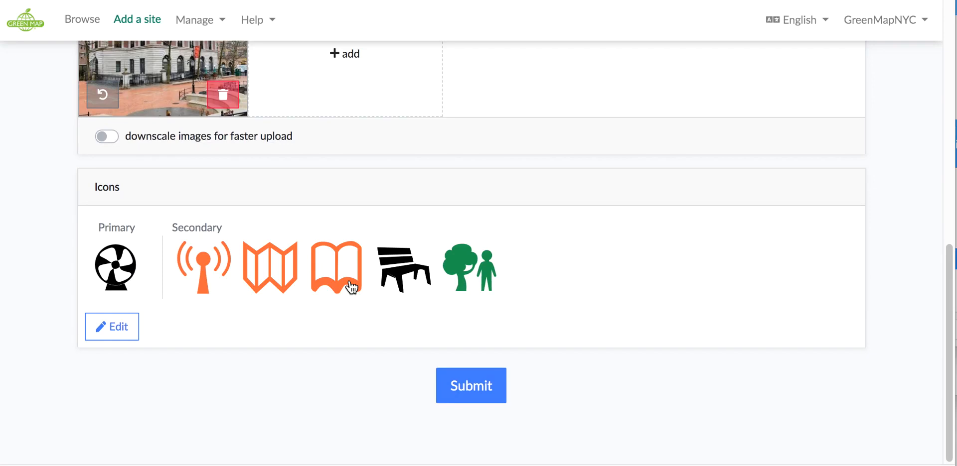
left_click(470, 385)
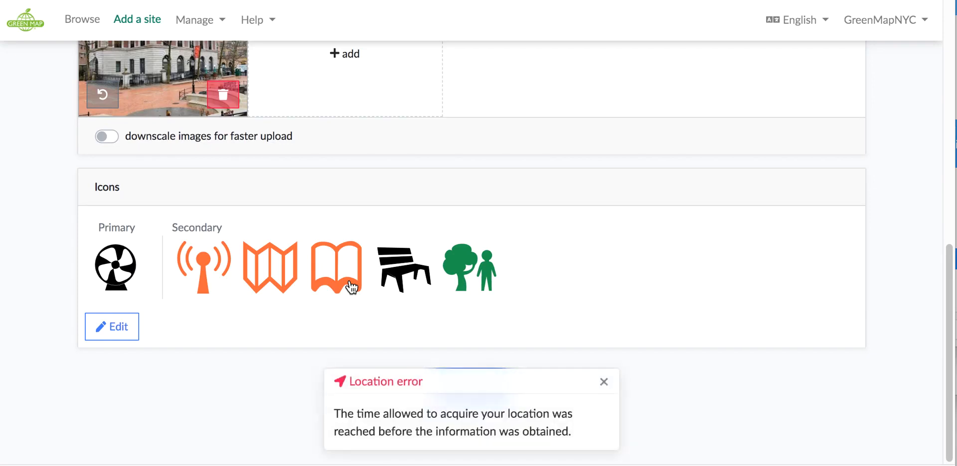
left_click(603, 381)
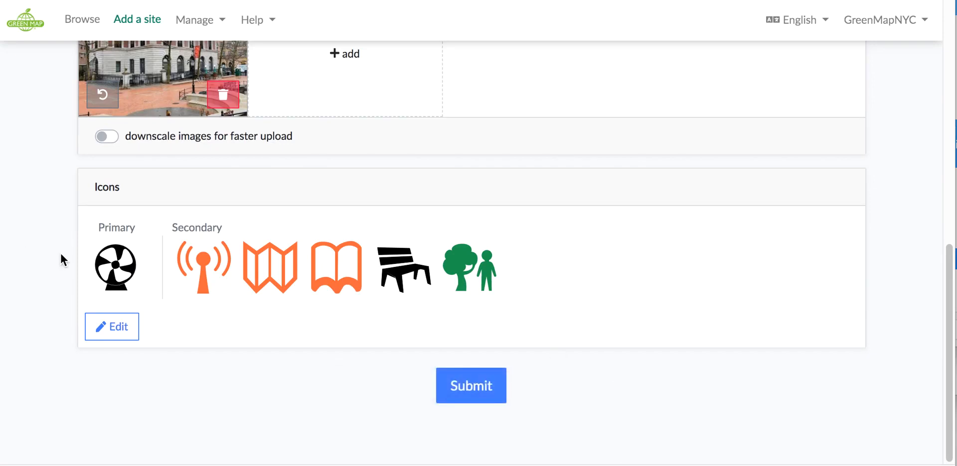
mouse_move(354, 278)
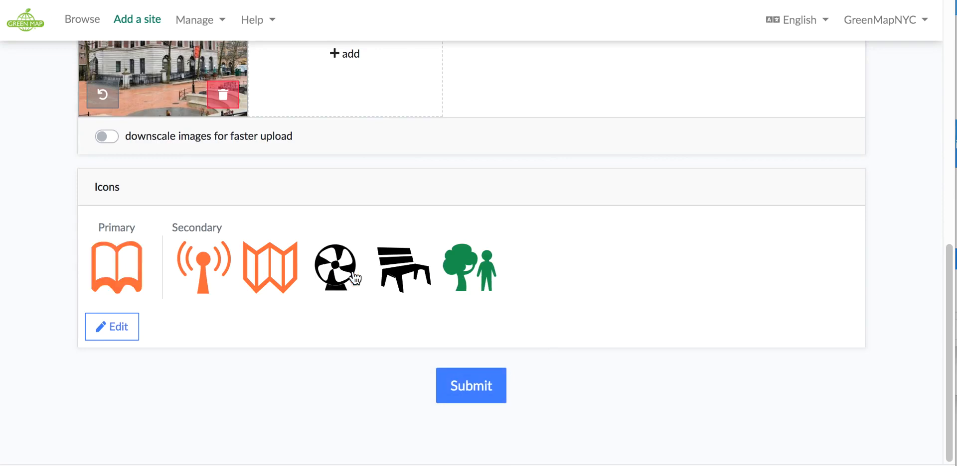
left_click(470, 386)
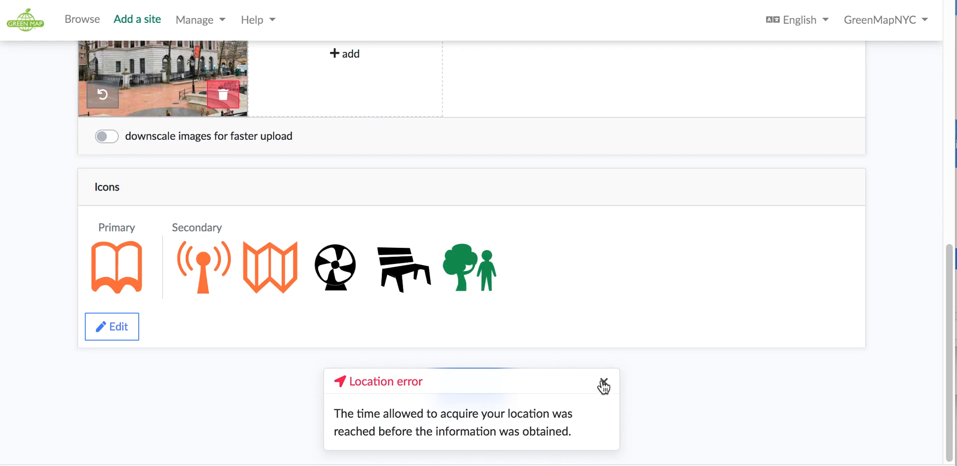
left_click(604, 386)
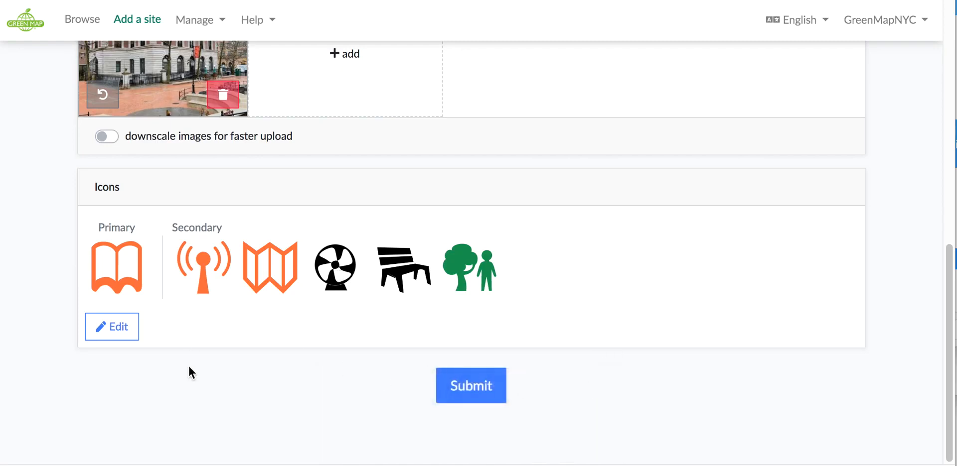
mouse_move(132, 295)
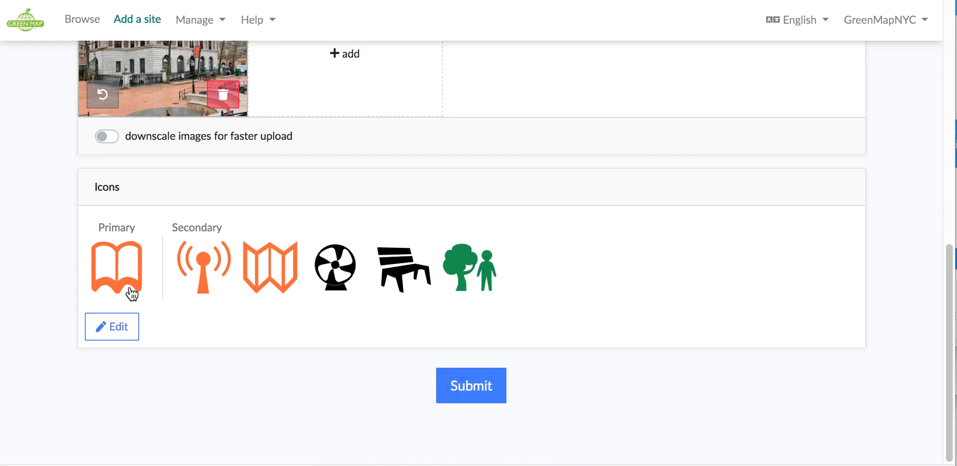
mouse_move(470, 386)
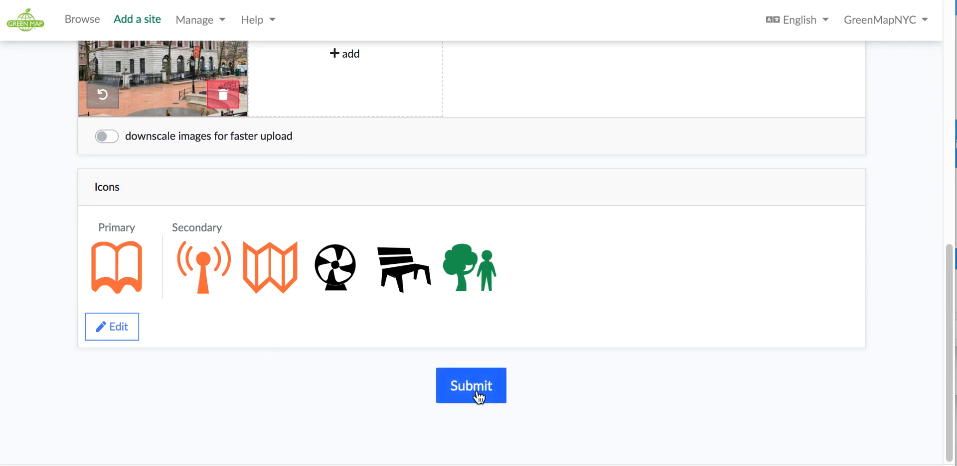
Submit the new site for review and return to the homepage map
left_click(471, 386)
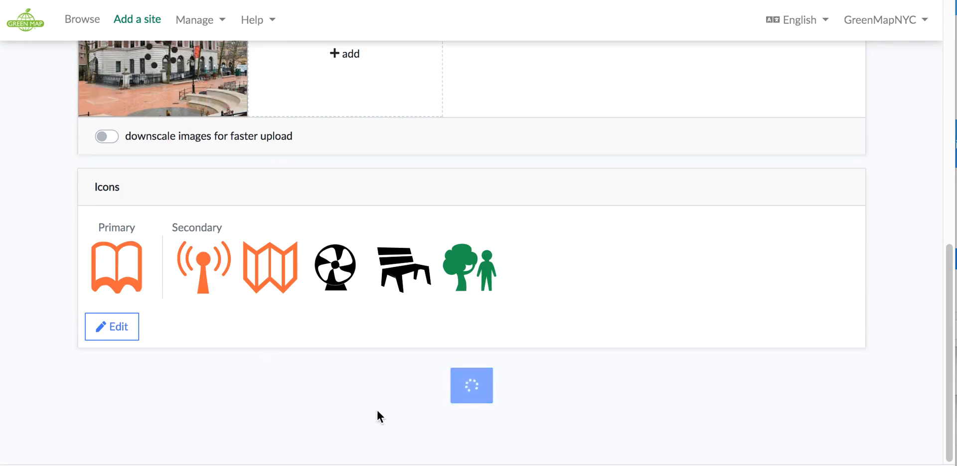
left_click(471, 386)
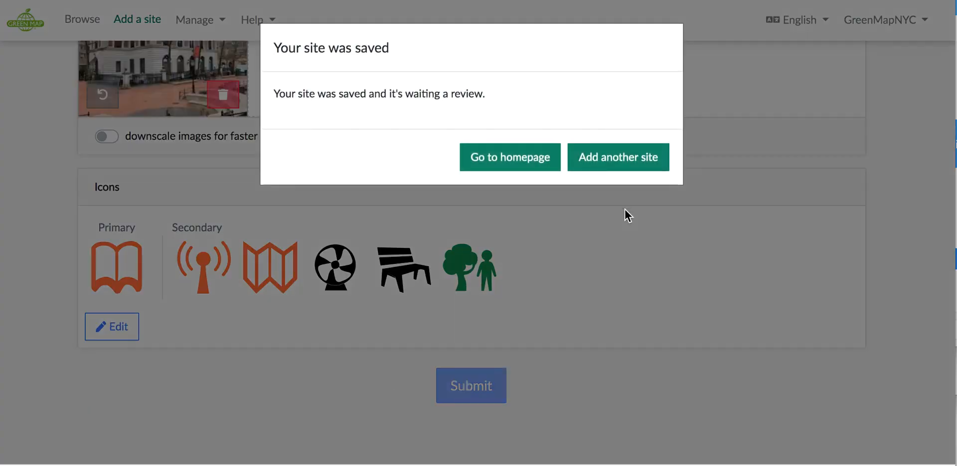
mouse_move(528, 162)
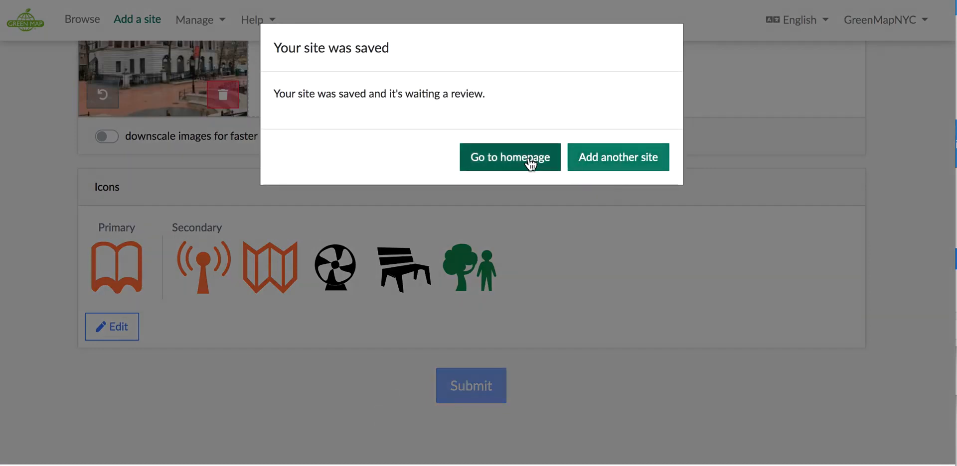
left_click(509, 158)
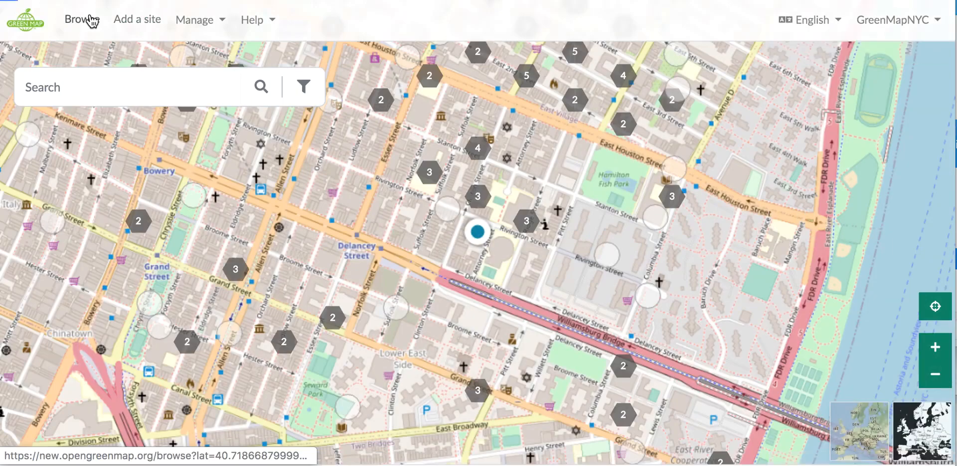
Show the Browse overview scrolled to the Maps section with its 'Show all (31)' link
left_click(81, 18)
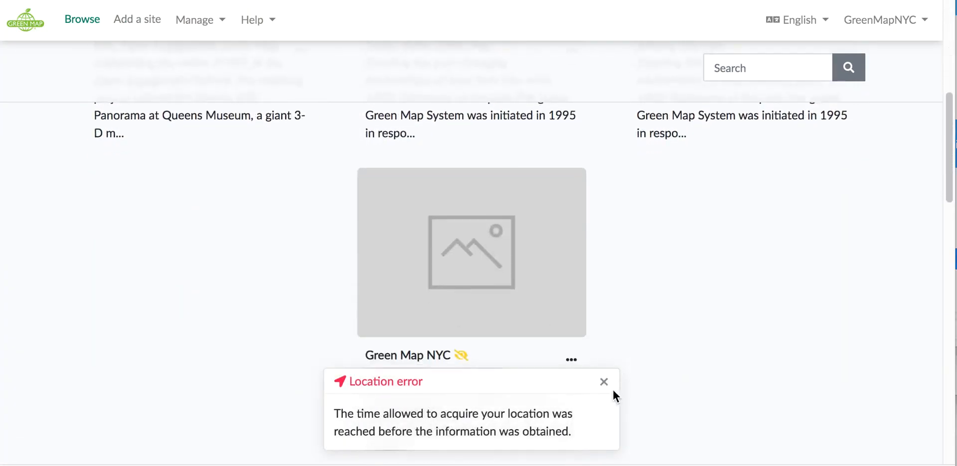
left_click(604, 382)
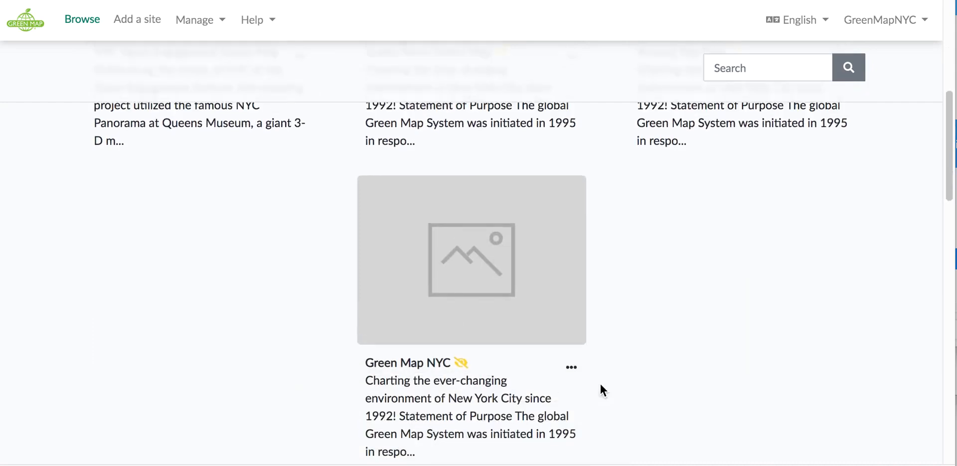
scroll("down", 3)
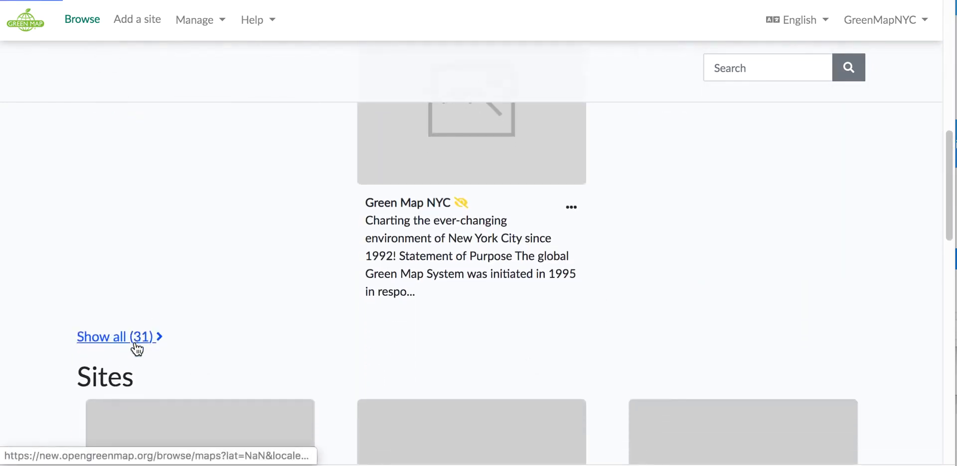
List all 31 maps and scroll to Recovery on NYC's Lower East Side
left_click(113, 337)
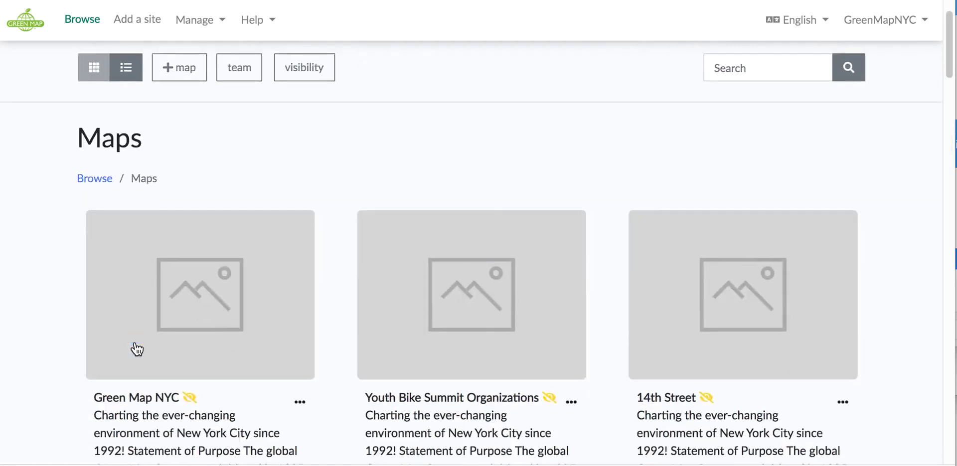
scroll("down", 3)
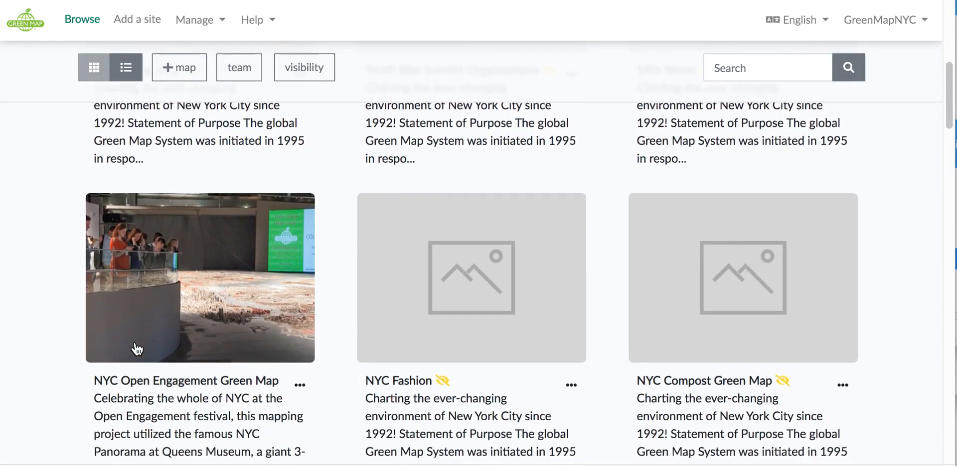
scroll("down", 3)
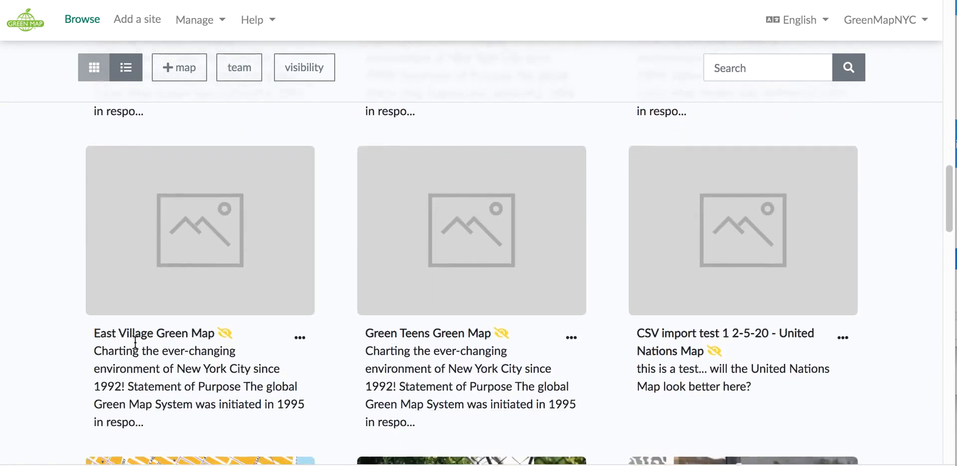
scroll("down", 3)
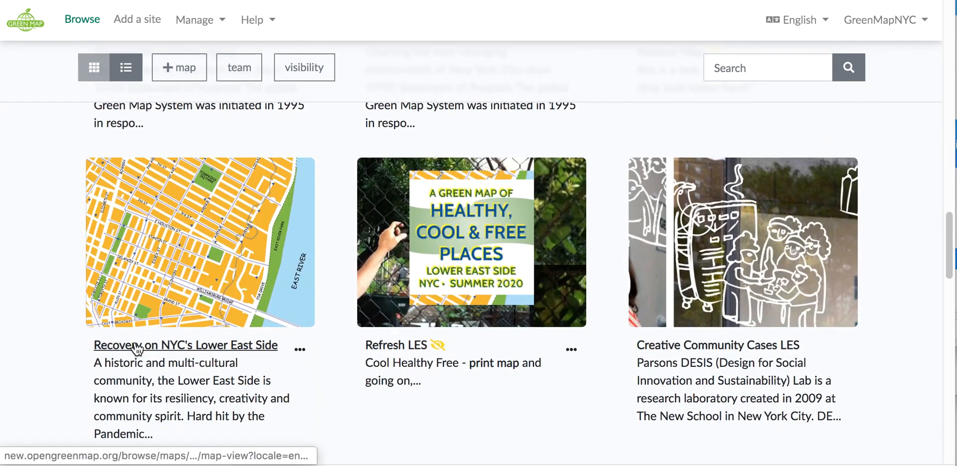
mouse_move(301, 359)
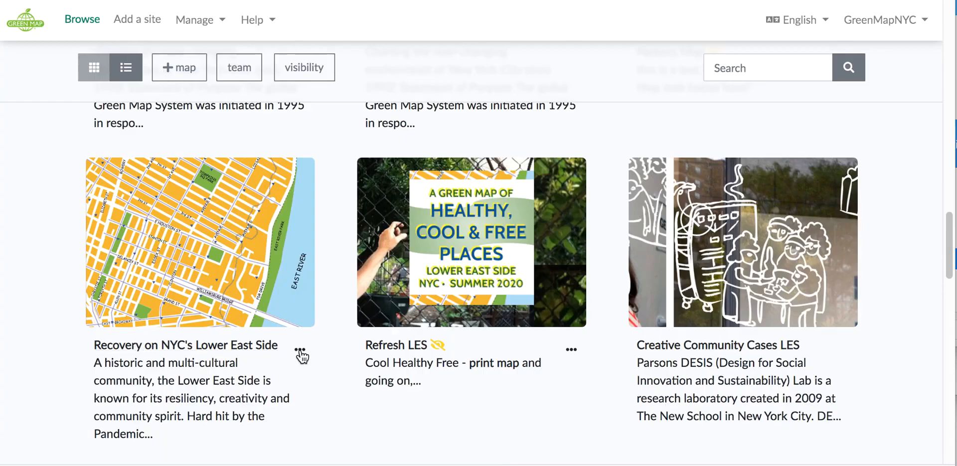
View the features of the Recovery on NYC's Lower East Side map, listing its 4 sites
left_click(299, 350)
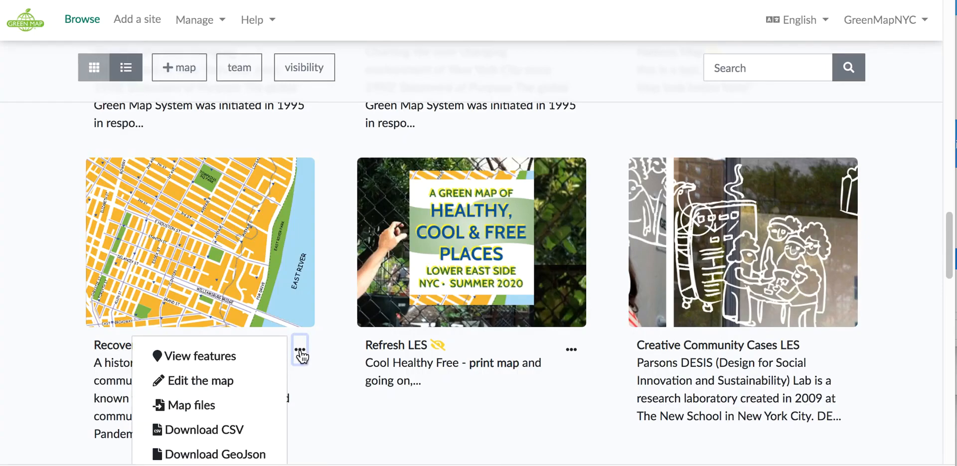
scroll("down", 3)
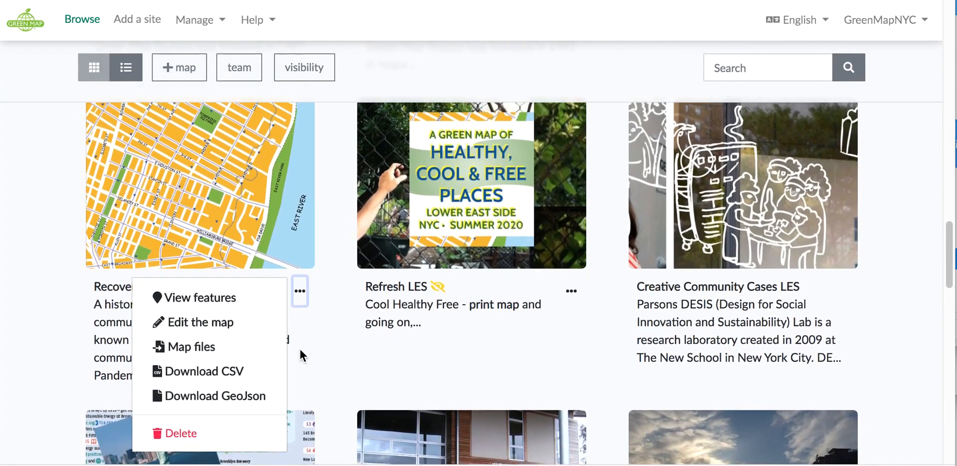
mouse_move(259, 374)
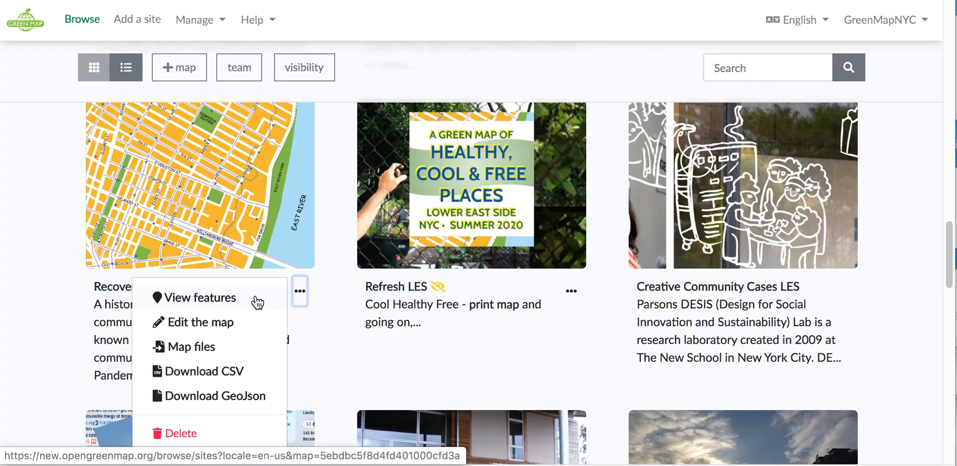
mouse_move(230, 310)
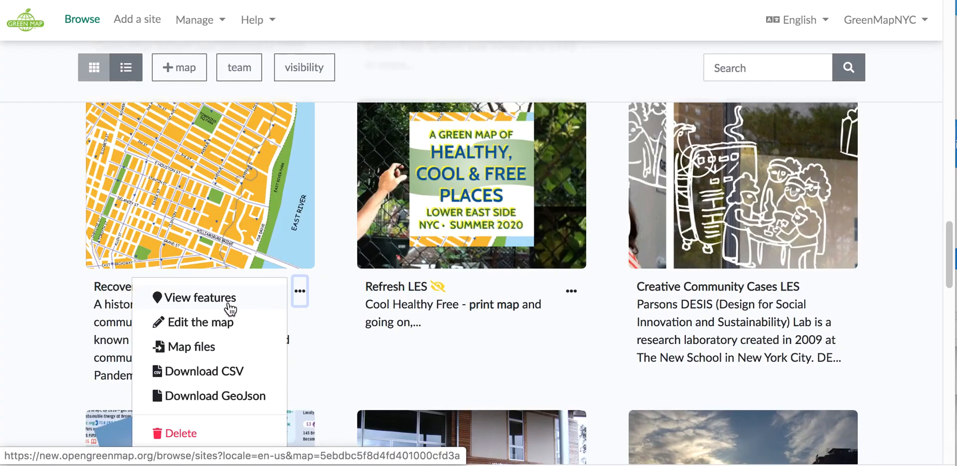
mouse_move(204, 371)
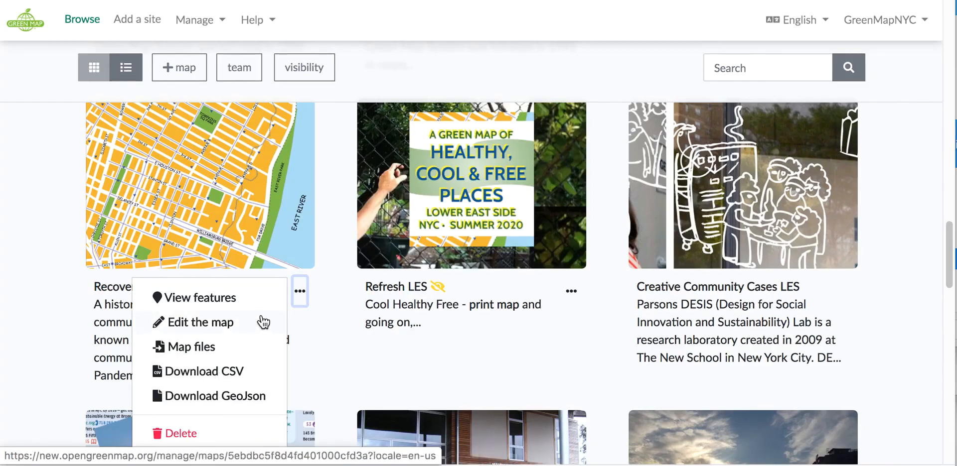
mouse_move(237, 304)
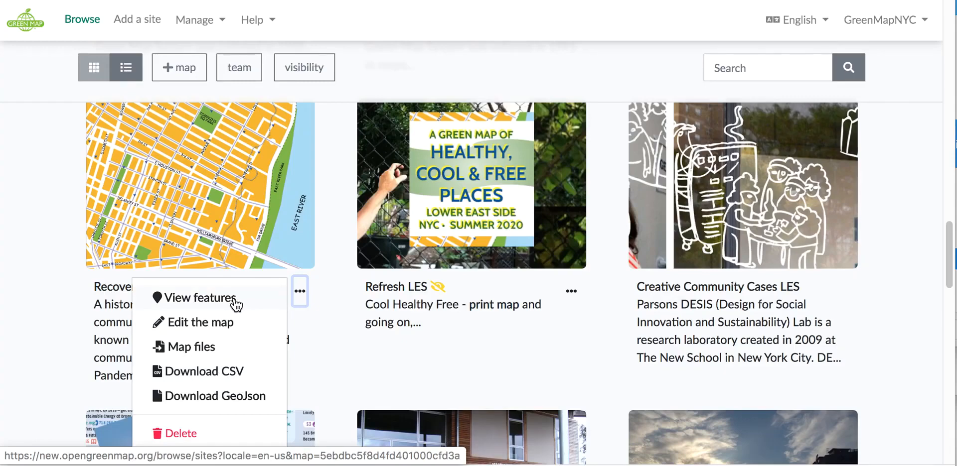
mouse_move(222, 301)
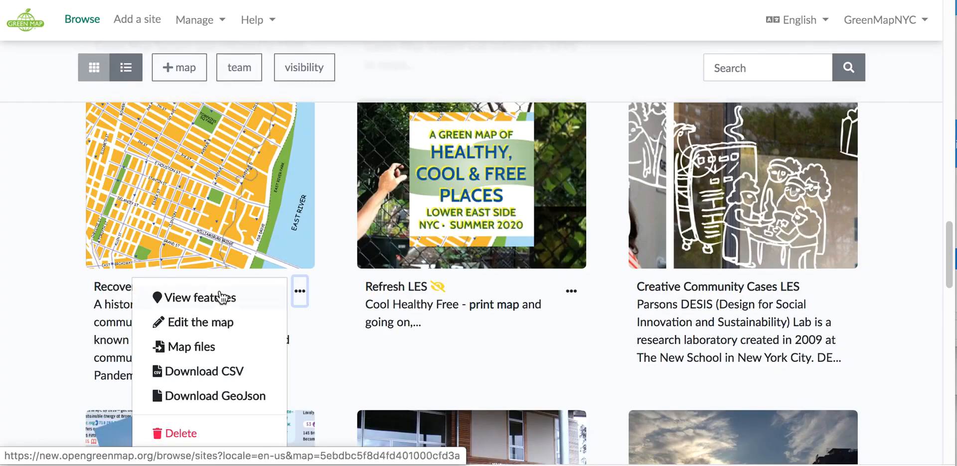
left_click(201, 298)
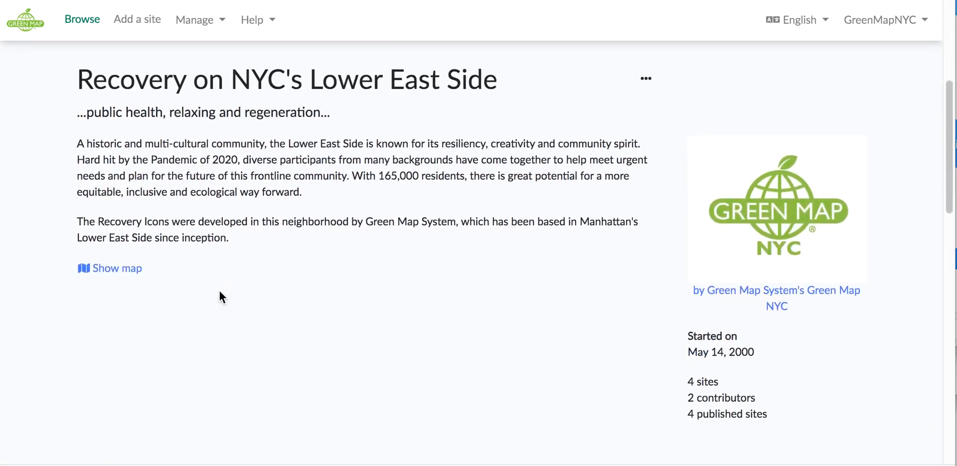
Scroll the browse results to Pier 36 and bring up its card actions menu
scroll("down", 3)
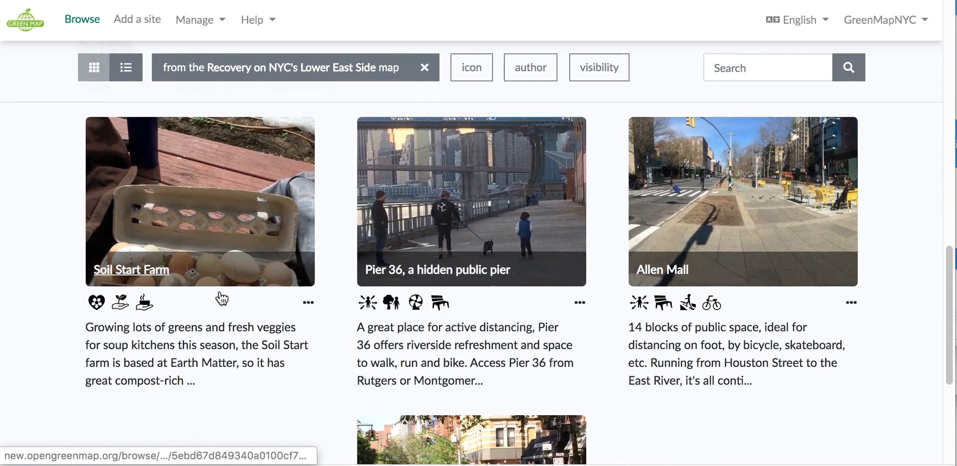
scroll("down", 3)
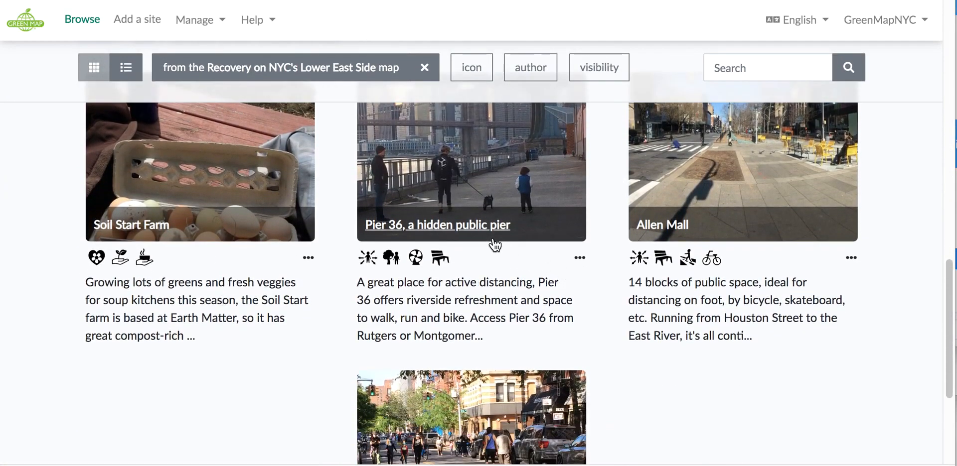
scroll("down", 3)
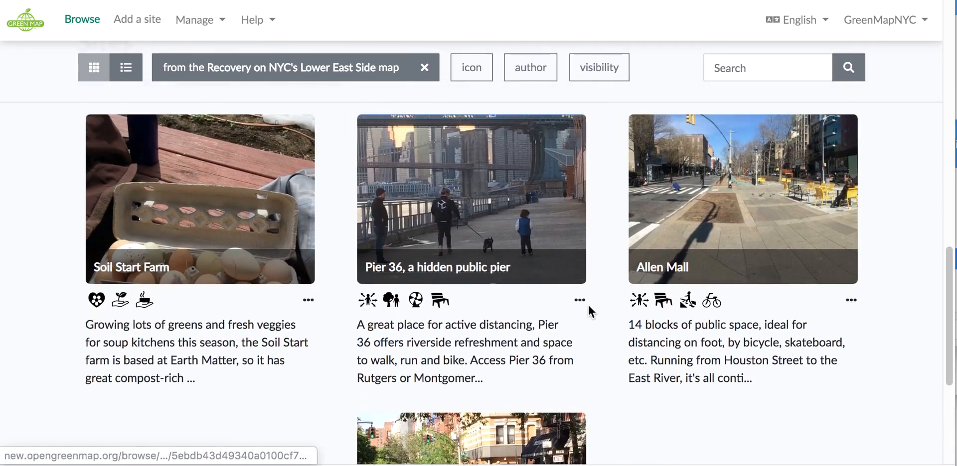
left_click(578, 300)
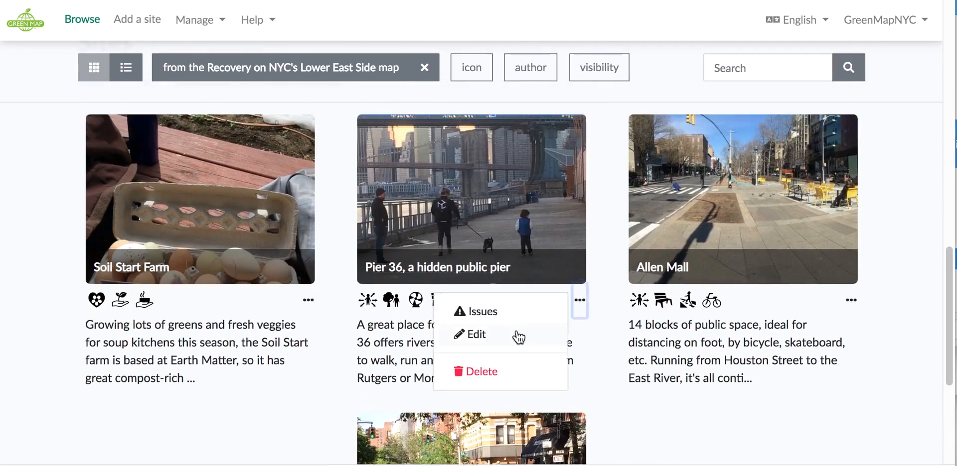
Edit Pier 36 and review its icons, two maps, coordinates and two photos
left_click(476, 335)
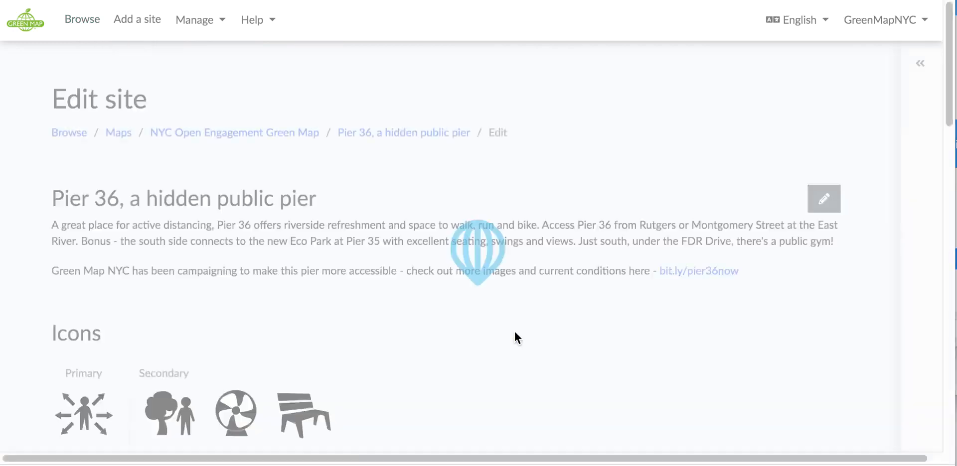
scroll("down", 3)
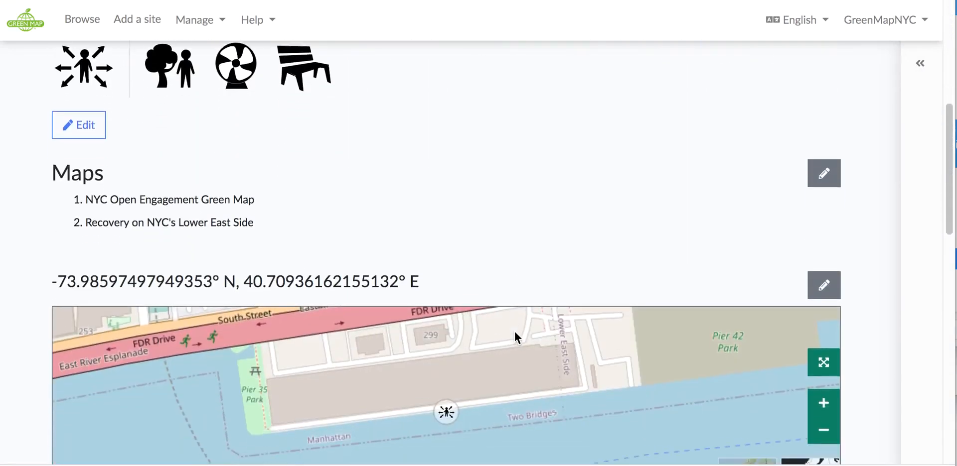
scroll("down", 3)
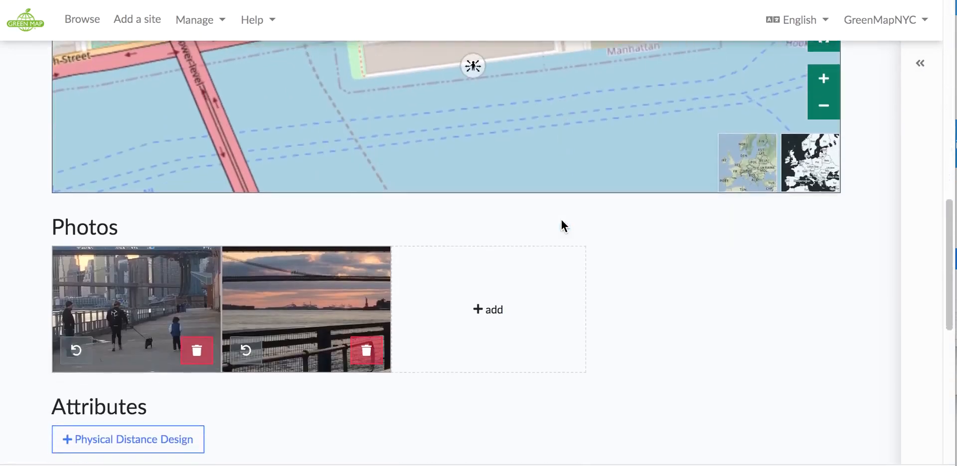
scroll("down", 3)
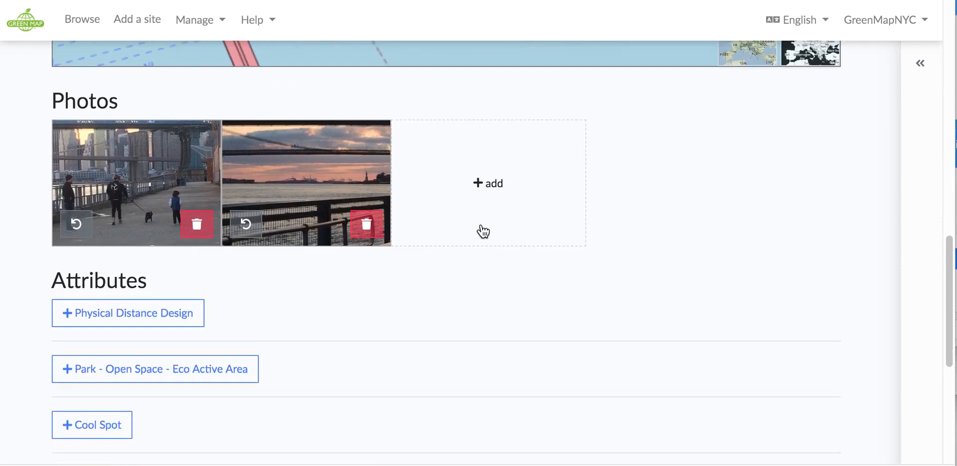
scroll("up", 3)
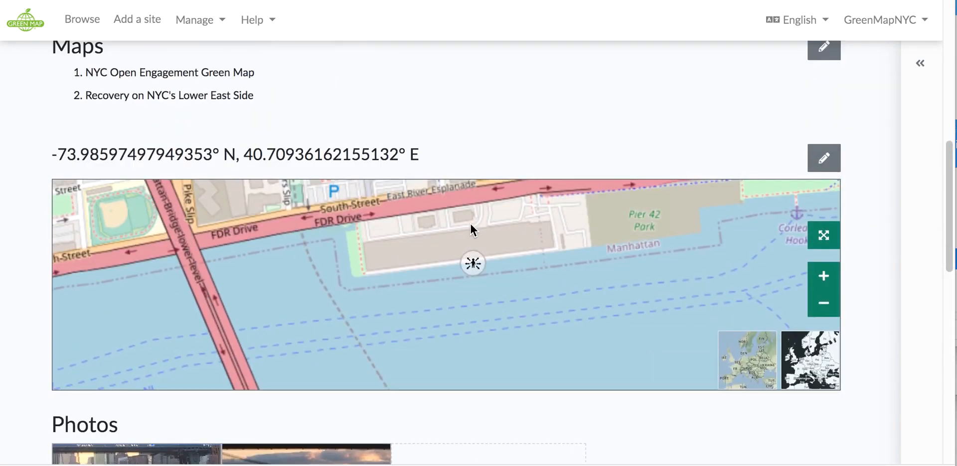
scroll("up", 3)
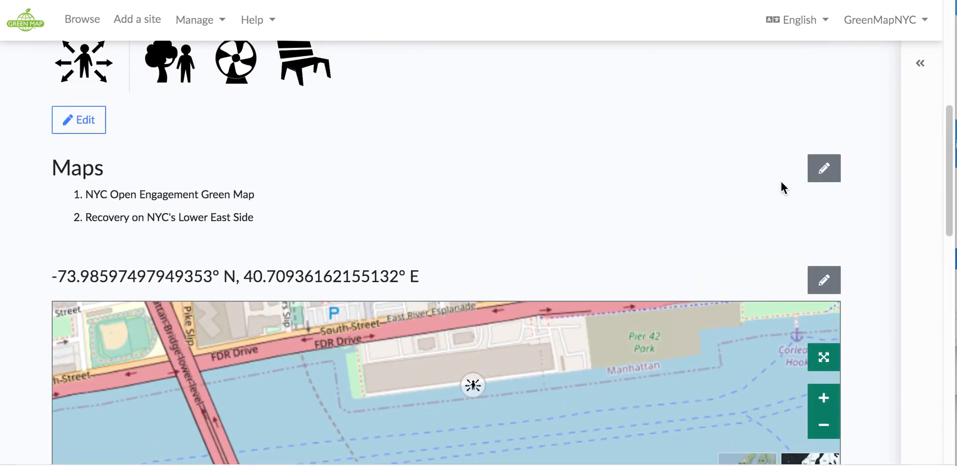
Add Refresh LES as a third map entry for Pier 36 and save the maps list
left_click(823, 168)
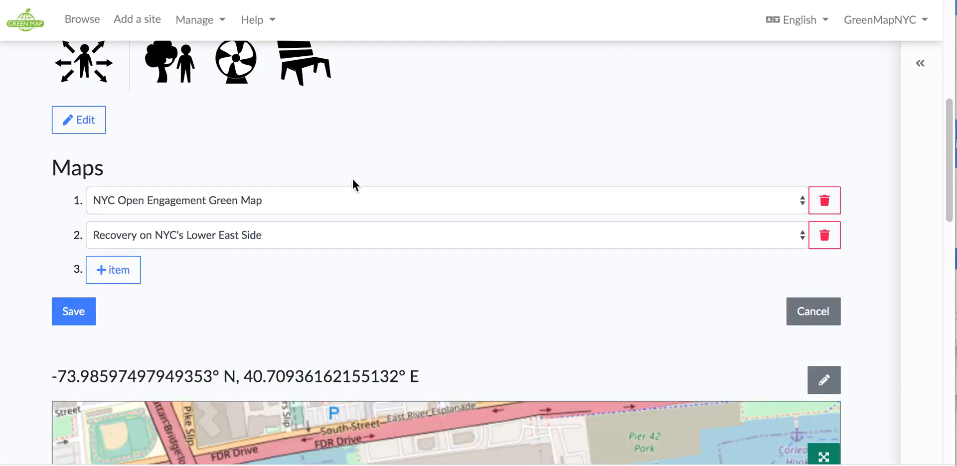
mouse_move(243, 239)
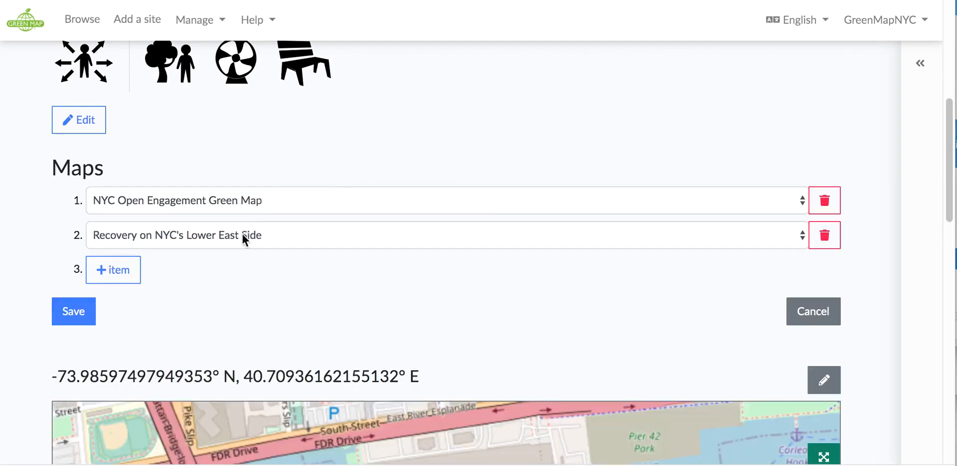
left_click(113, 270)
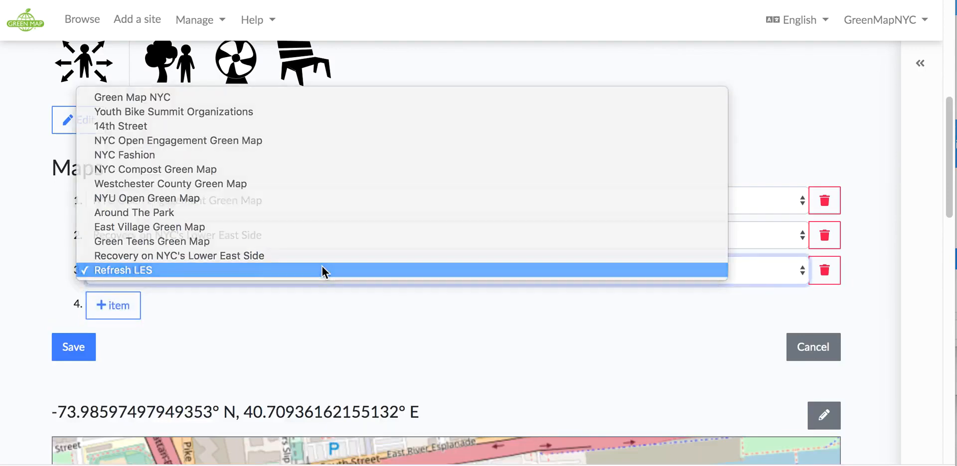
left_click(124, 270)
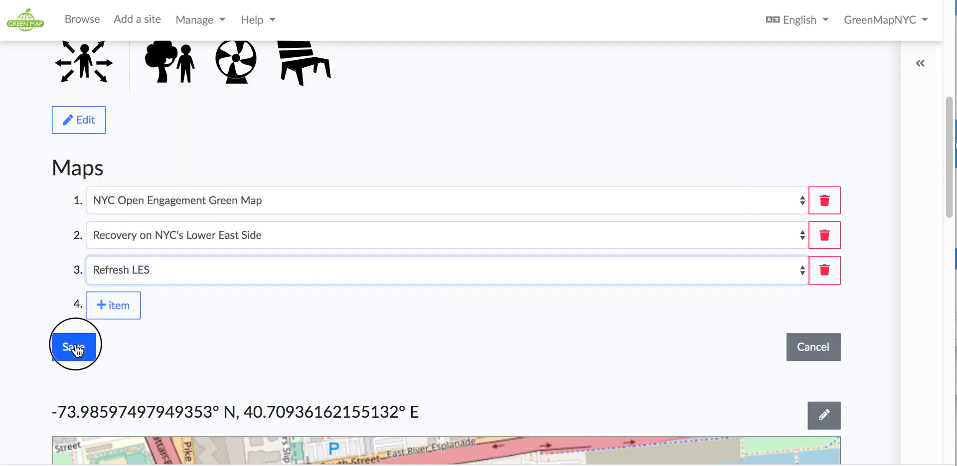
left_click(74, 347)
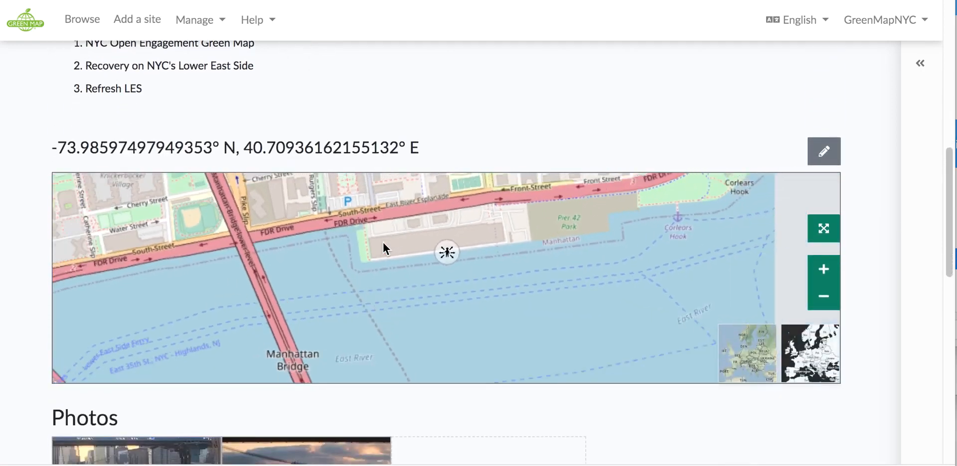
scroll("down", 3)
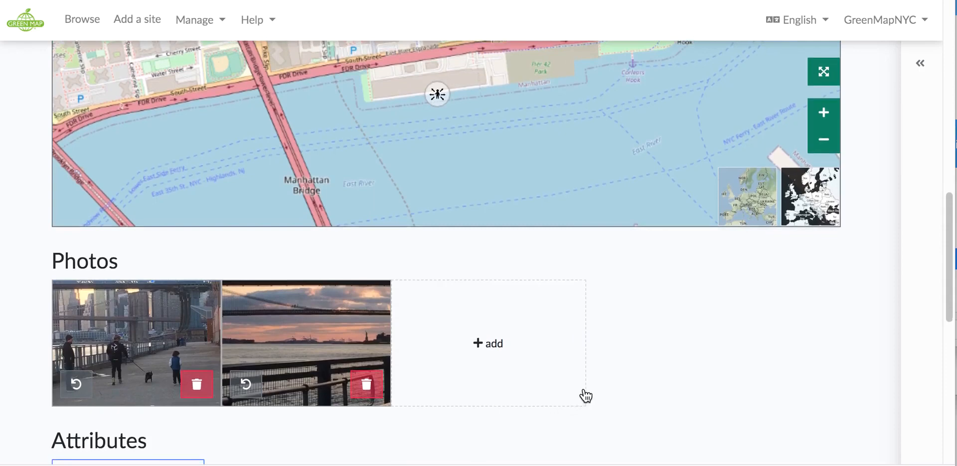
scroll("down", 3)
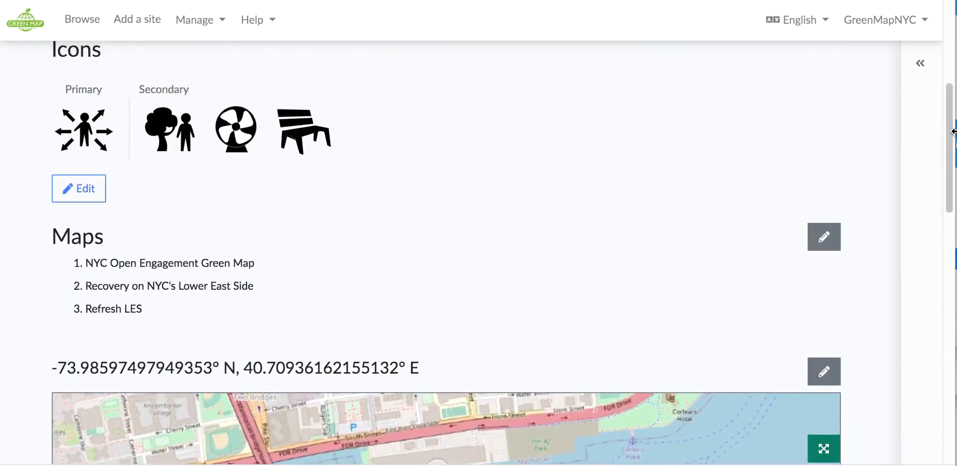
mouse_move(920, 63)
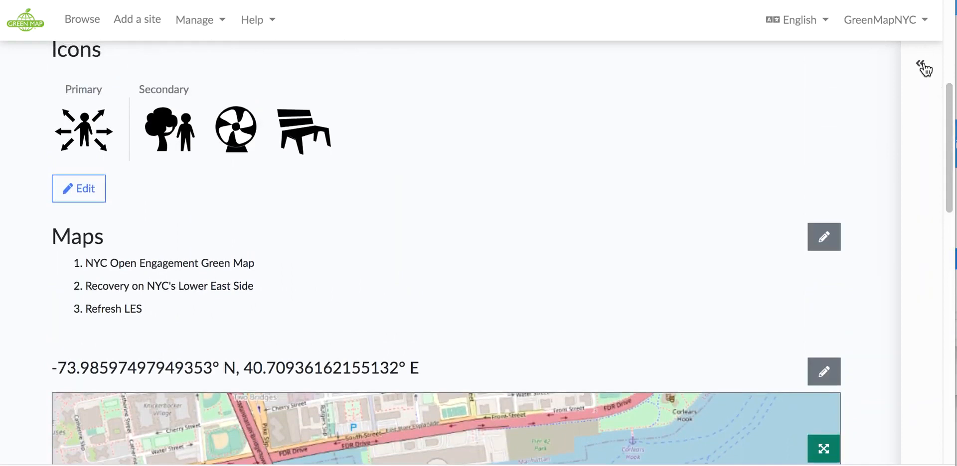
left_click(923, 67)
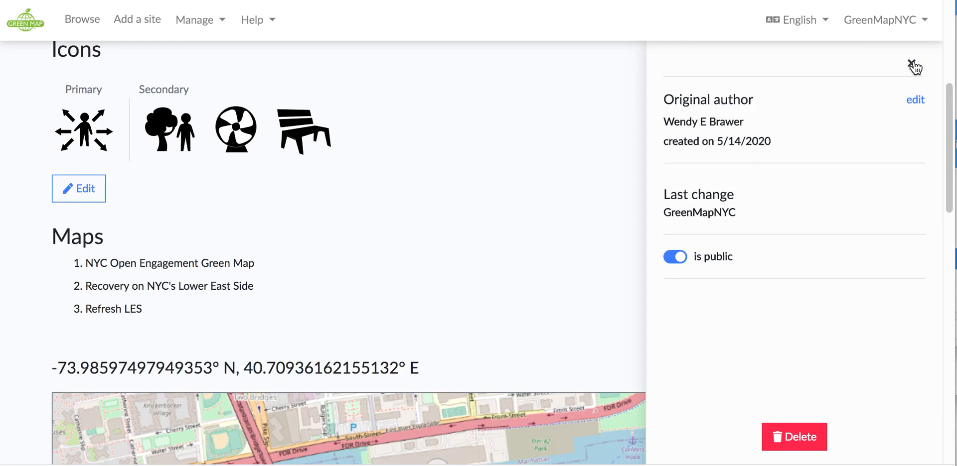
left_click(915, 64)
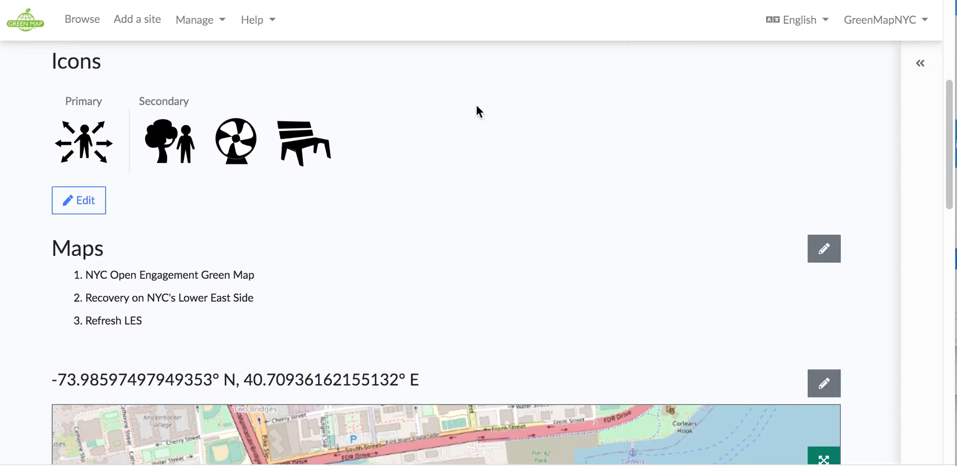
scroll("up", 3)
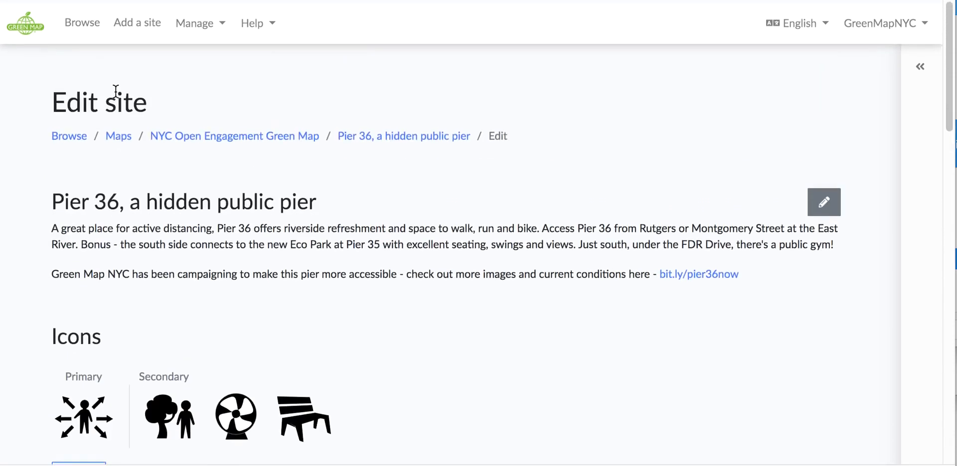
mouse_move(119, 133)
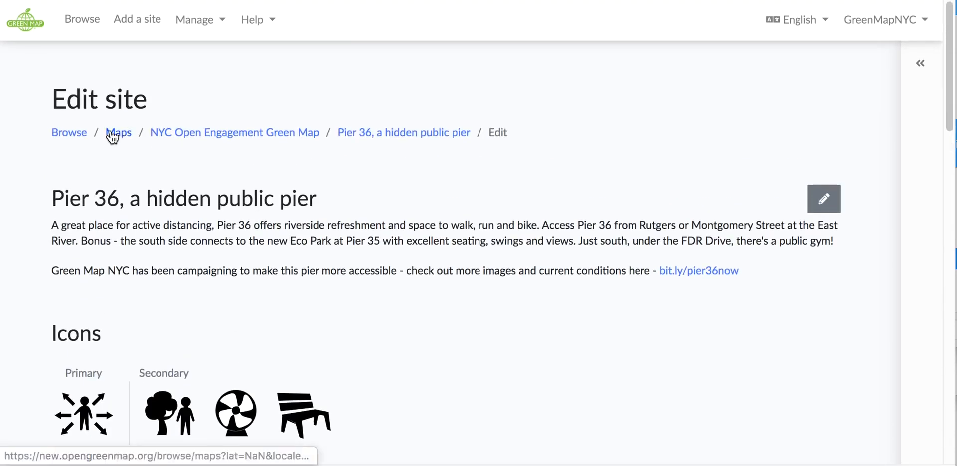
From the maps list, open Refresh LES in its full-screen map view
left_click(119, 132)
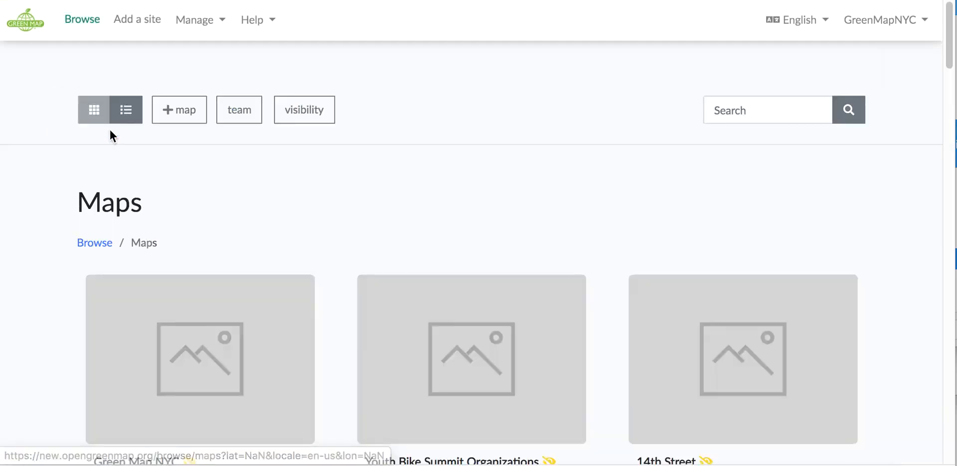
scroll("down", 3)
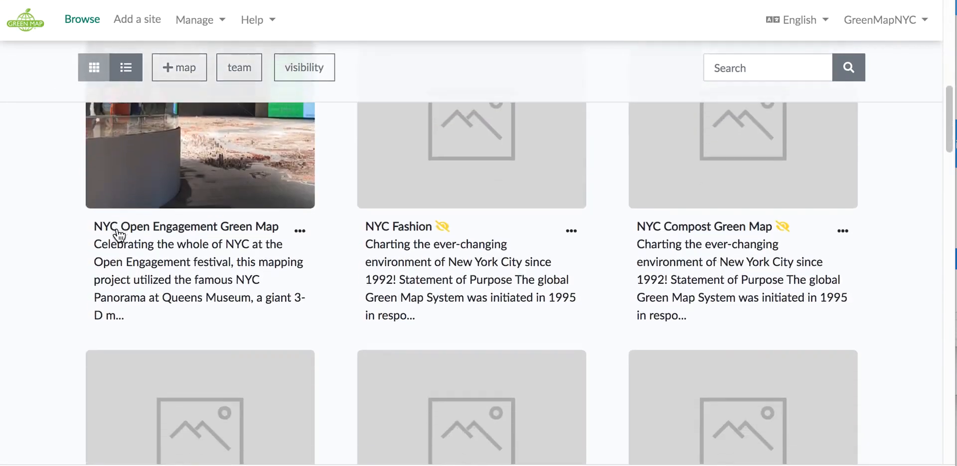
scroll("down", 3)
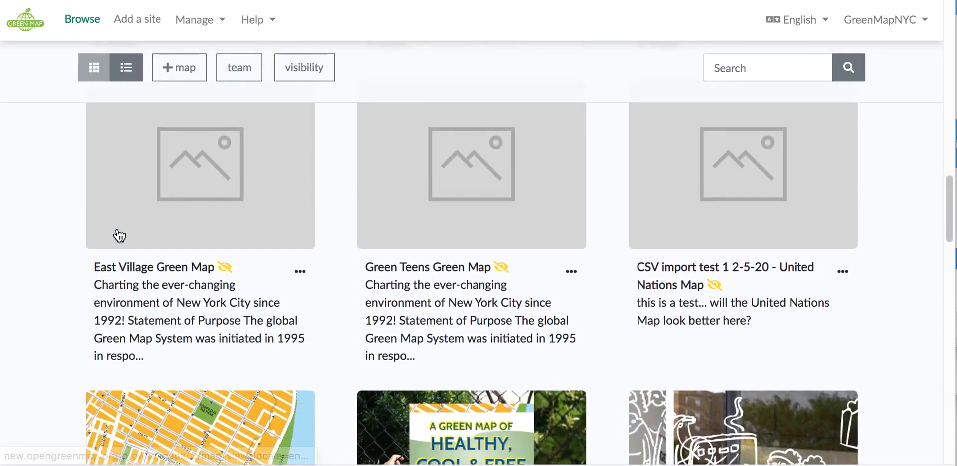
scroll("down", 3)
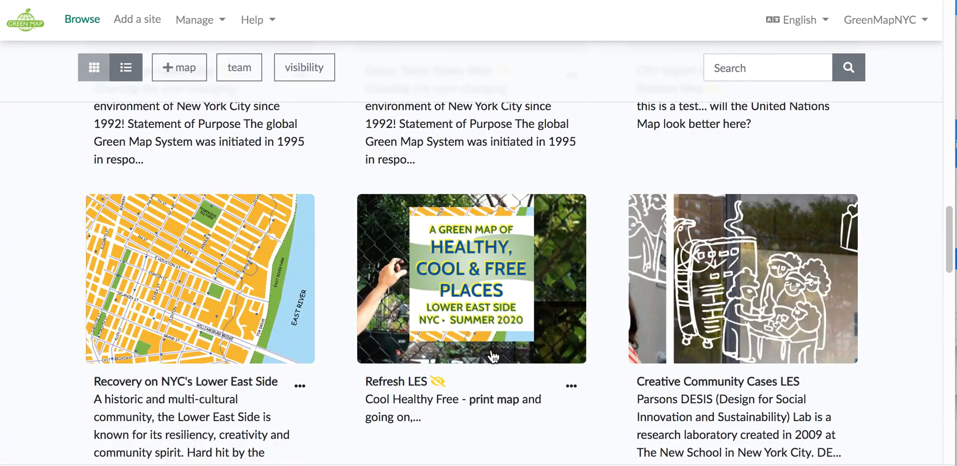
mouse_move(395, 382)
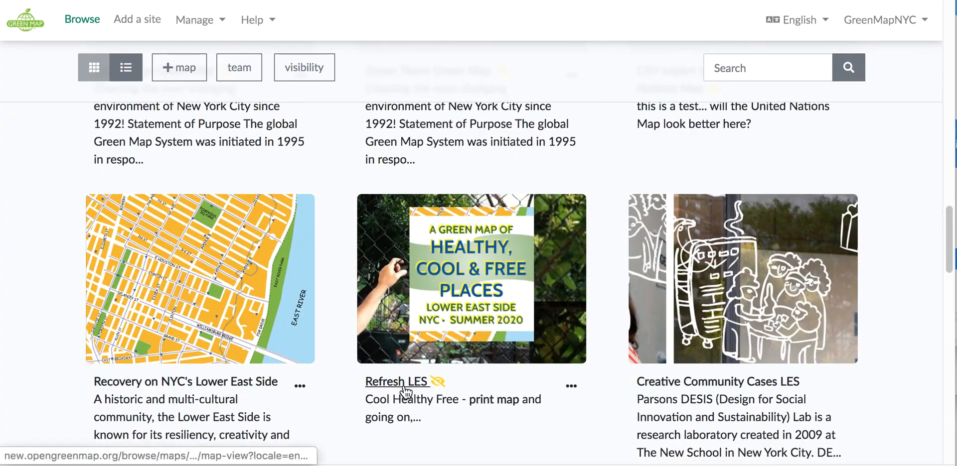
mouse_move(396, 381)
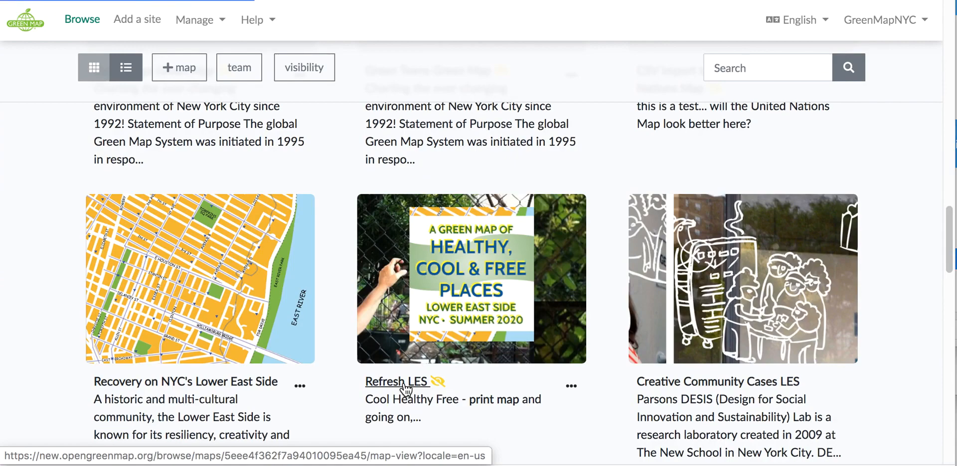
left_click(396, 381)
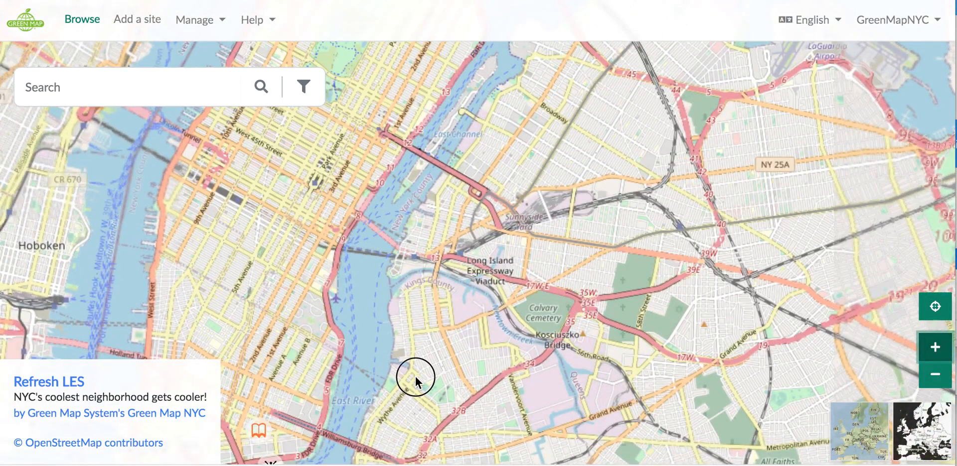
Zoom in on Lower Manhattan and the East River, then start a new site form
left_click(934, 347)
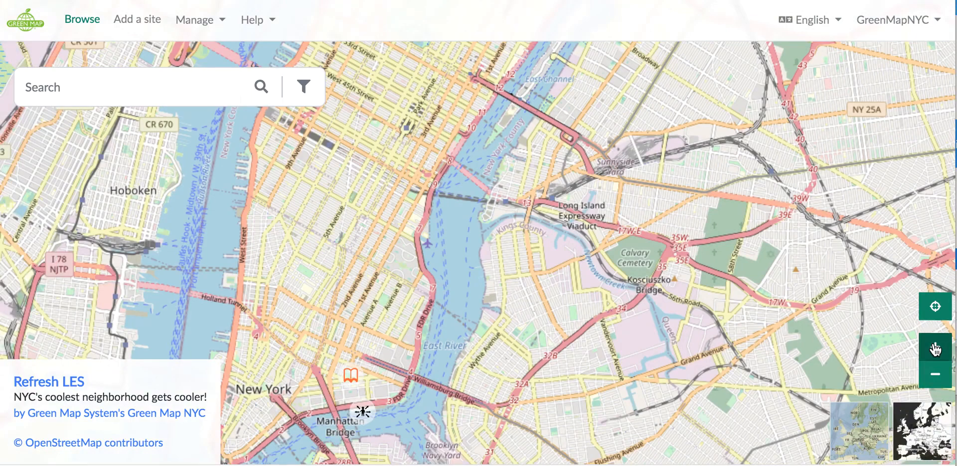
left_click(934, 347)
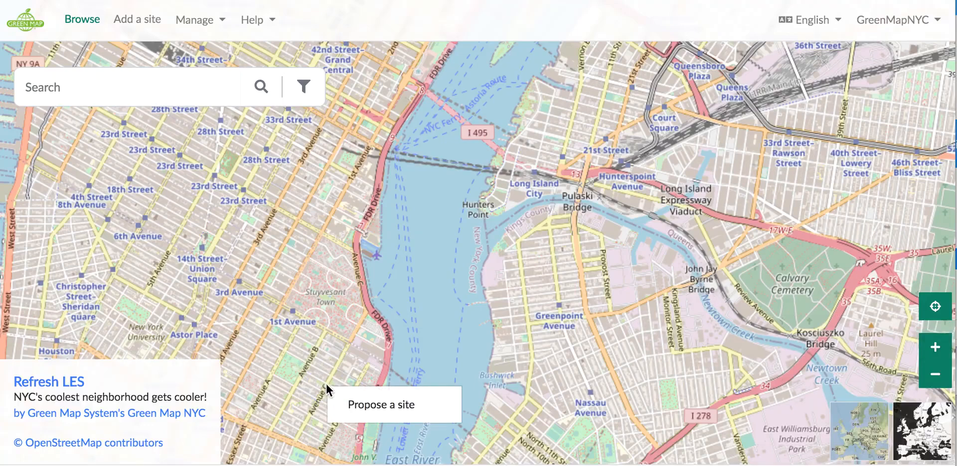
mouse_move(353, 407)
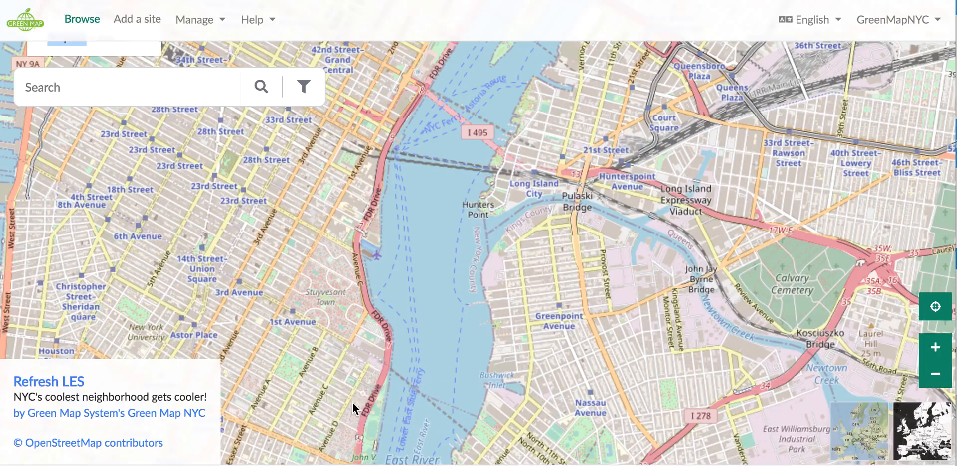
mouse_move(327, 394)
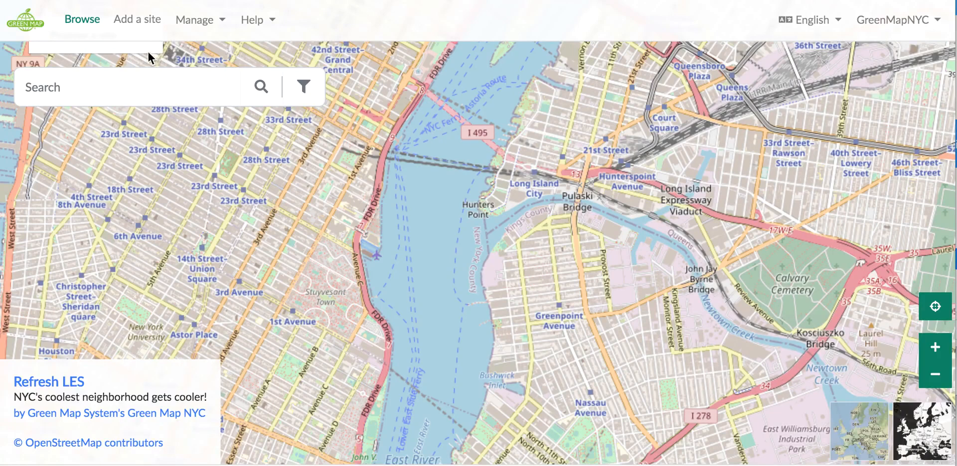
mouse_move(147, 54)
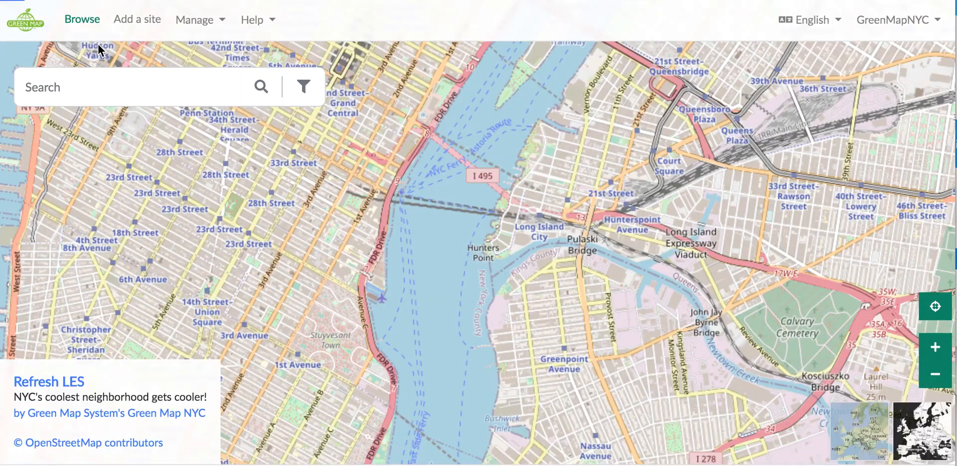
left_click(137, 19)
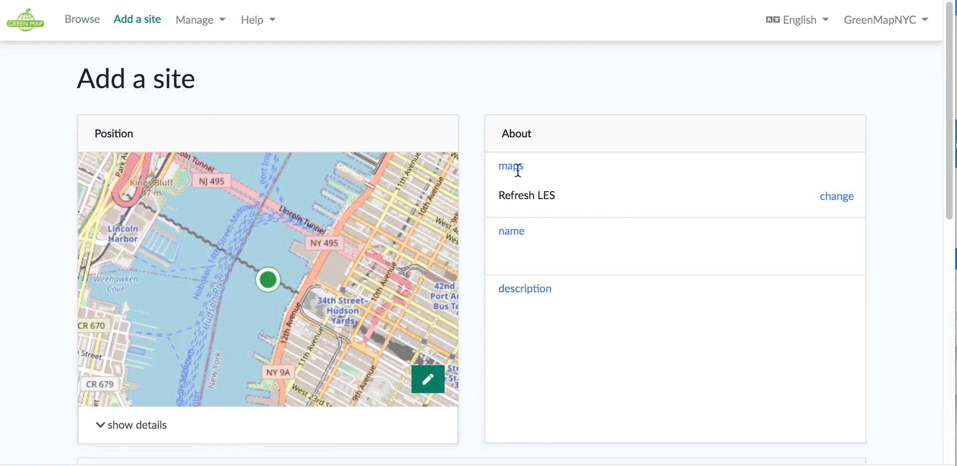
Position the new site near Avenue B on the Lower East Side and continue
left_click(428, 380)
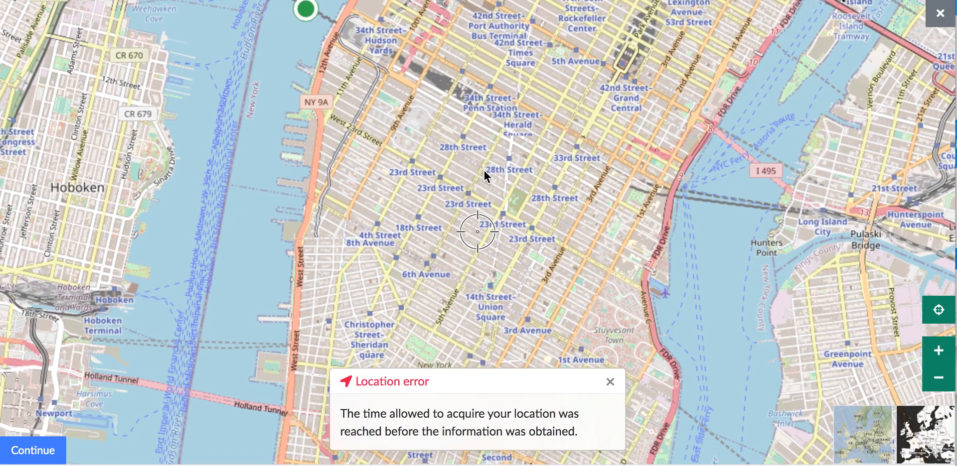
mouse_move(619, 388)
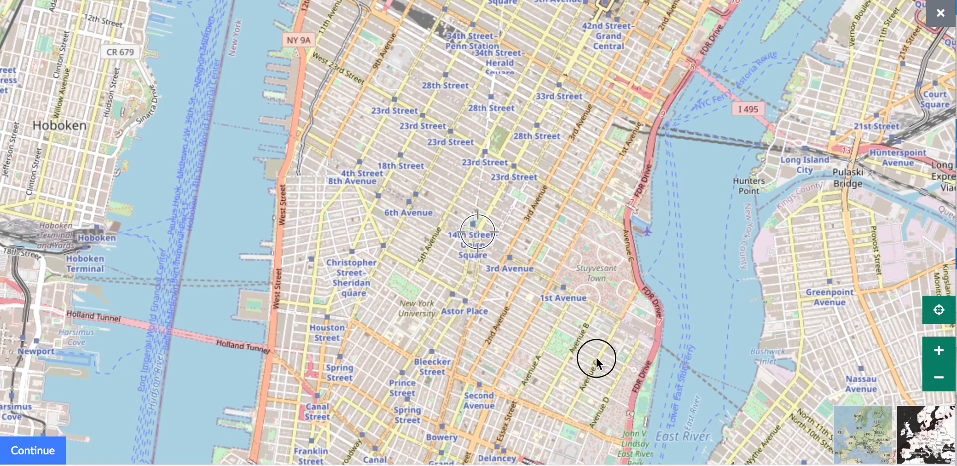
left_click_drag(597, 359, 440, 273)
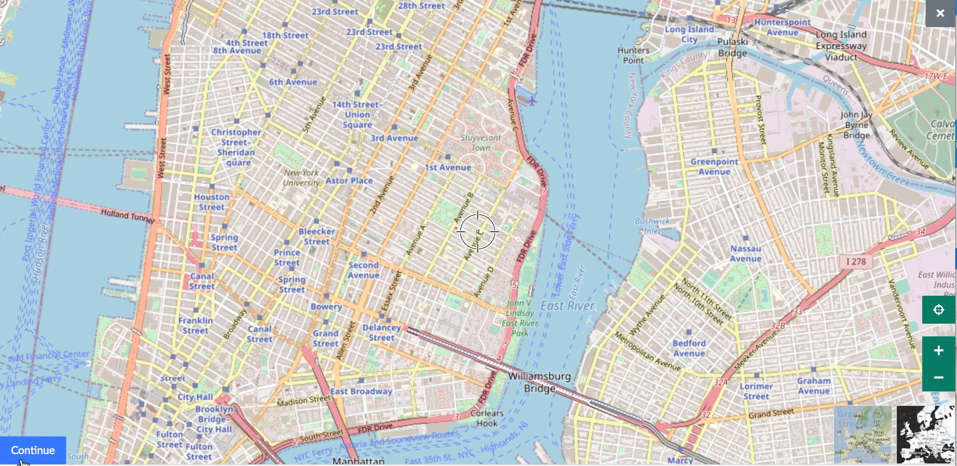
left_click(33, 451)
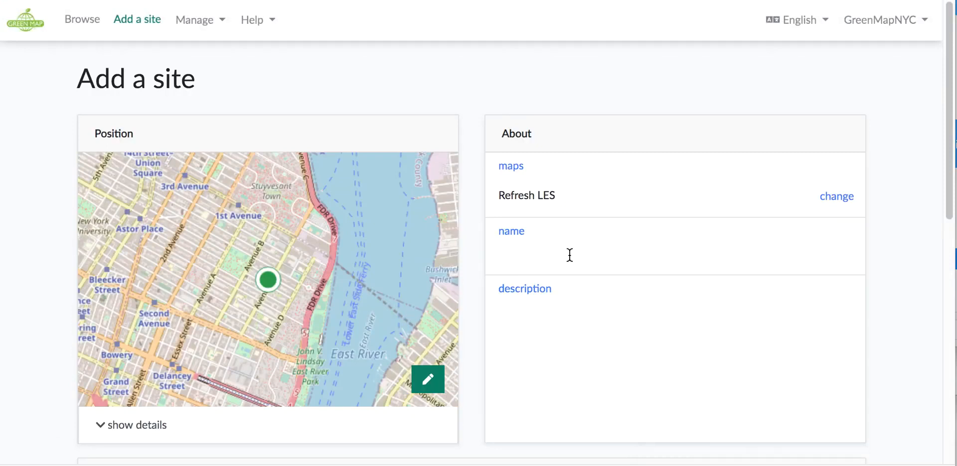
Name the site 'La Plaza Cultural' with the description 'Wonderful'
type("L")
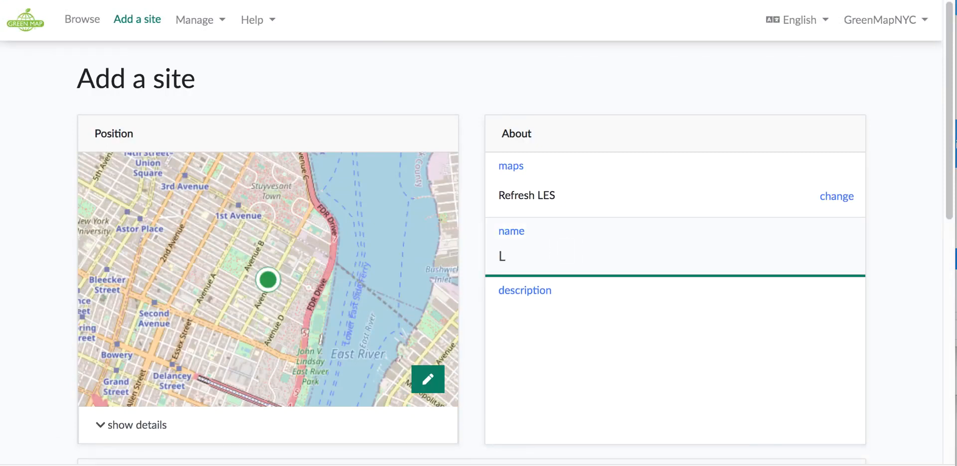
type("a")
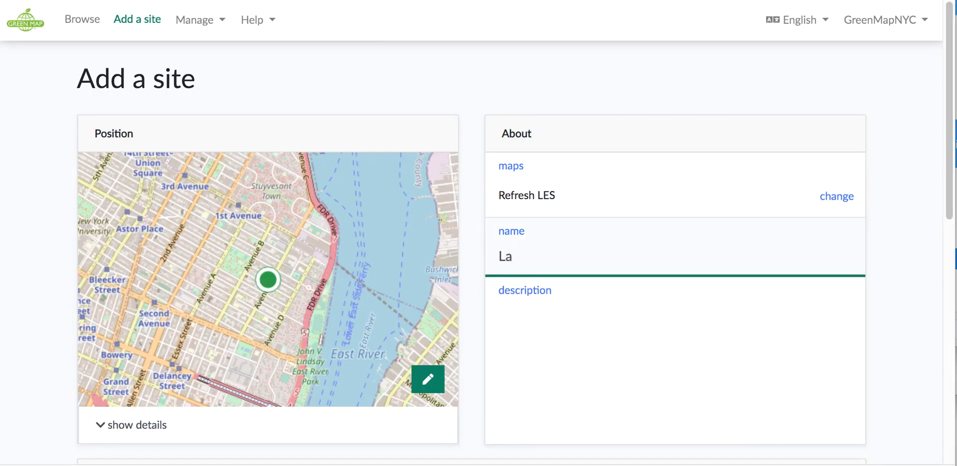
type("Plaza C")
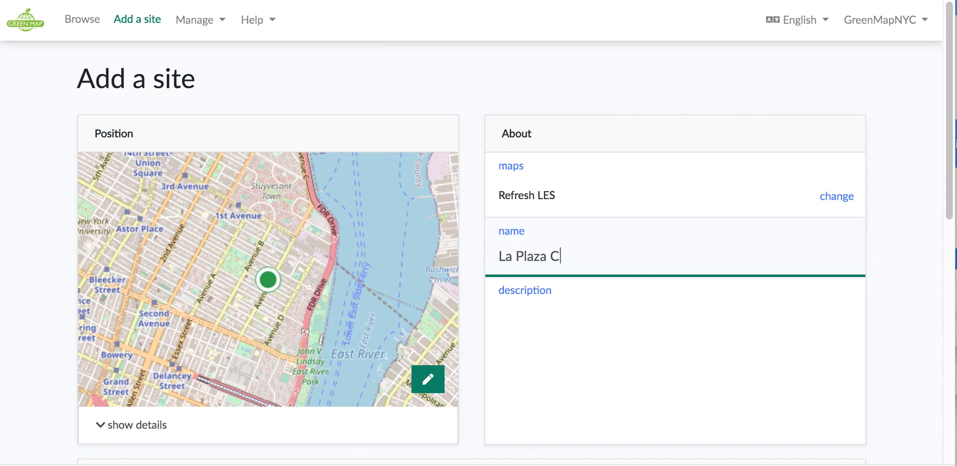
type("ultural")
left_click(675, 360)
type("Wo")
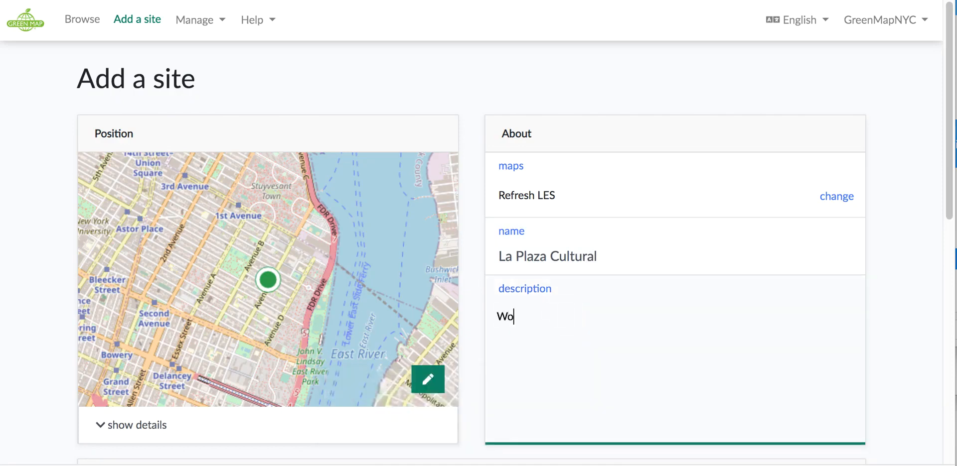
type("nderful")
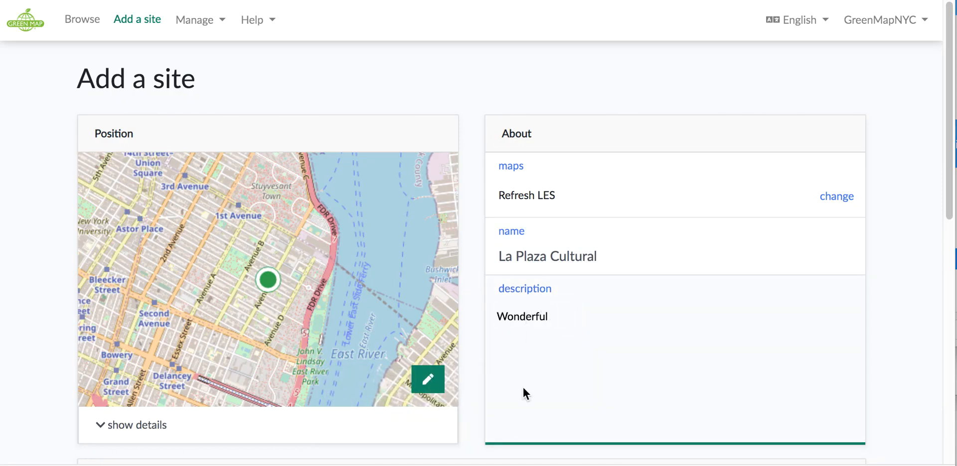
scroll("down", 3)
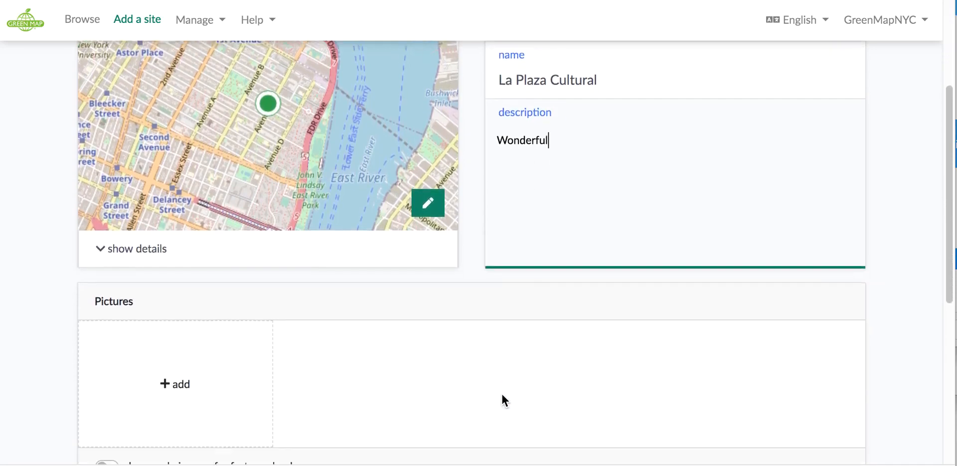
left_click(176, 384)
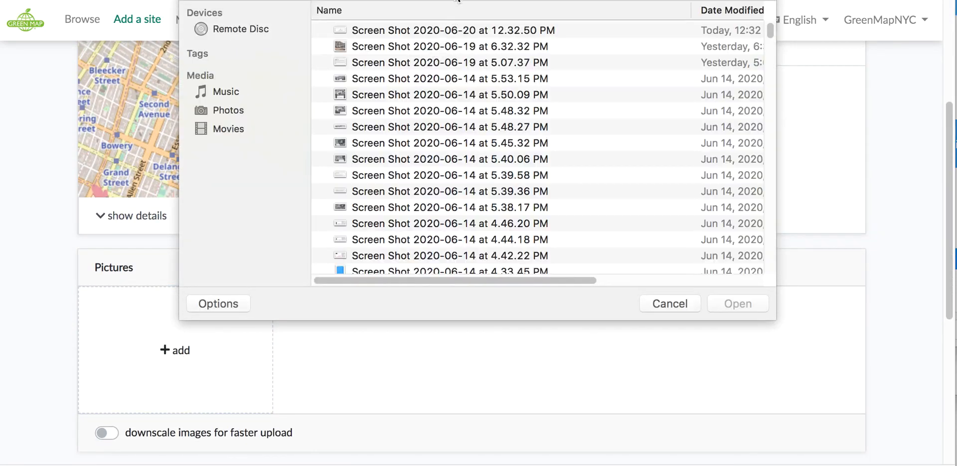
left_click(458, 6)
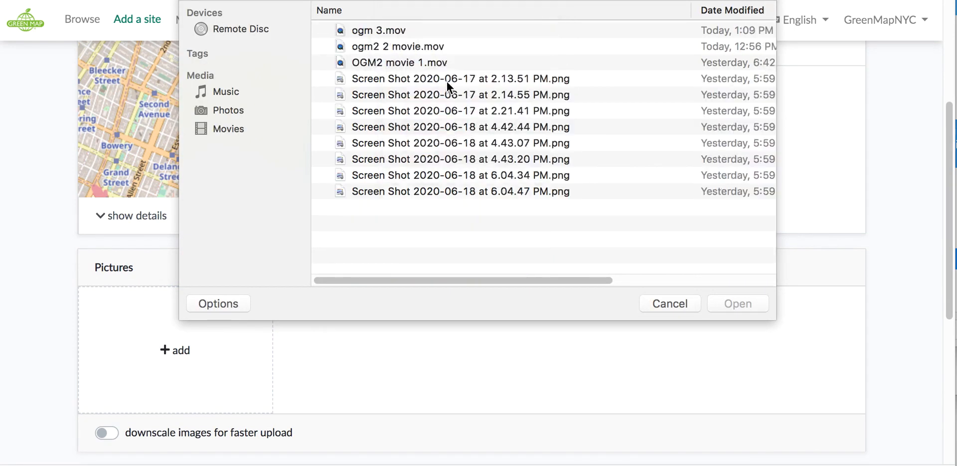
mouse_move(396, 134)
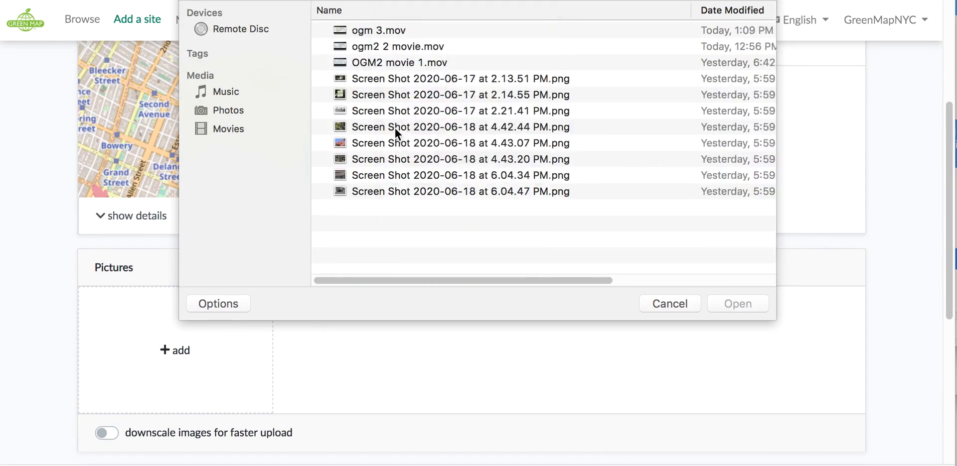
left_click(669, 303)
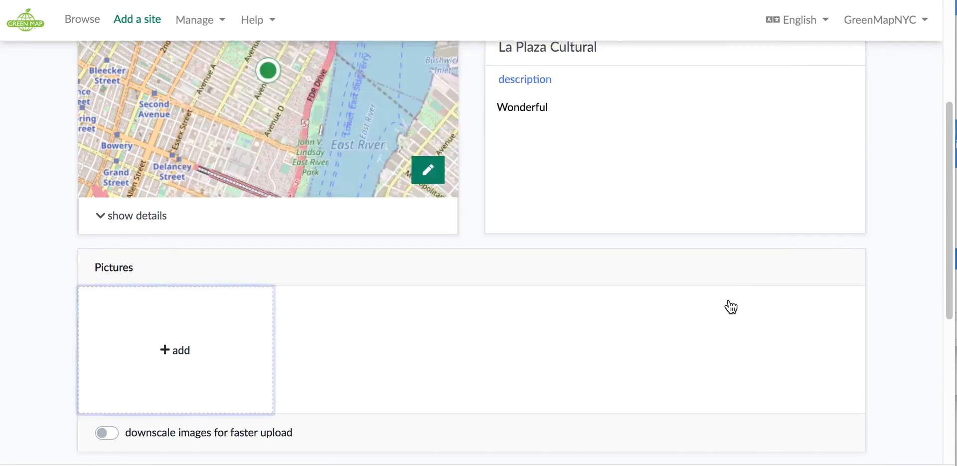
mouse_move(730, 305)
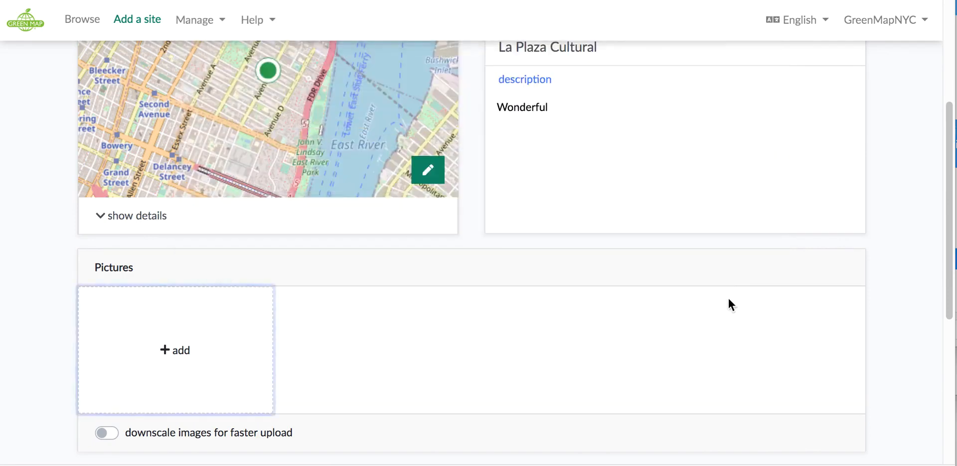
mouse_move(530, 269)
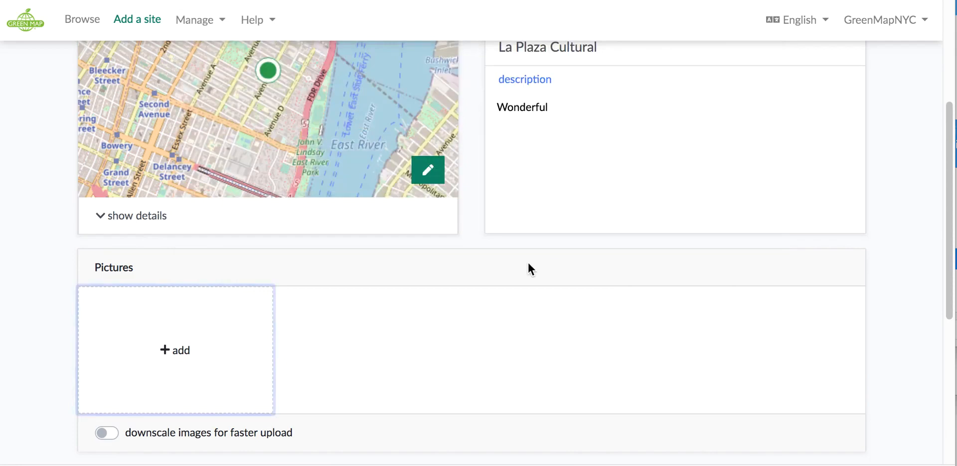
mouse_move(29, 325)
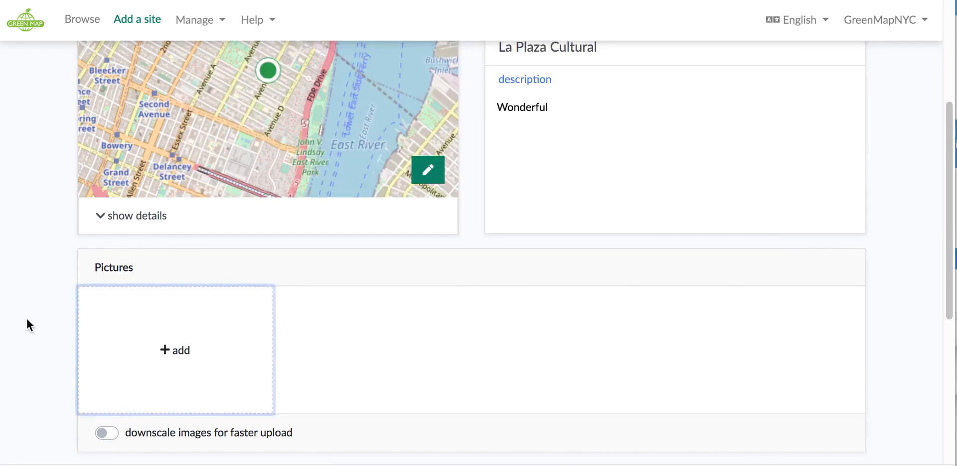
scroll("down", 3)
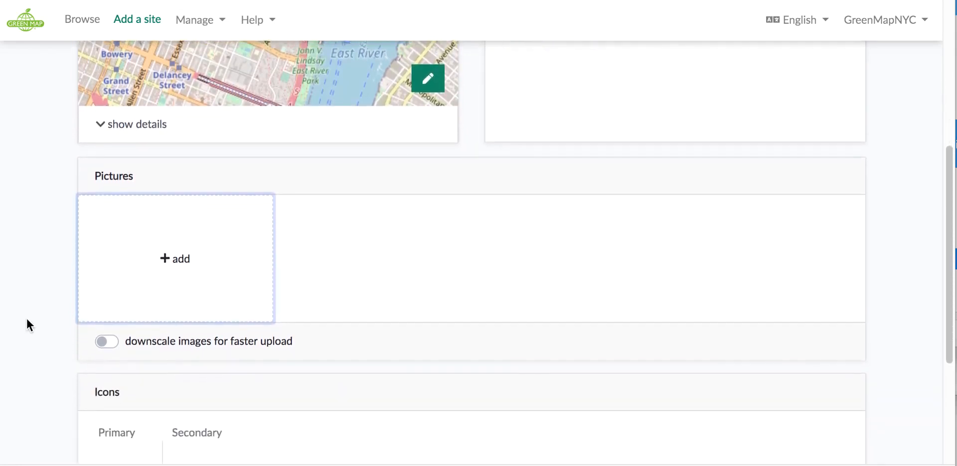
scroll("down", 3)
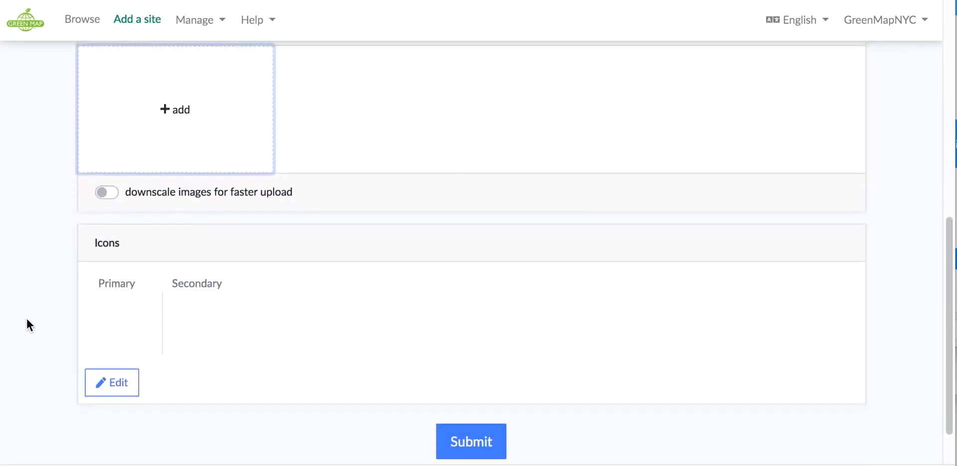
In the icon picker, tick Community Garden under Nature > Flora
left_click(111, 383)
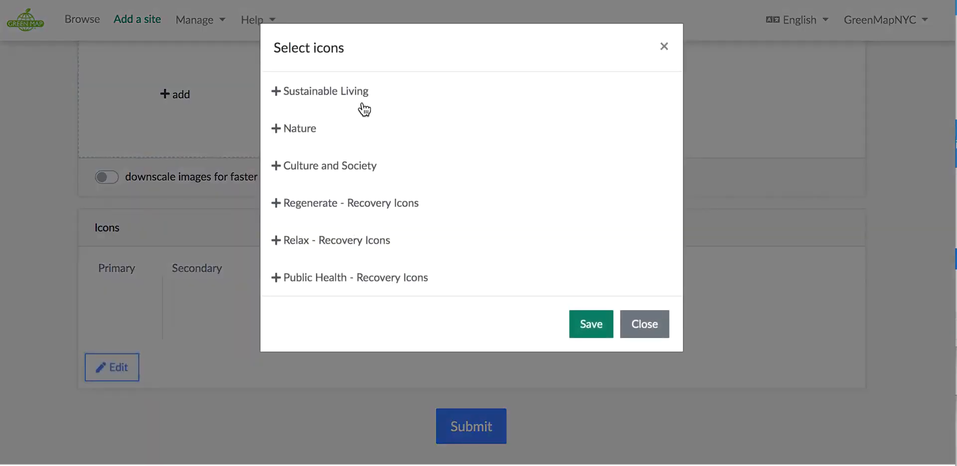
mouse_move(359, 175)
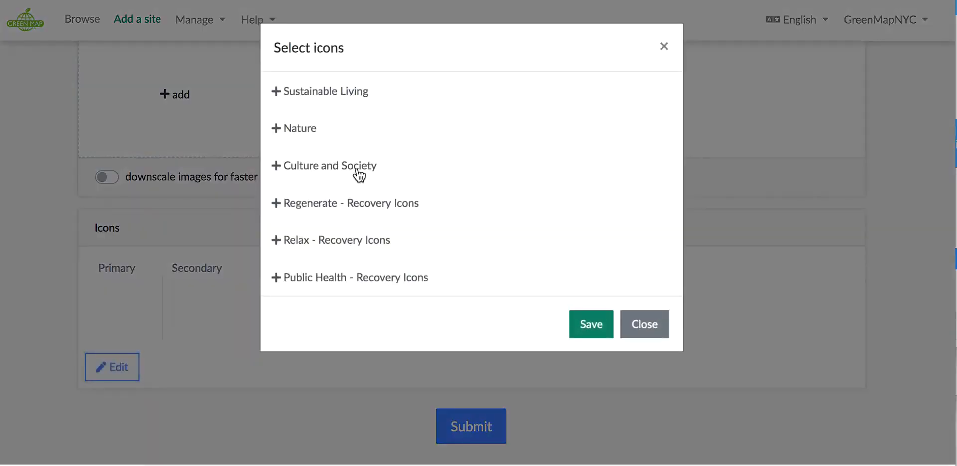
mouse_move(316, 134)
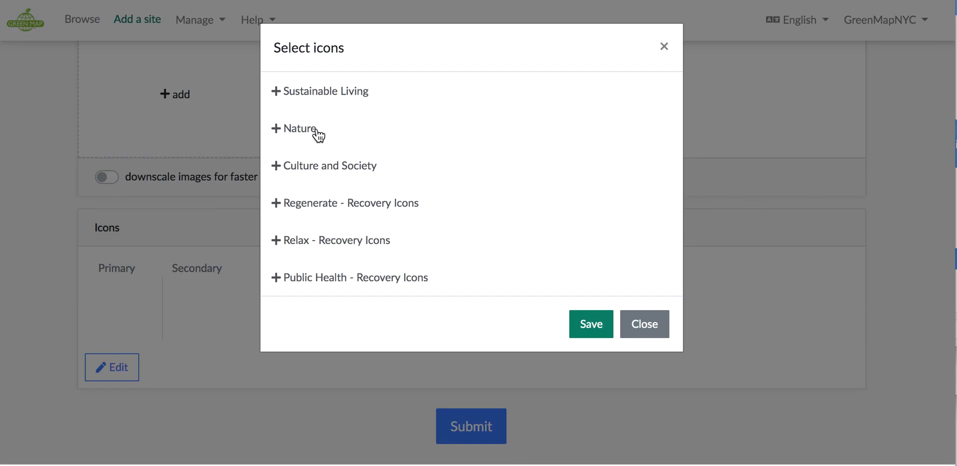
left_click(298, 128)
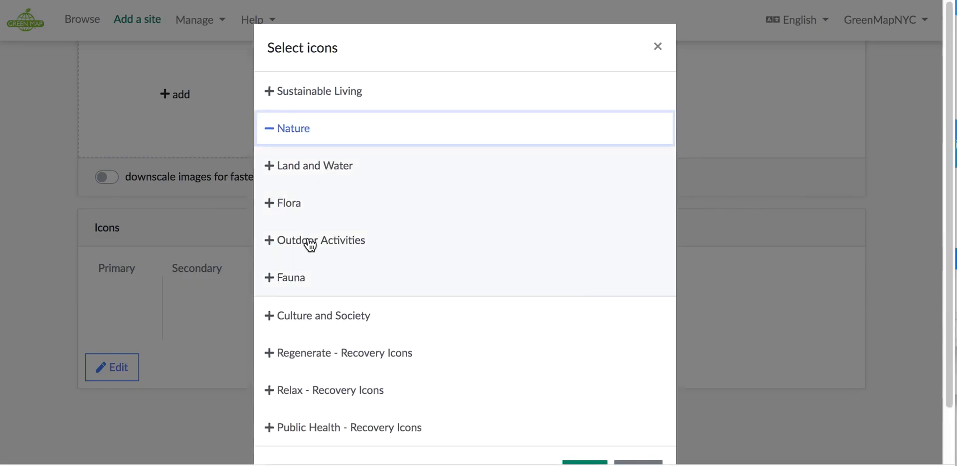
left_click(288, 202)
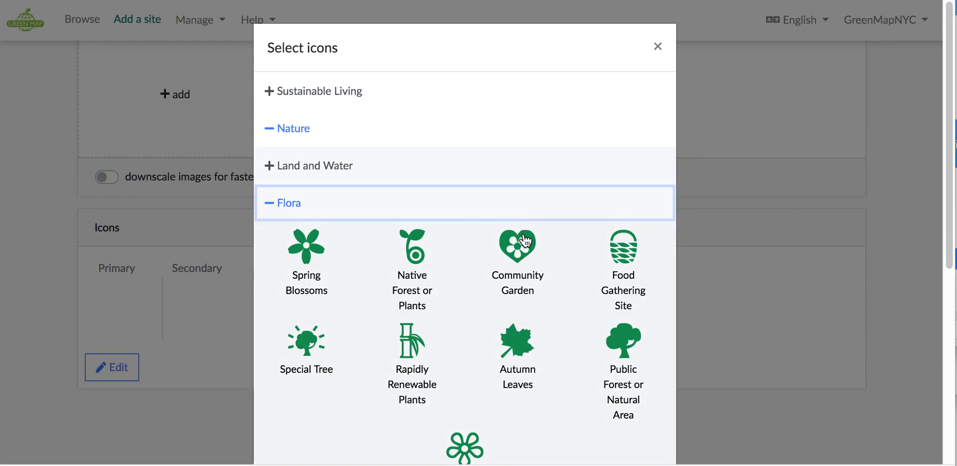
left_click(517, 250)
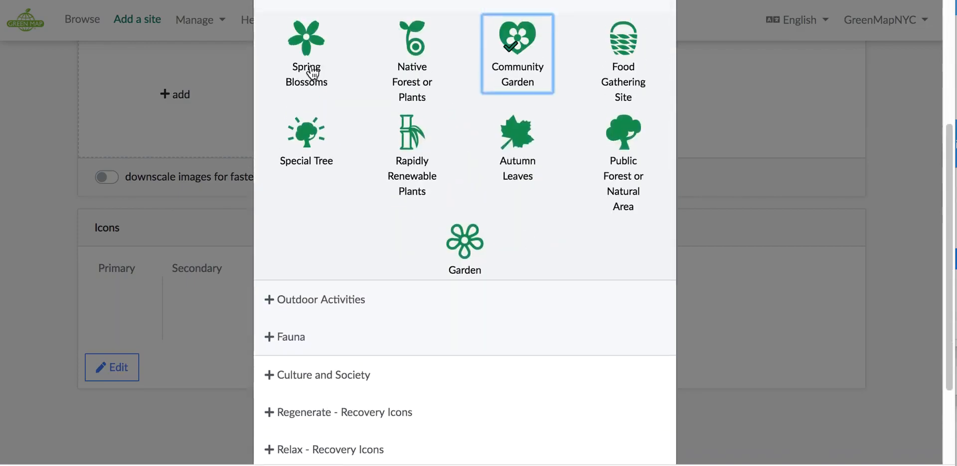
scroll("down", 3)
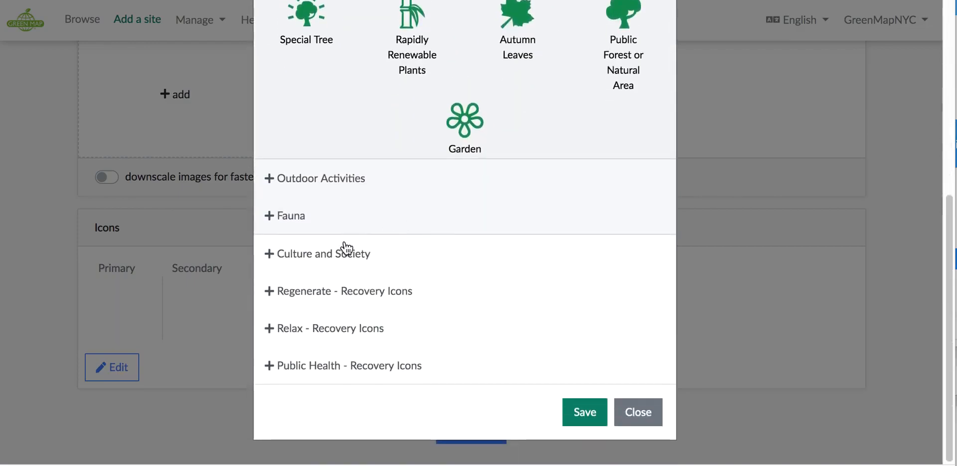
Tick Local Music under Culture and Society > Cultural Character and save the icons
left_click(323, 254)
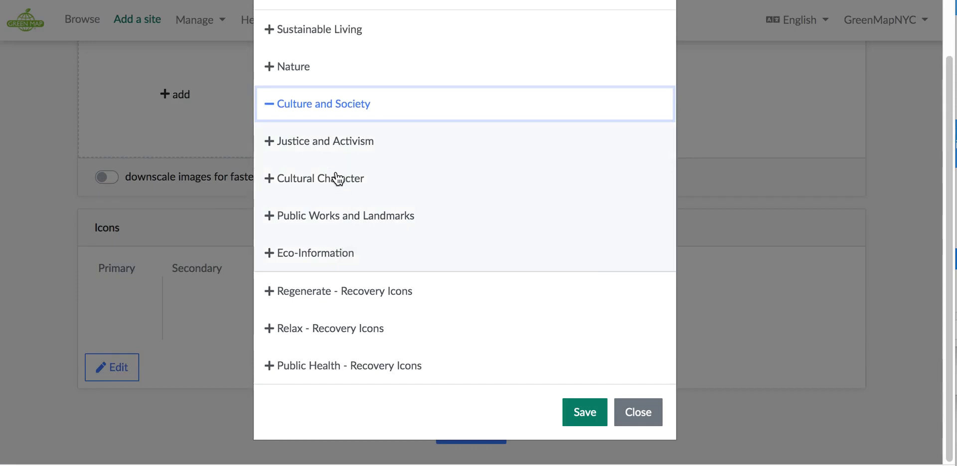
left_click(320, 179)
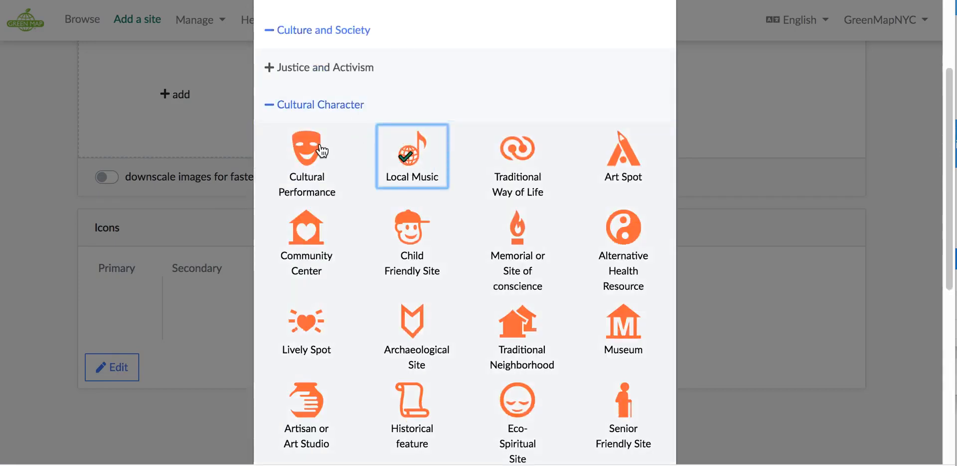
scroll("down", 3)
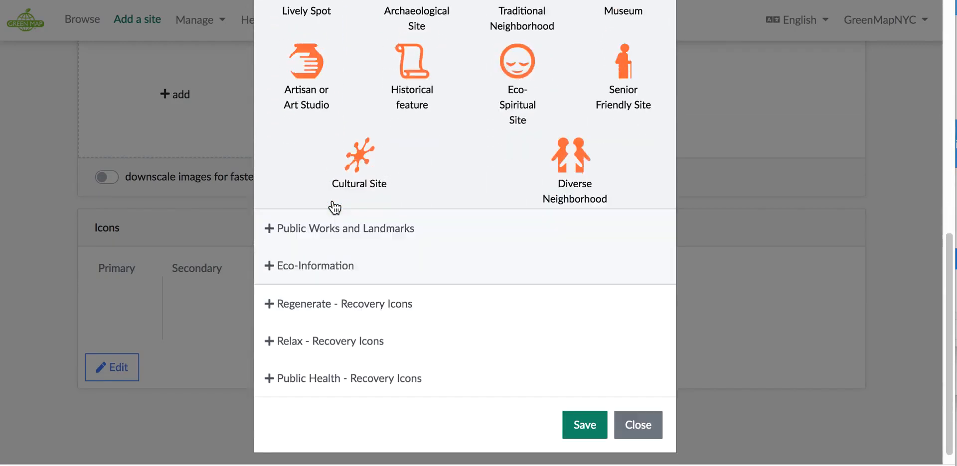
scroll("down", 3)
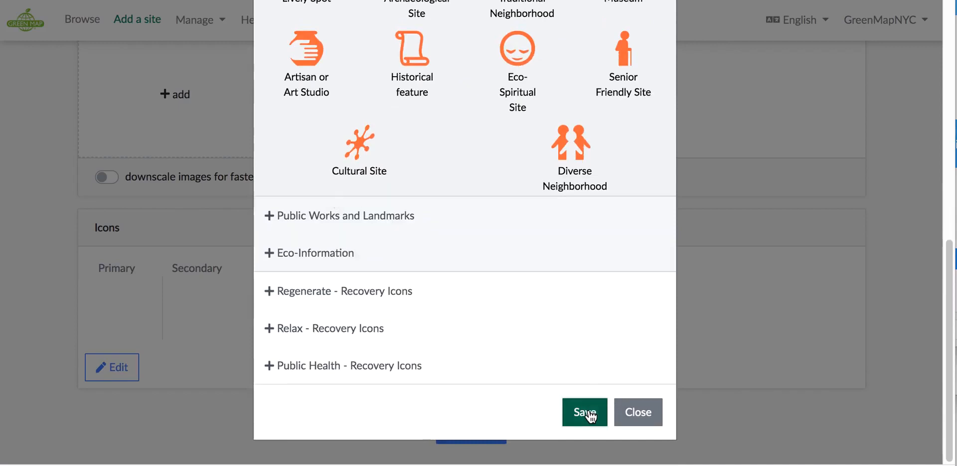
left_click(583, 413)
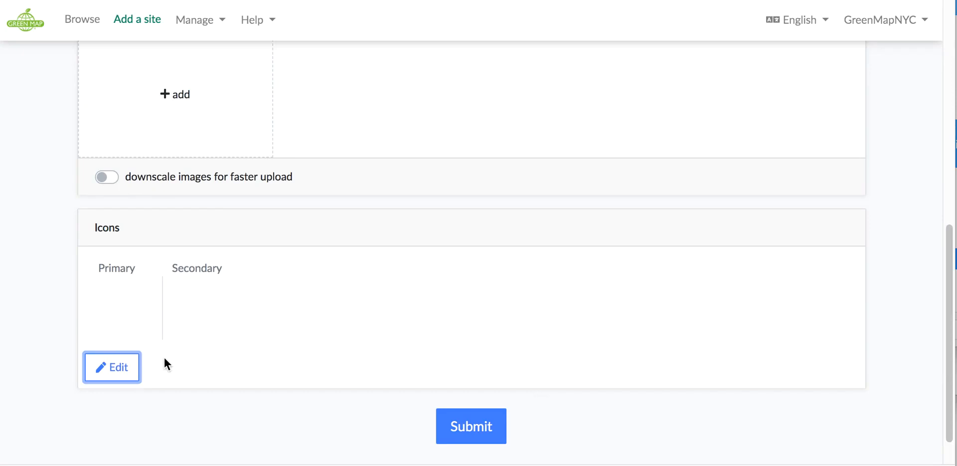
Submit La Plaza Cultural and go to the homepage from the saved confirmation
left_click(471, 426)
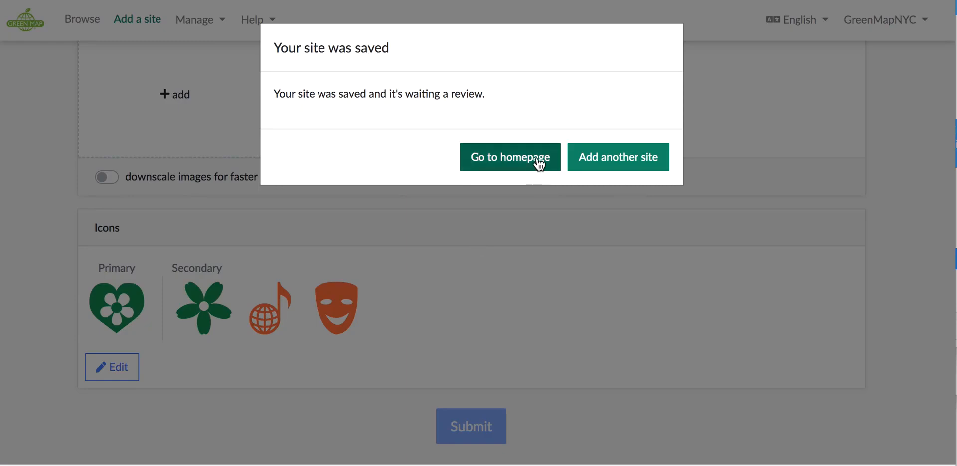
left_click(510, 157)
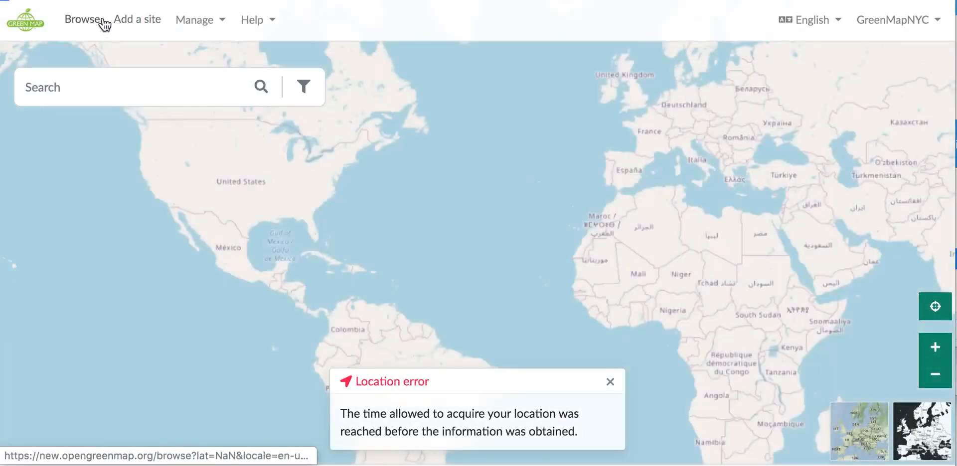
Browse to the full list of all 31 maps
left_click(82, 19)
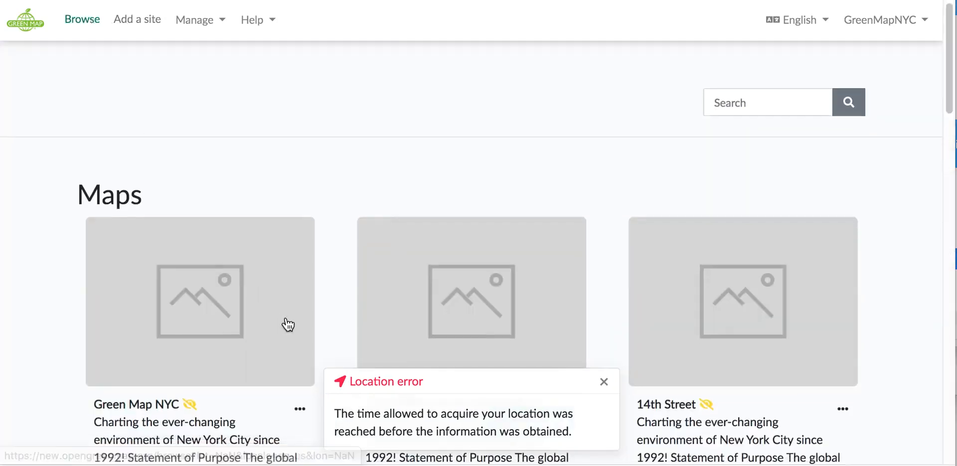
scroll("down", 3)
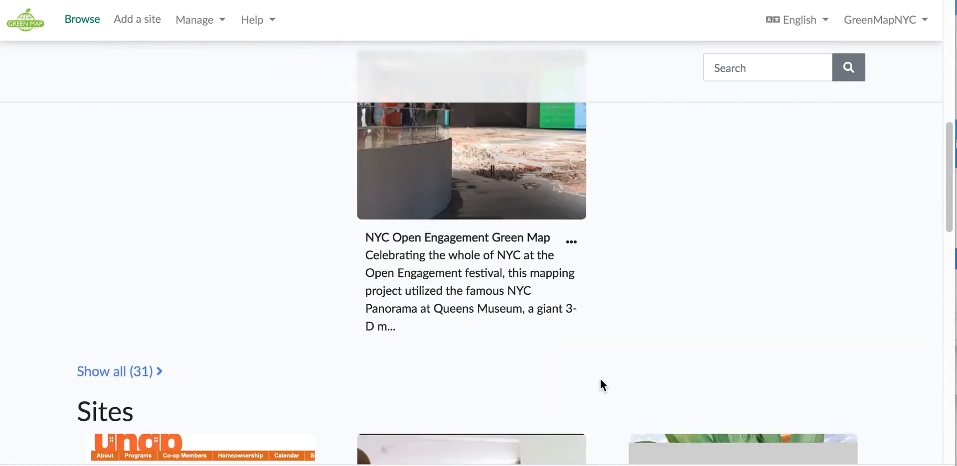
scroll("down", 3)
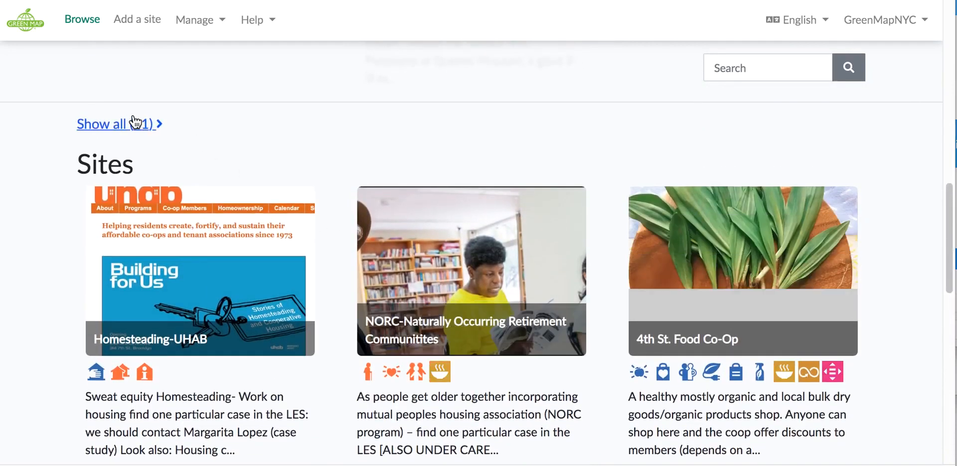
left_click(109, 123)
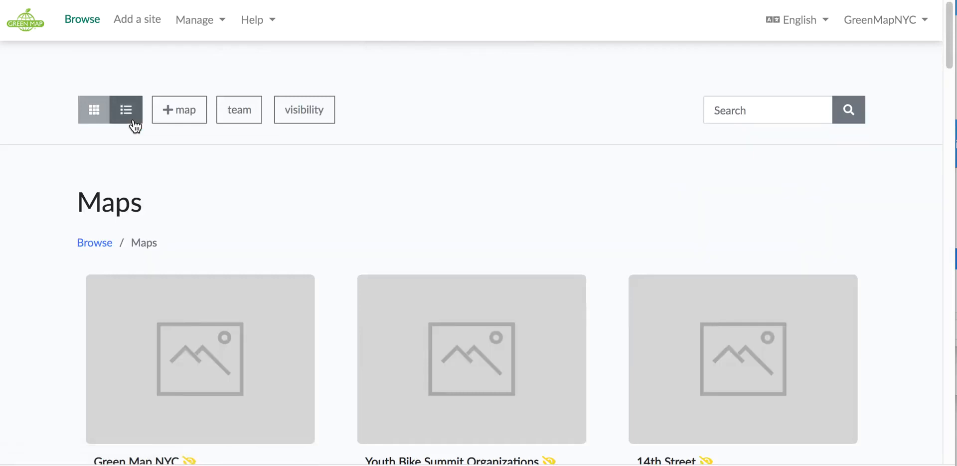
mouse_move(390, 234)
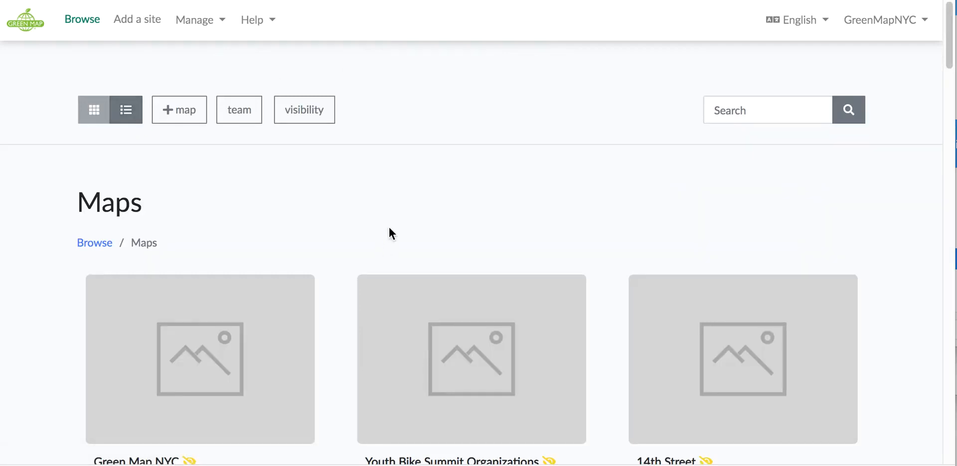
Scroll to Refresh LES and bring up its actions menu
scroll("down", 3)
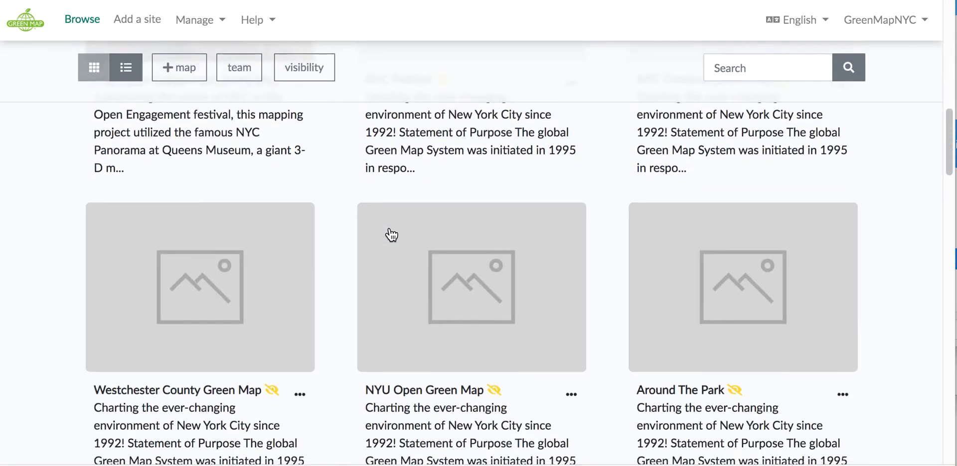
scroll("down", 3)
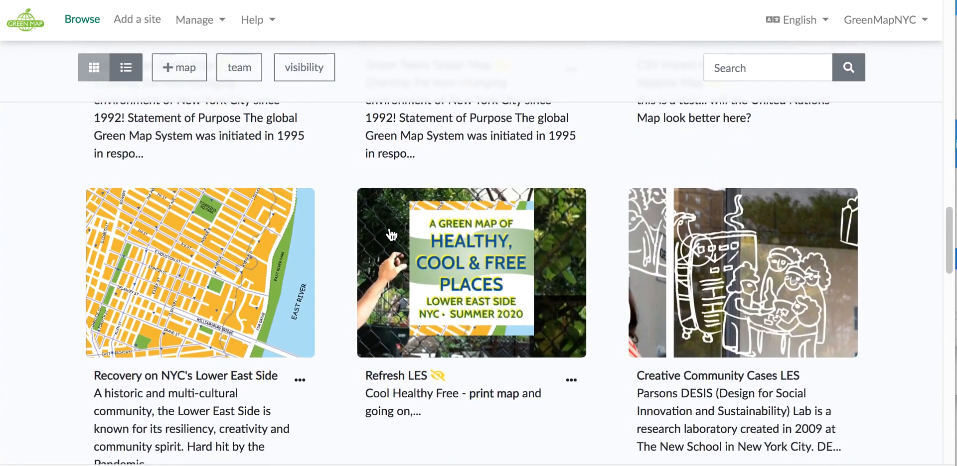
mouse_move(574, 422)
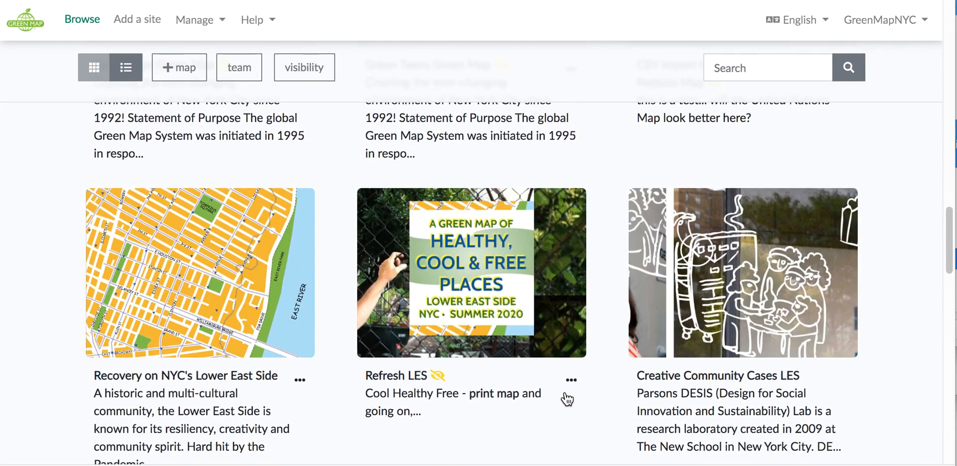
left_click(570, 380)
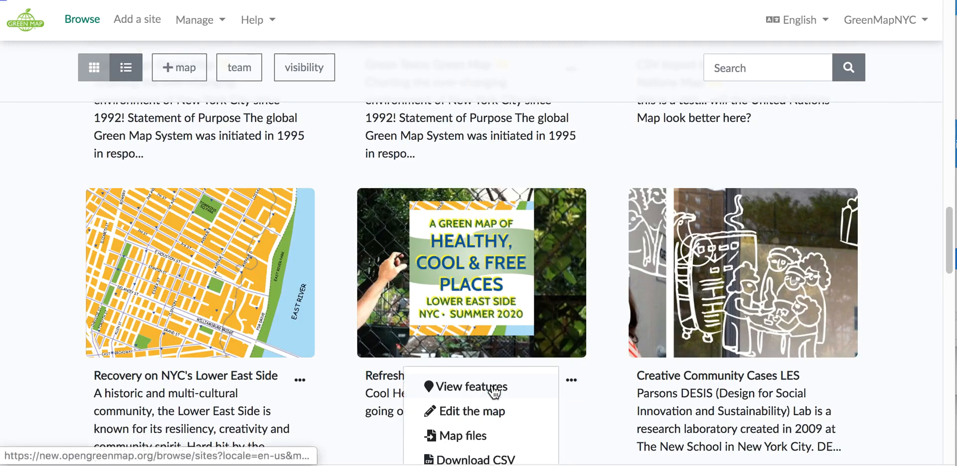
View the Refresh LES map's sites and bring up the actions for Seward Park Library
left_click(472, 387)
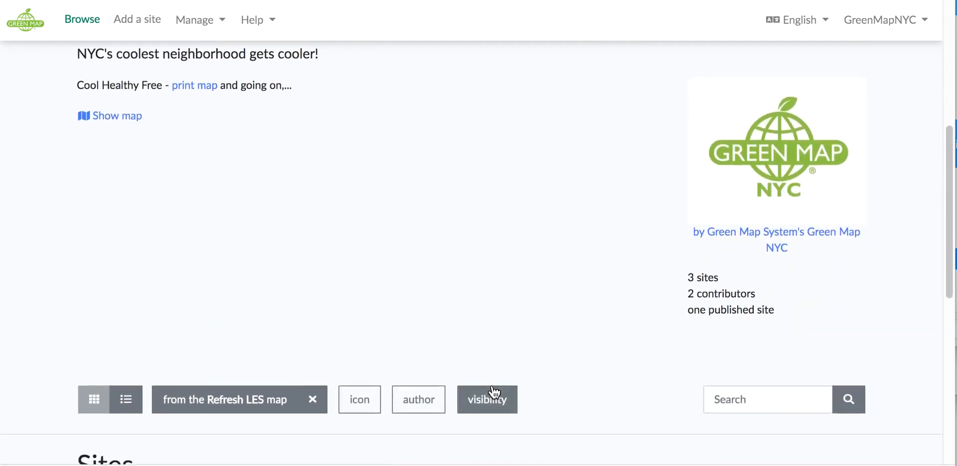
scroll("down", 3)
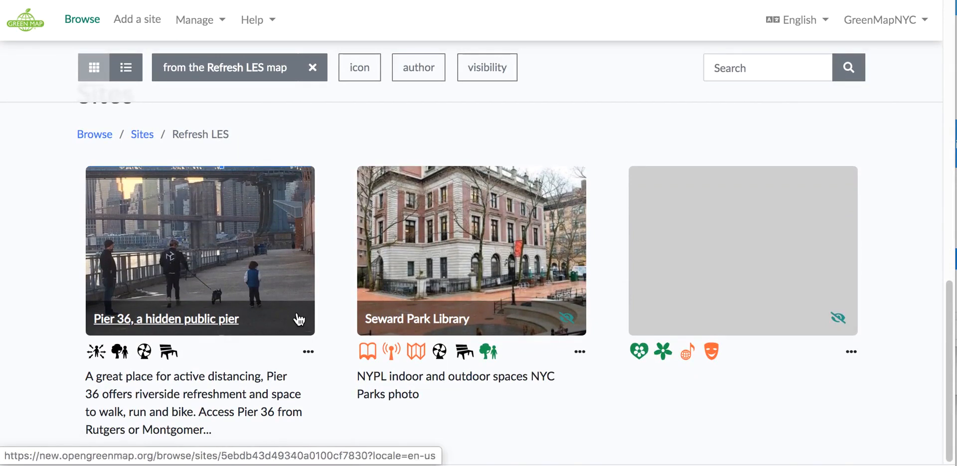
mouse_move(549, 351)
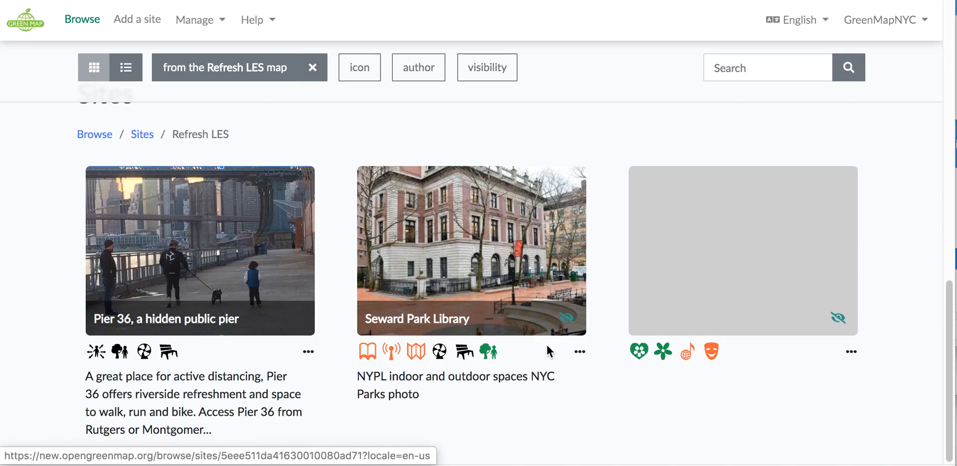
mouse_move(569, 324)
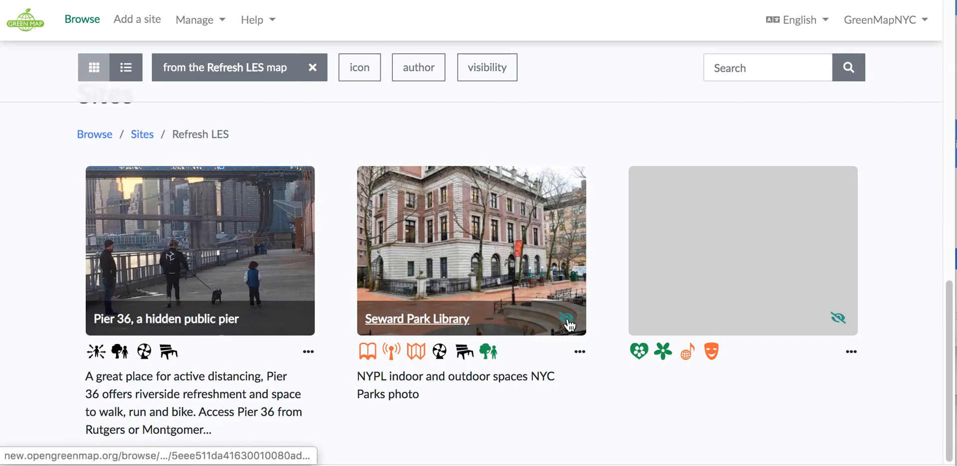
mouse_move(580, 358)
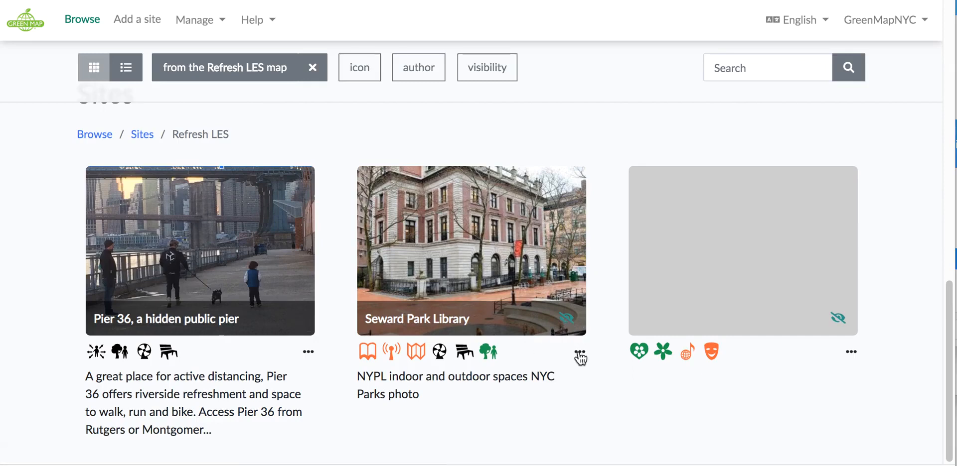
left_click(578, 356)
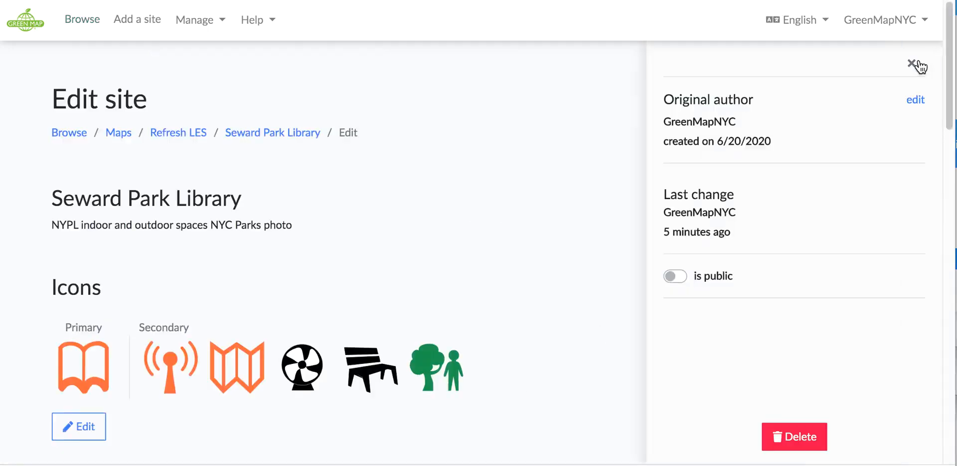
Switch Seward Park Library's 'is public' setting on and return to the Refresh LES sites list
left_click(675, 277)
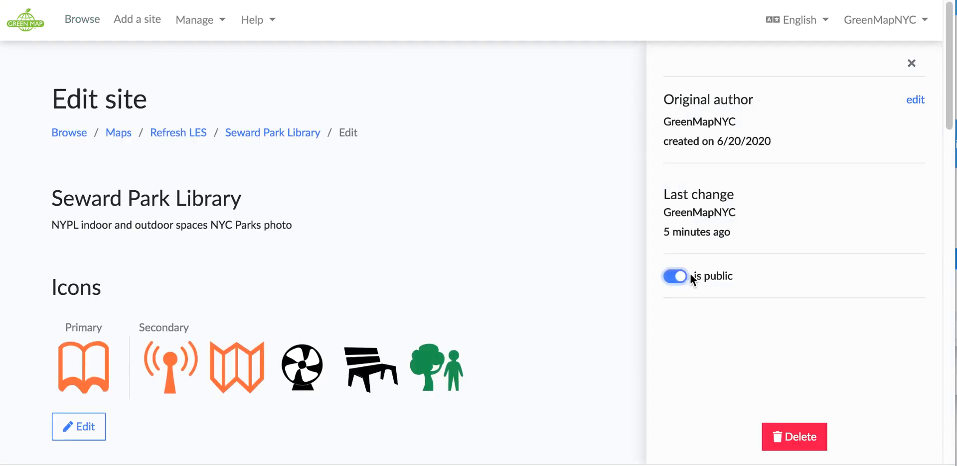
left_click(912, 62)
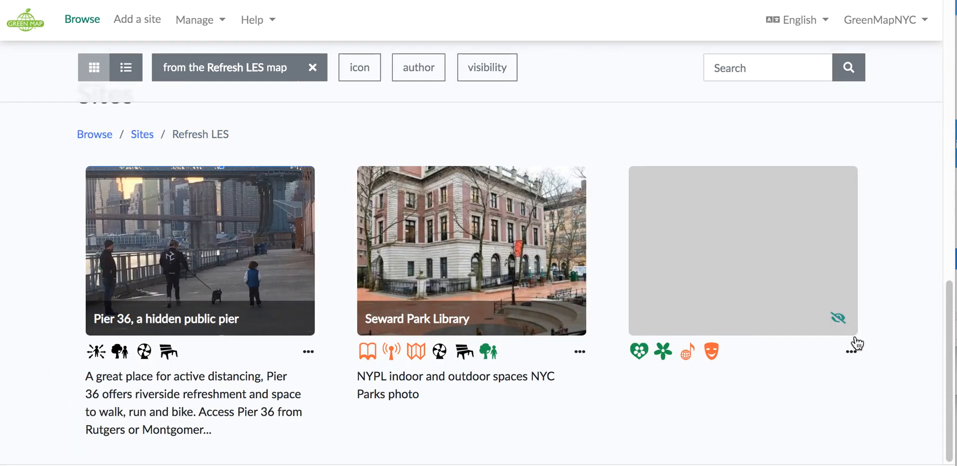
mouse_move(854, 358)
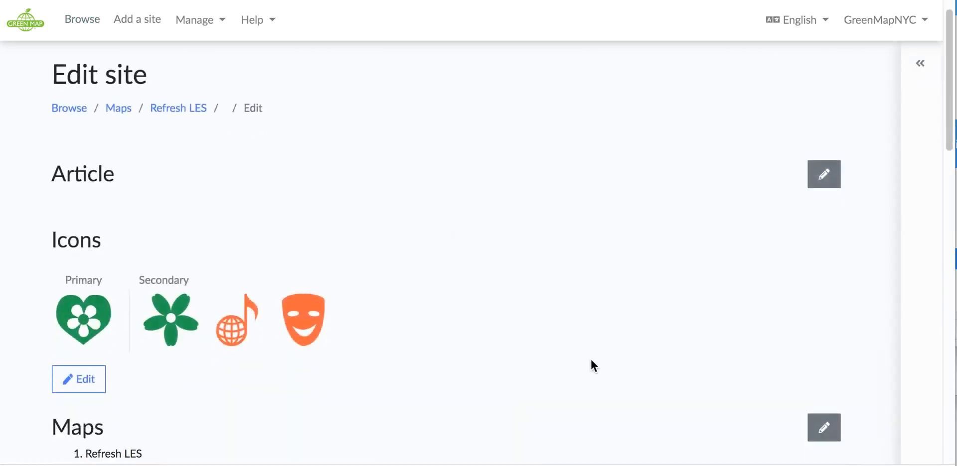
Upload the 4.42.44 PM garden screenshot as La Plaza Cultural's first photo
scroll("down", 3)
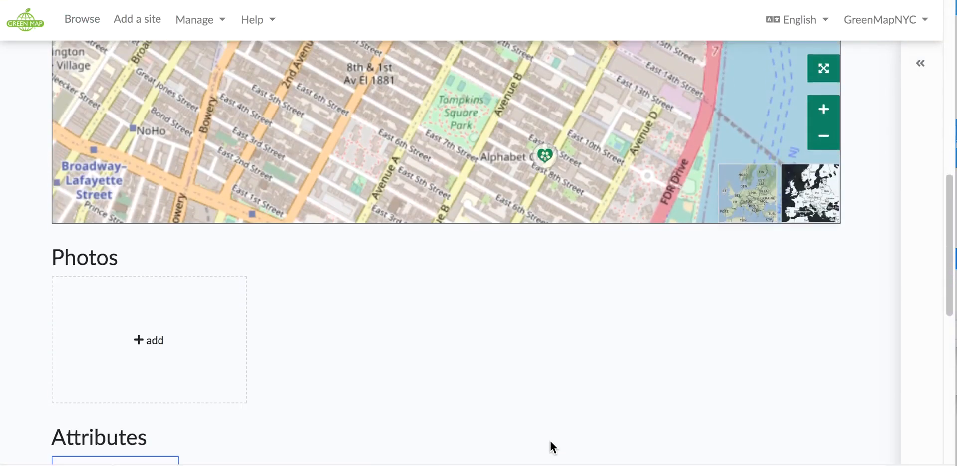
scroll("down", 3)
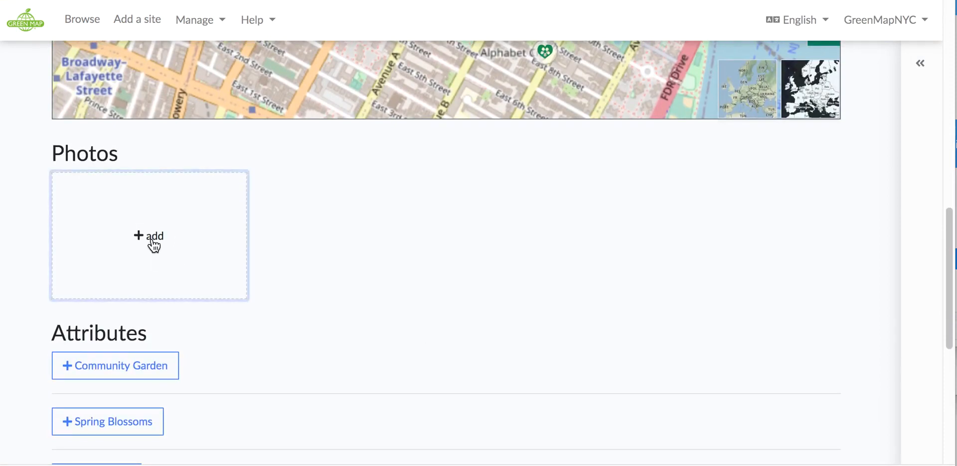
left_click(148, 236)
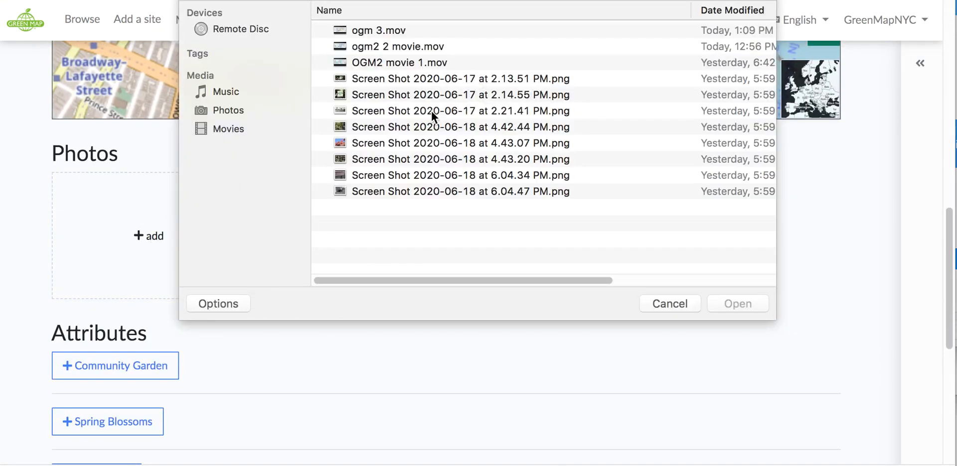
left_click(460, 127)
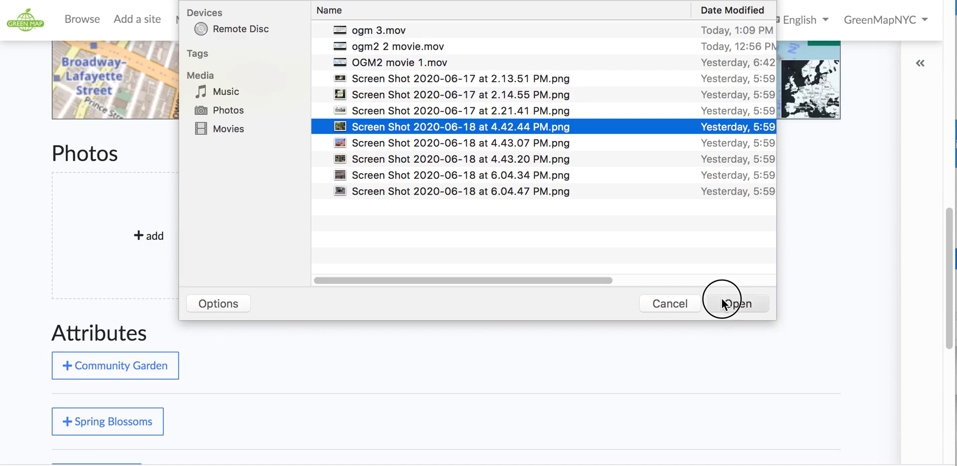
left_click(737, 304)
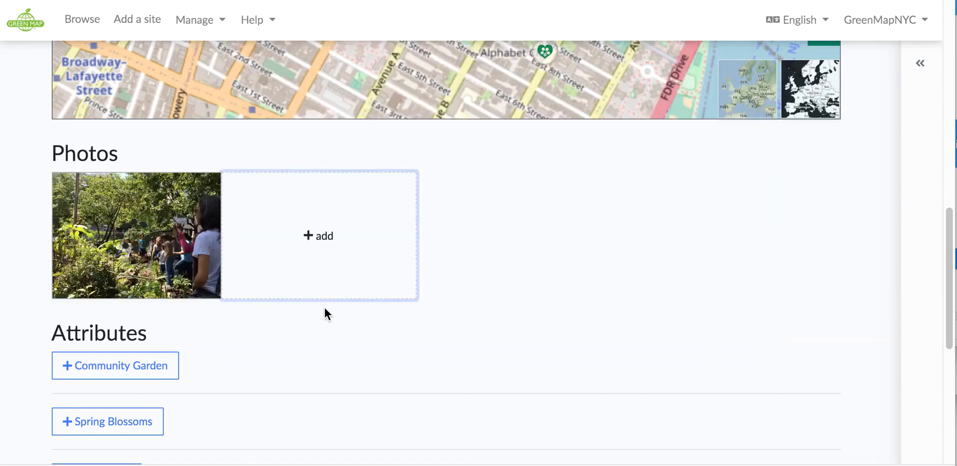
mouse_move(313, 242)
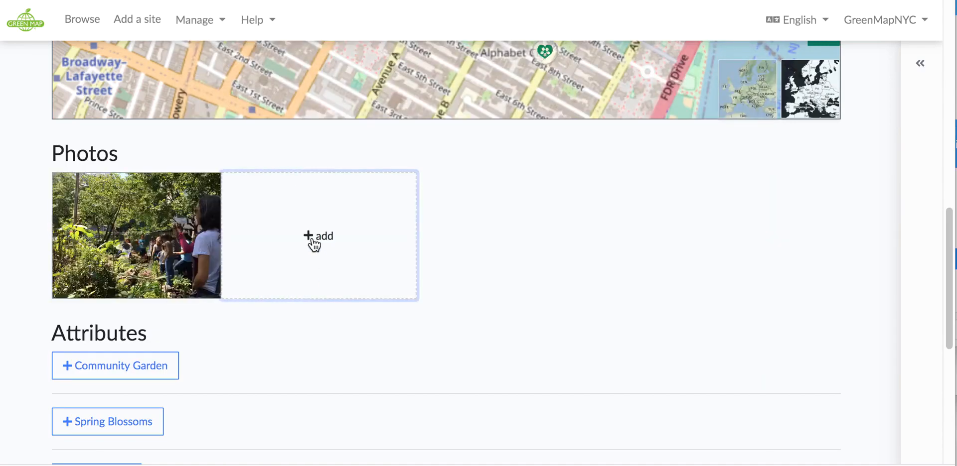
Upload the 4.43.07 PM pink blossom screenshot as the site's second photo
left_click(318, 236)
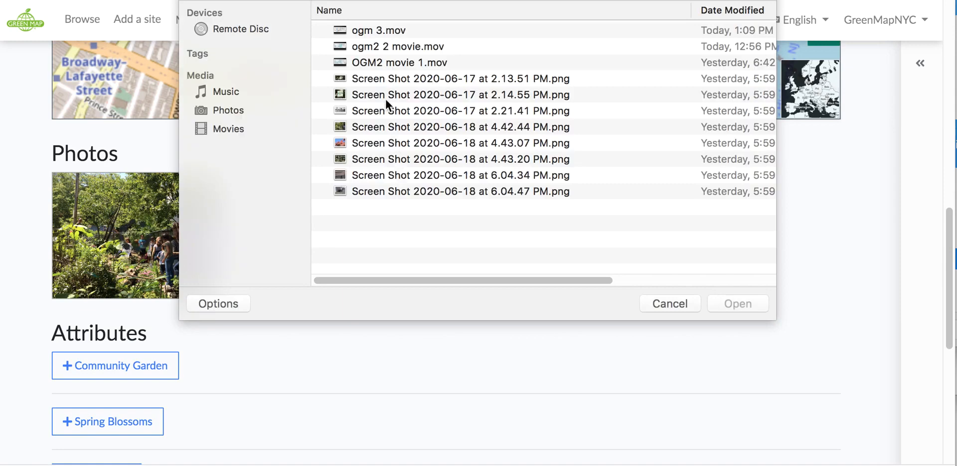
left_click(460, 142)
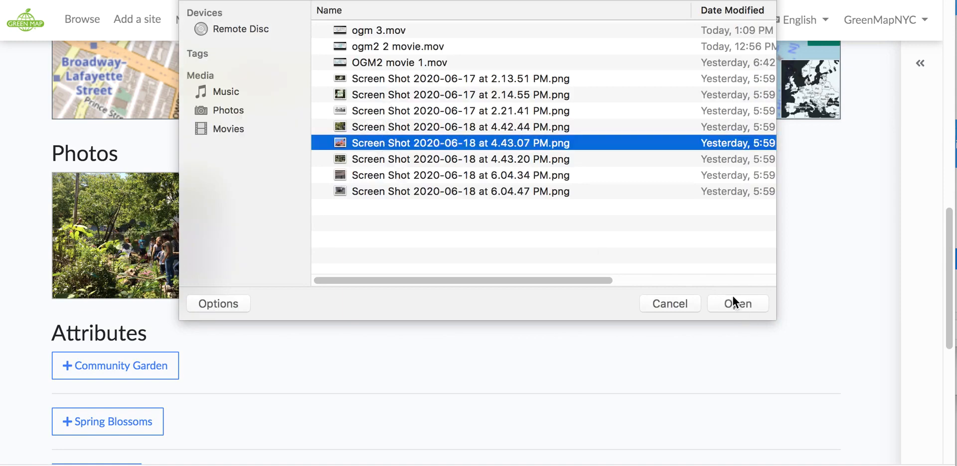
left_click(737, 304)
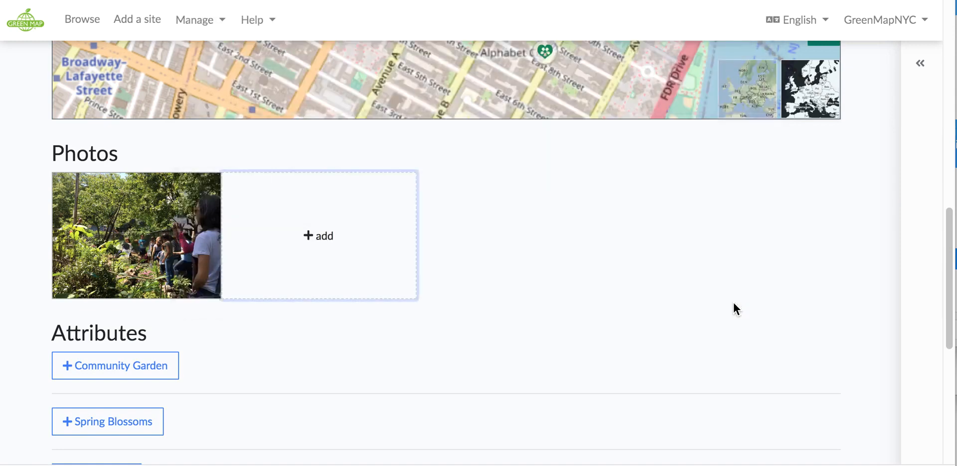
left_click(318, 236)
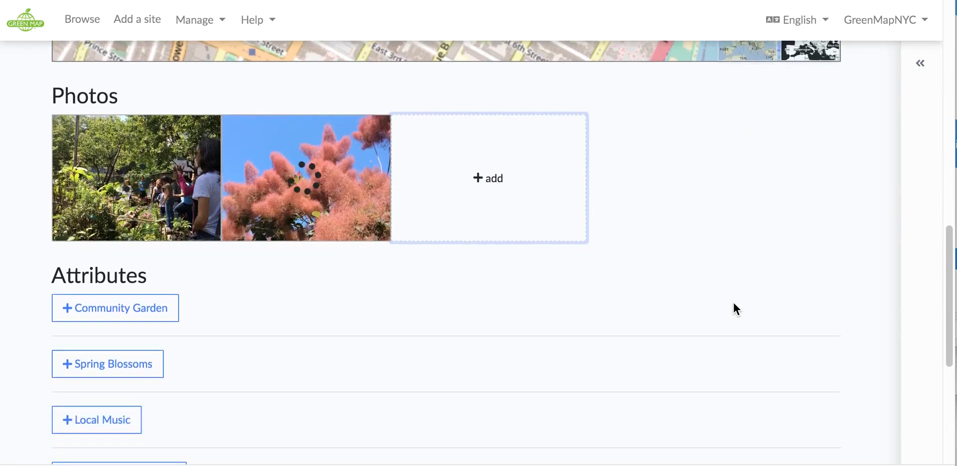
scroll("down", 3)
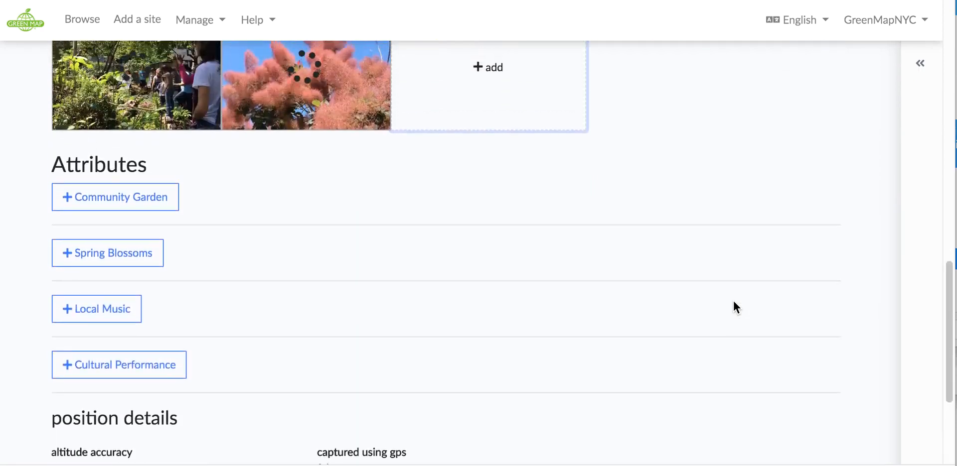
scroll("up", 3)
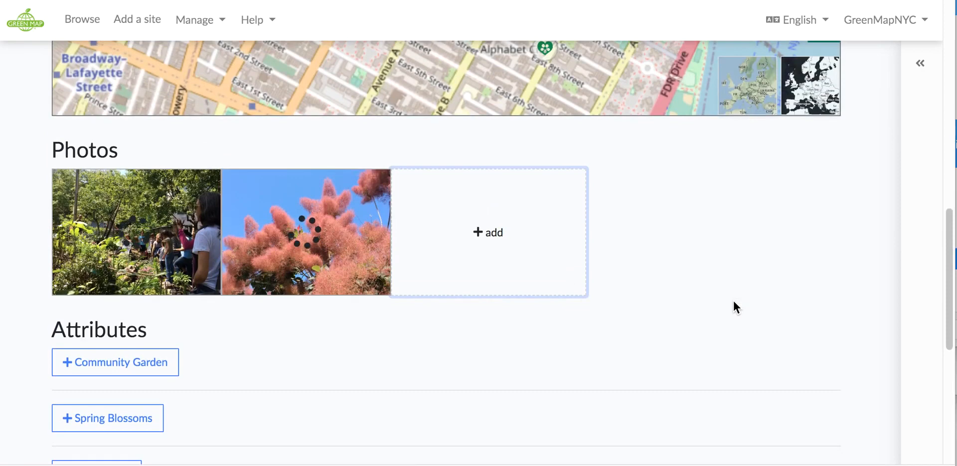
scroll("down", 3)
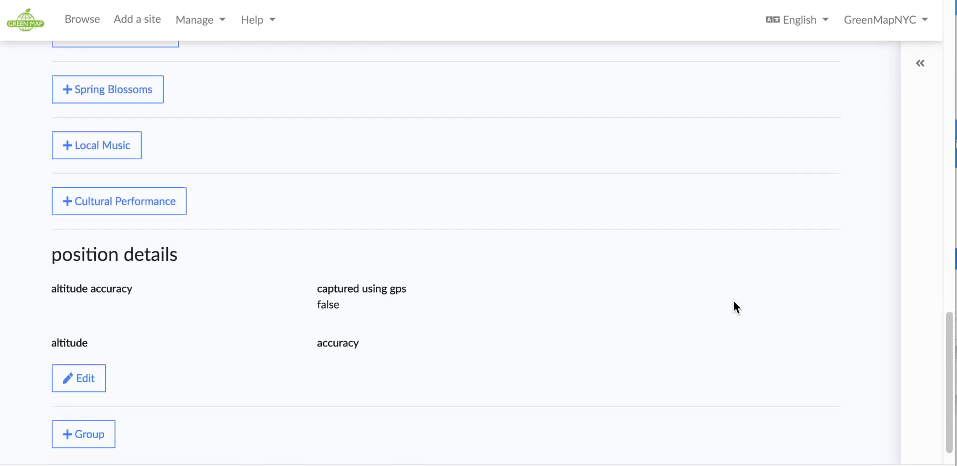
scroll("up", 3)
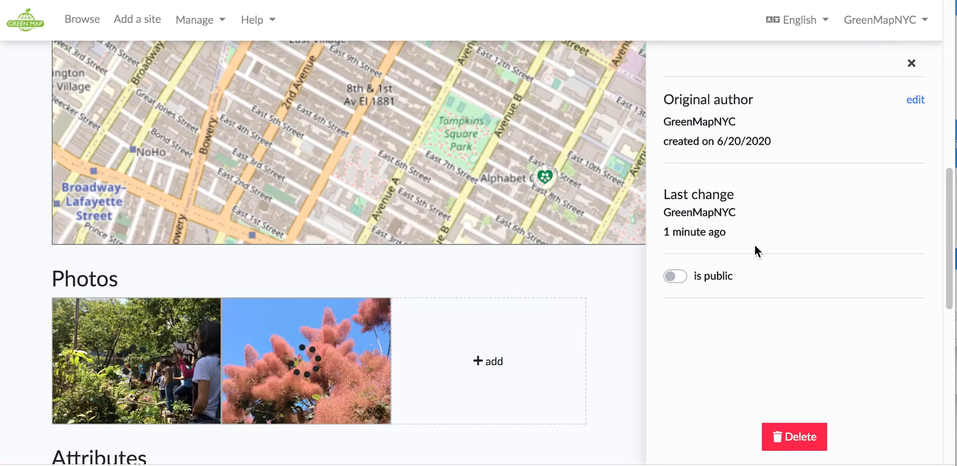
Switch La Plaza Cultural's 'is public' setting on and go back to the Refresh LES sites list
left_click(675, 276)
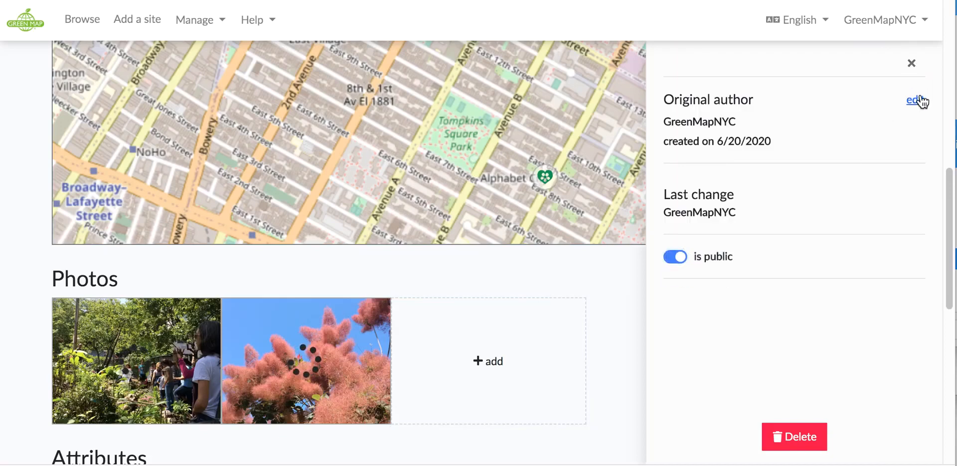
left_click(910, 63)
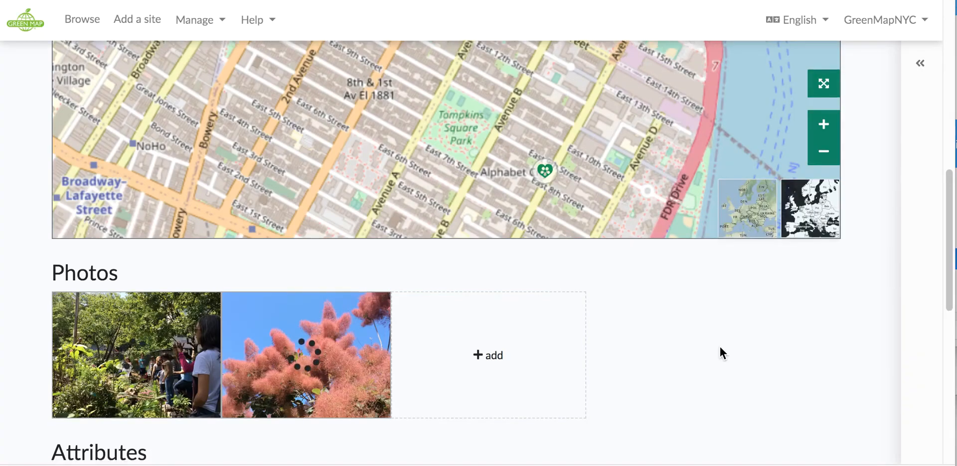
scroll("down", 3)
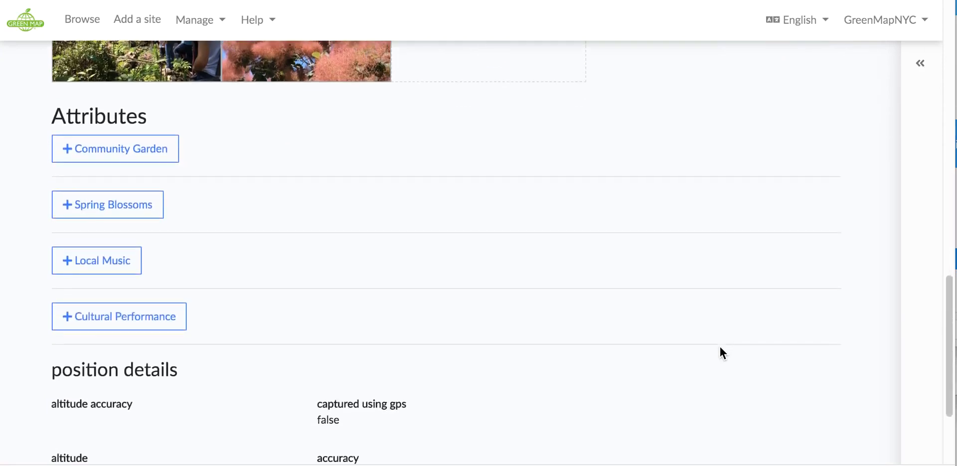
scroll("up", 3)
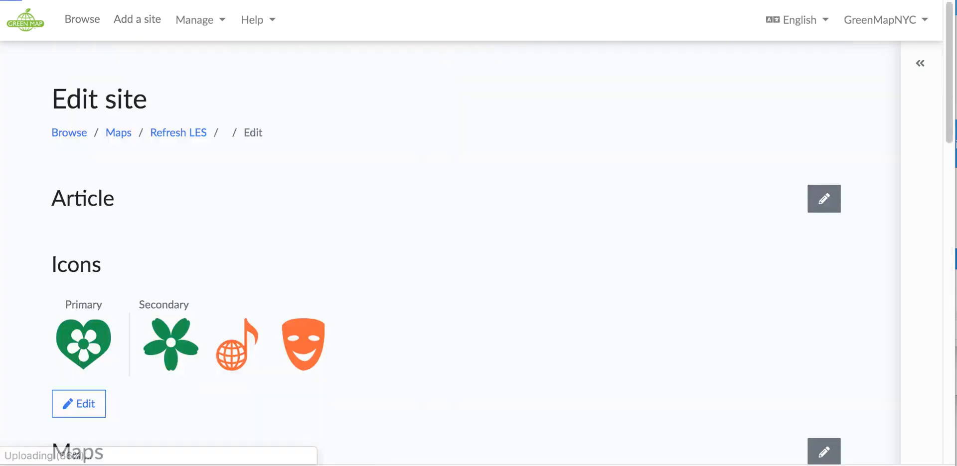
left_click(82, 19)
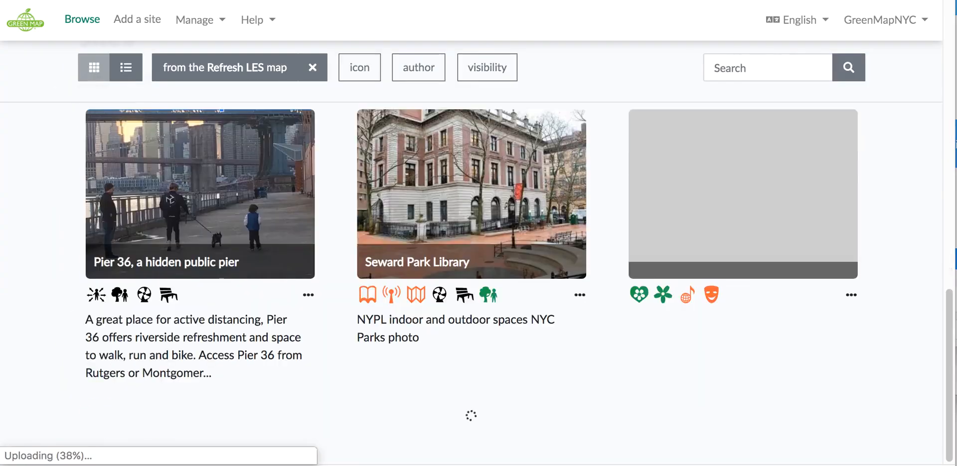
From Browse, view the Refresh LES map's features and start editing the photo-less garden site
left_click(312, 66)
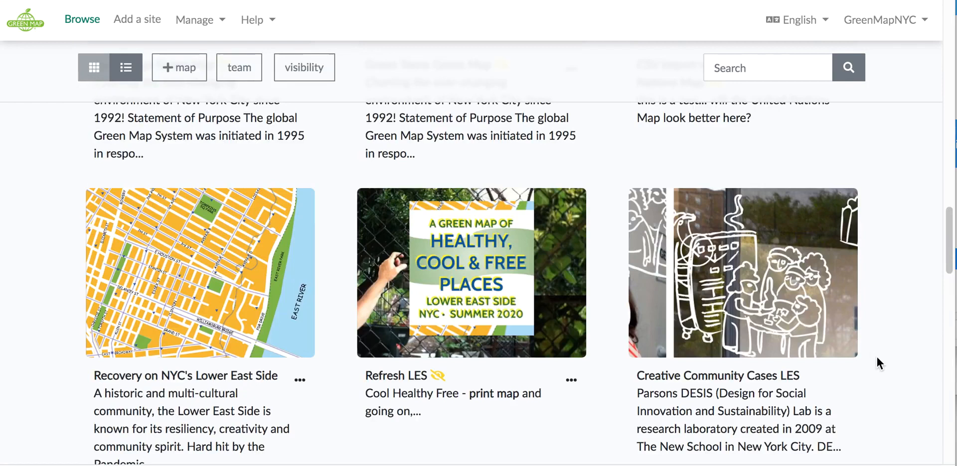
mouse_move(571, 380)
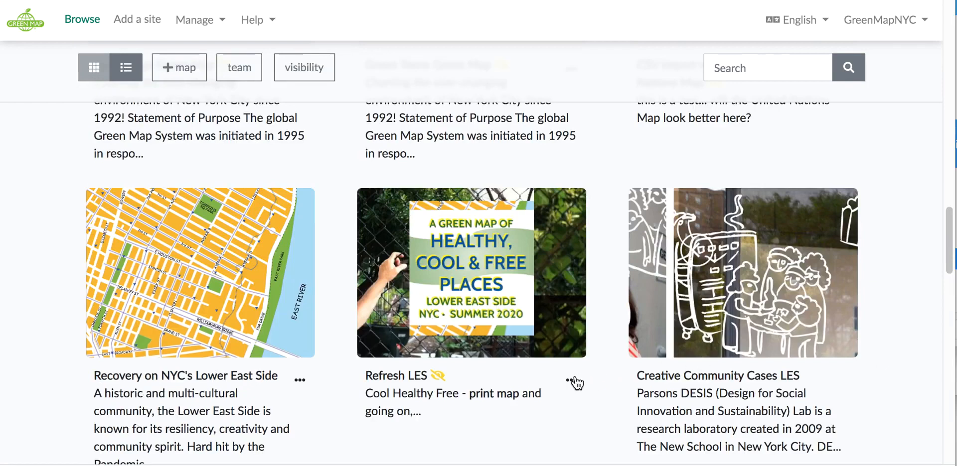
left_click(571, 380)
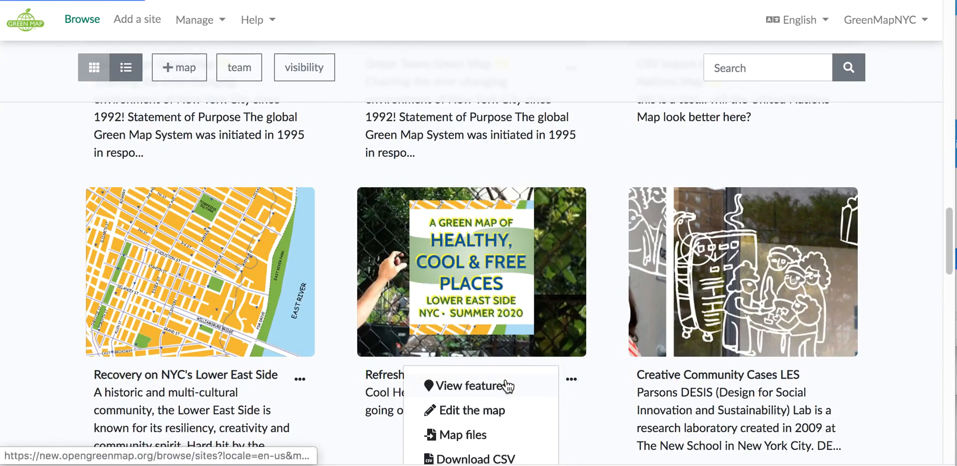
left_click(472, 386)
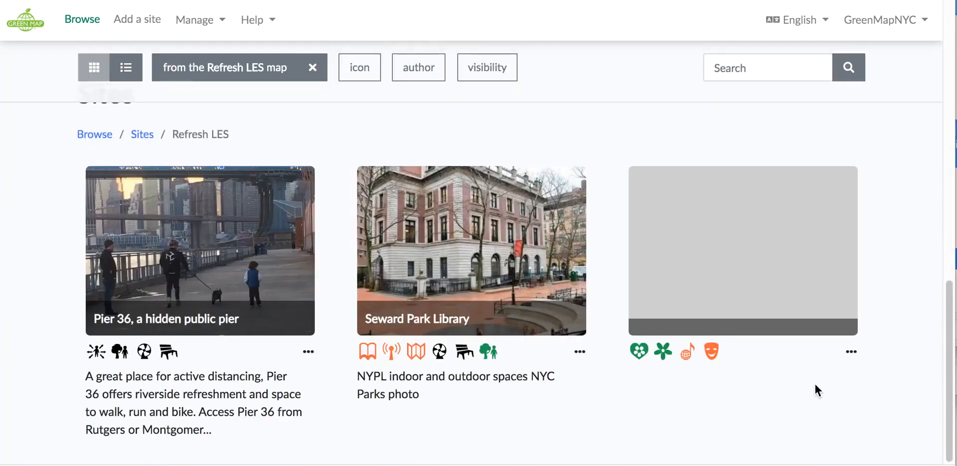
left_click(850, 352)
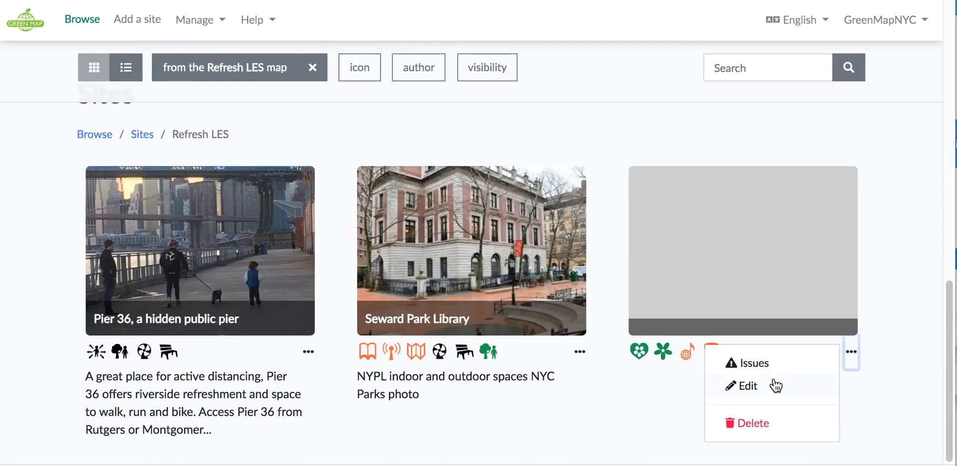
left_click(748, 386)
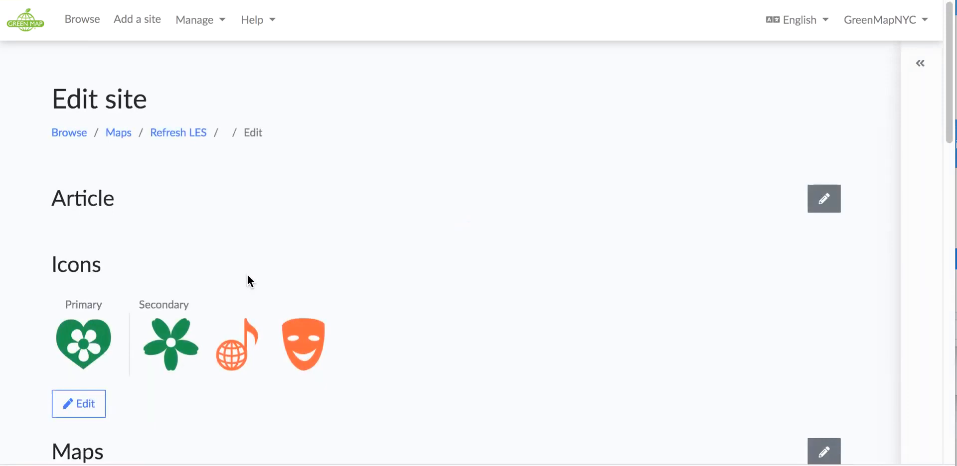
Upload the pink blossom screenshot to La Plaza Cultural's photo slot, then go to the Refresh LES map page
scroll("down", 3)
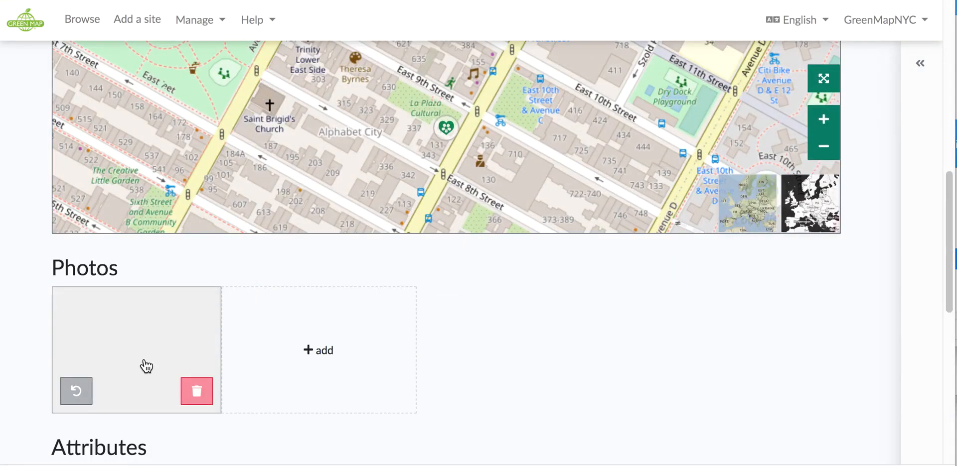
left_click(318, 351)
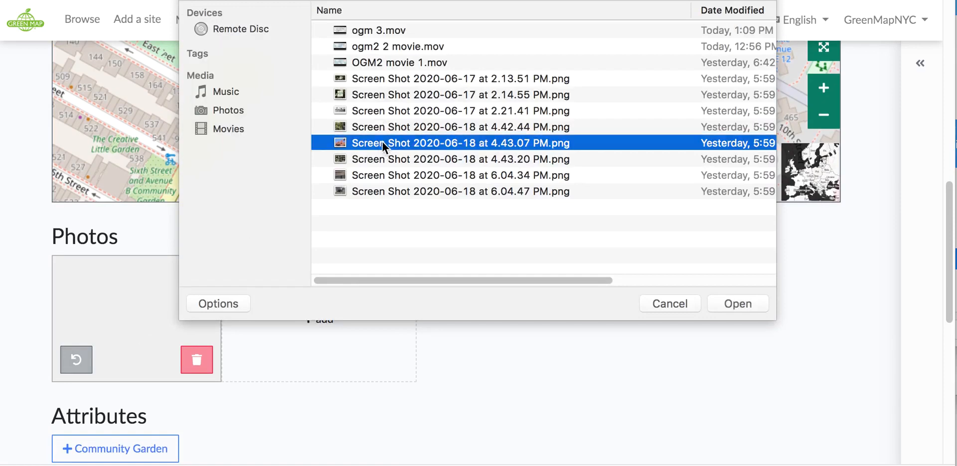
left_click(737, 303)
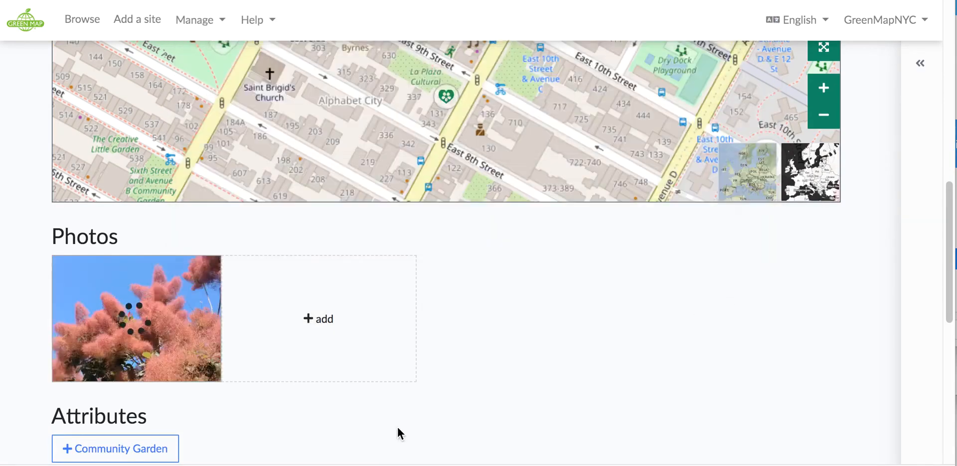
mouse_move(278, 439)
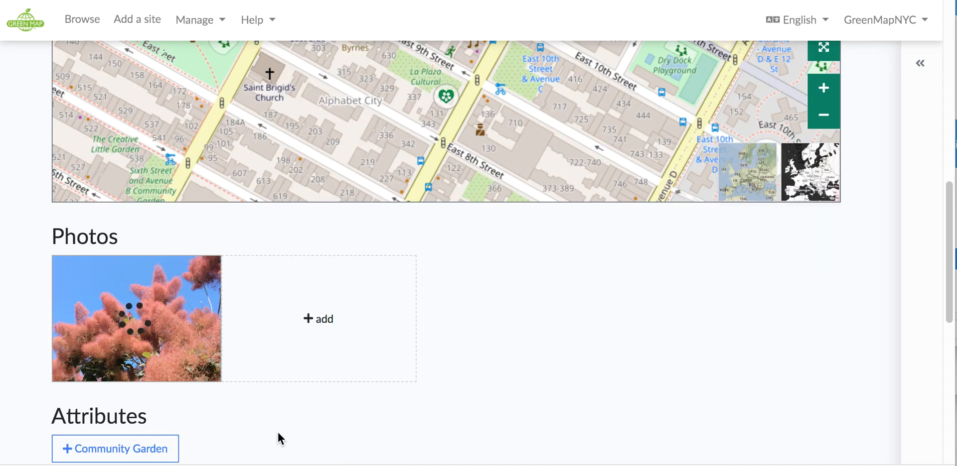
scroll("down", 3)
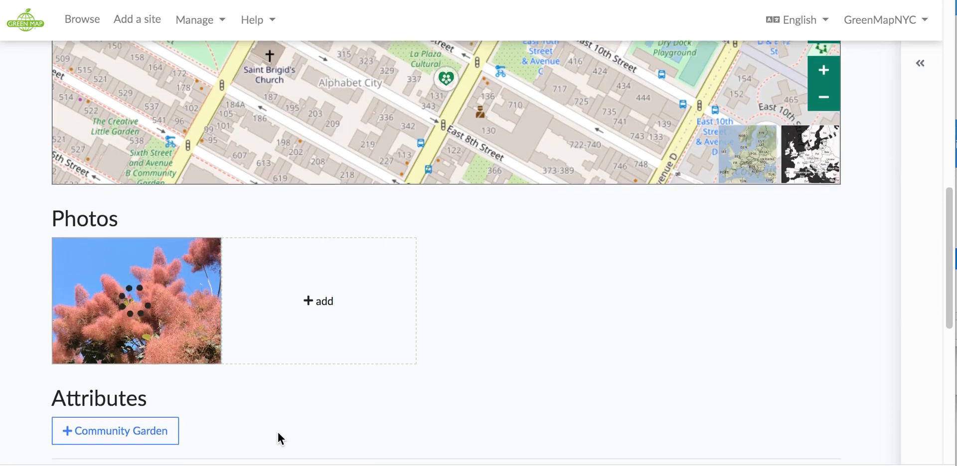
scroll("down", 3)
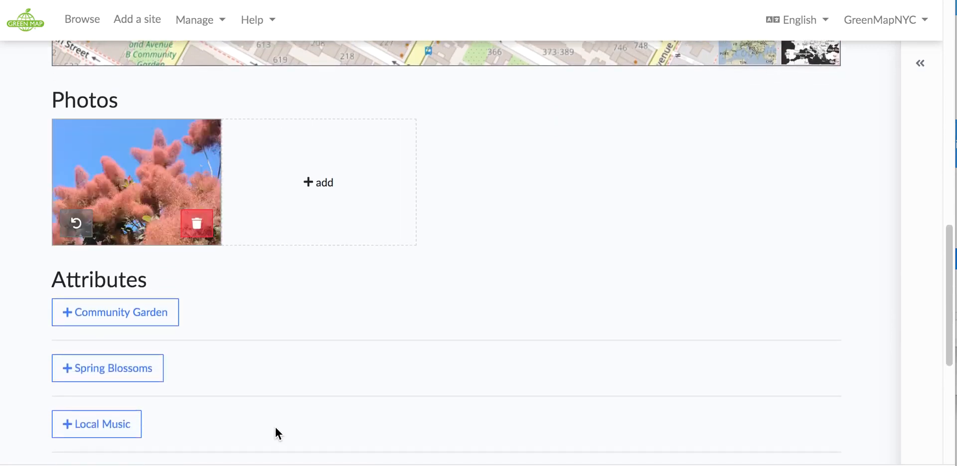
mouse_move(249, 321)
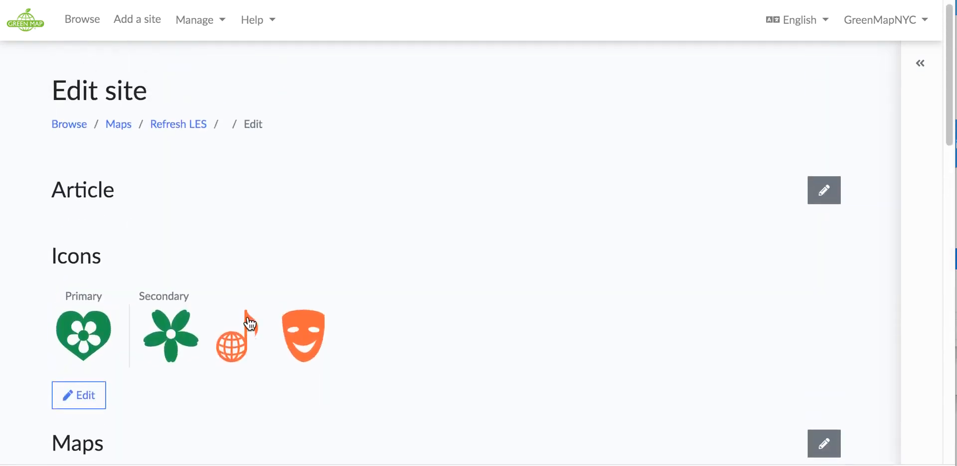
left_click(178, 124)
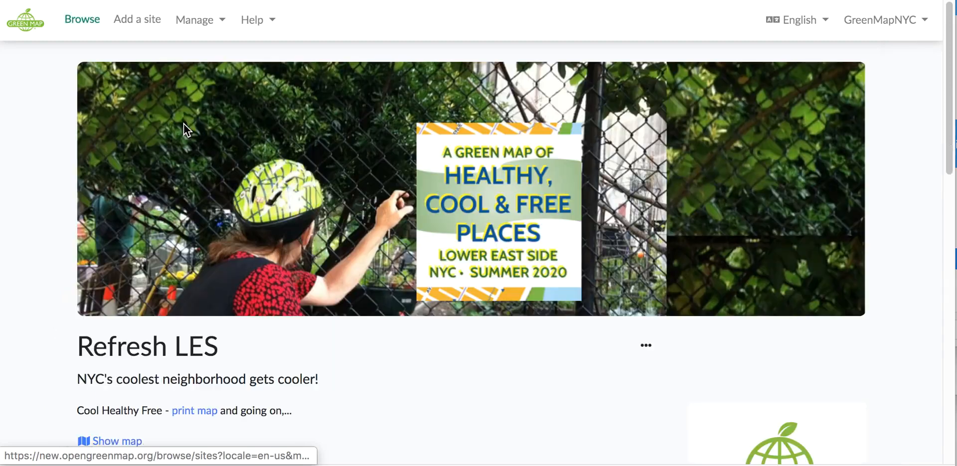
Use 'Show map' to display the Refresh LES sites full-screen over Manhattan
scroll("down", 3)
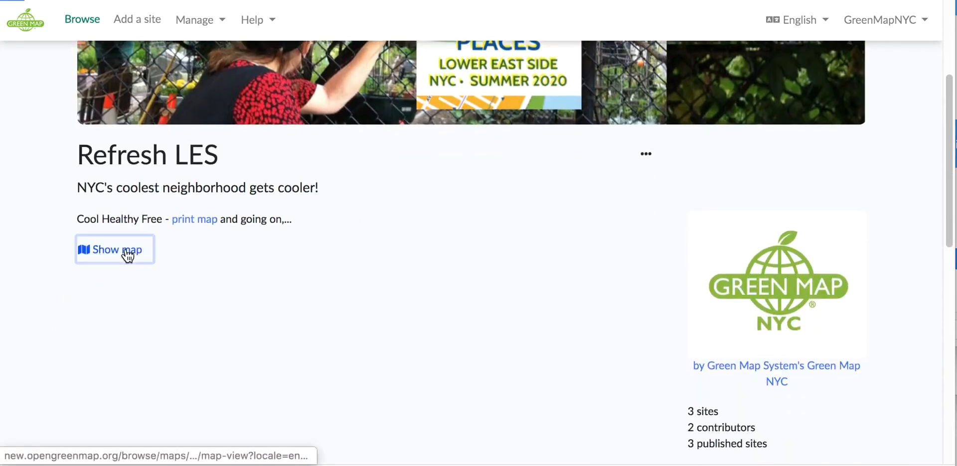
left_click(113, 250)
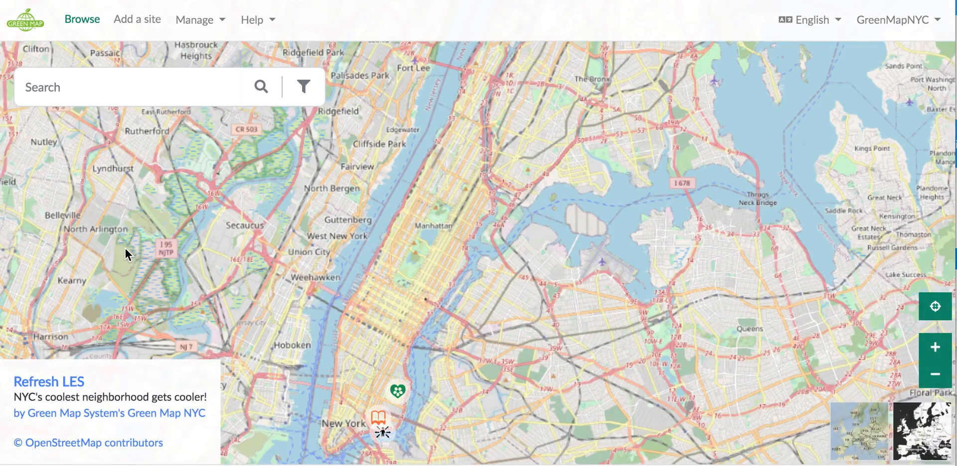
mouse_move(812, 337)
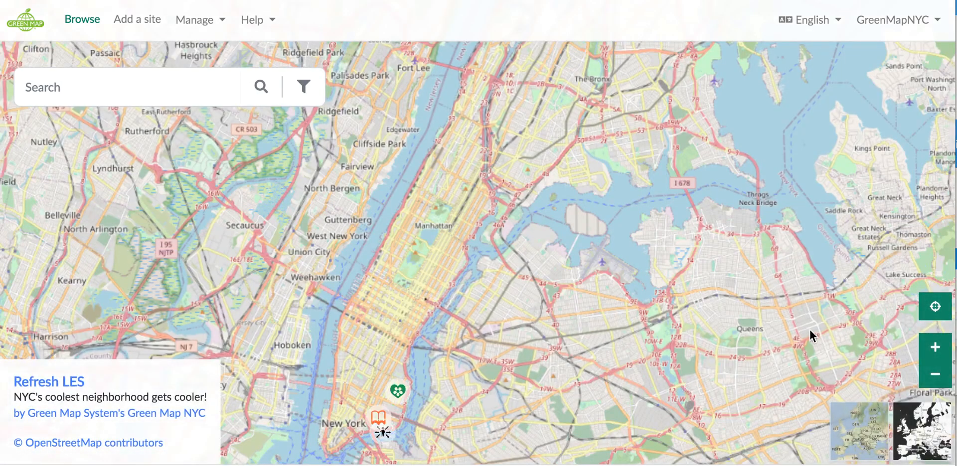
mouse_move(448, 304)
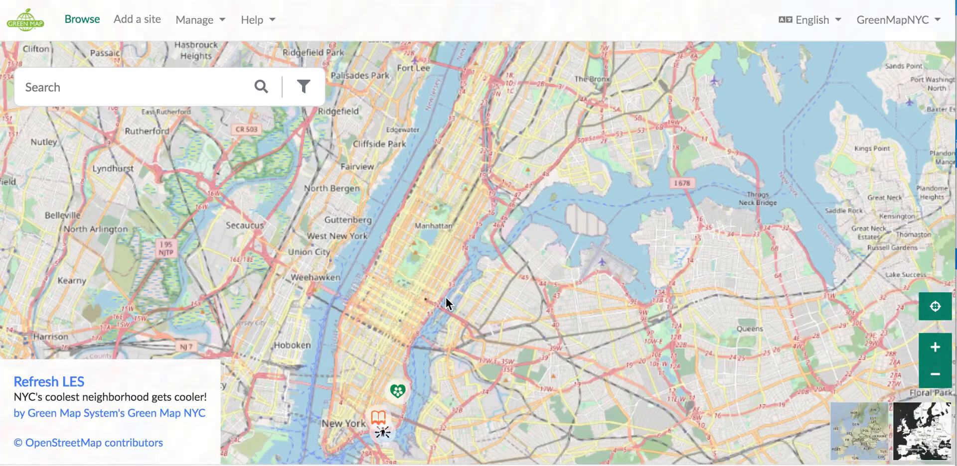
mouse_move(397, 431)
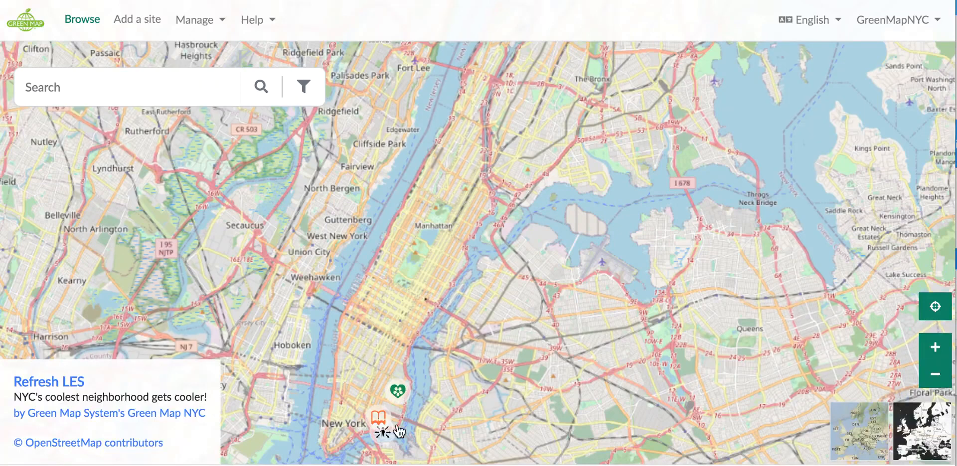
mouse_move(379, 384)
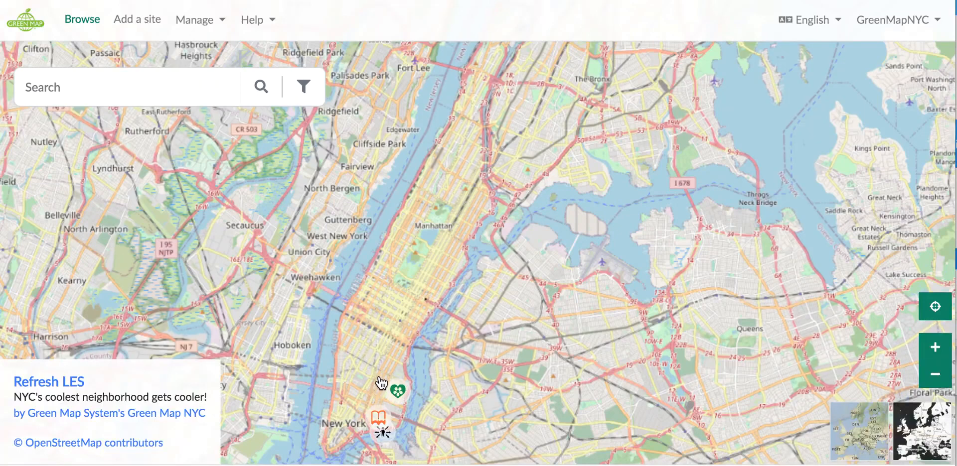